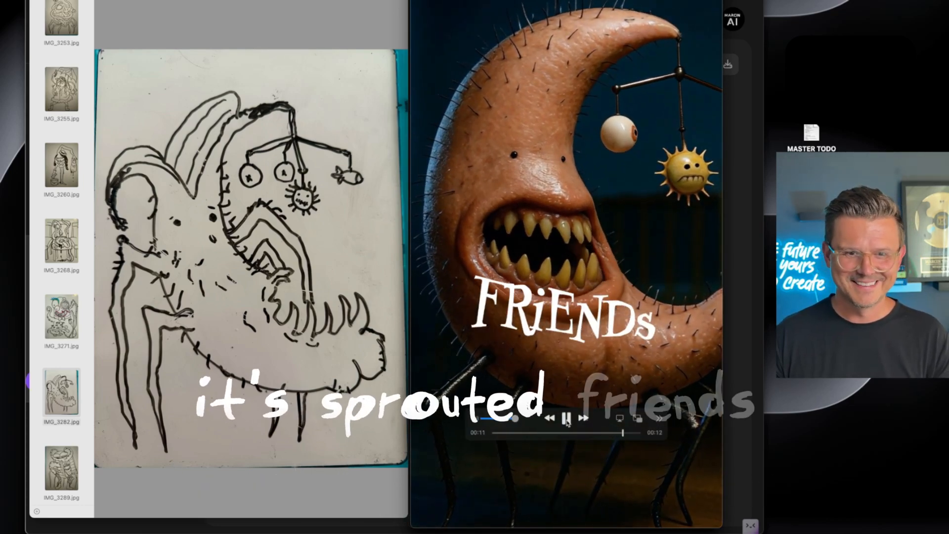
Step: Play the umbrella monster video beside its whiteboard sketch in Preview
click(565, 417)
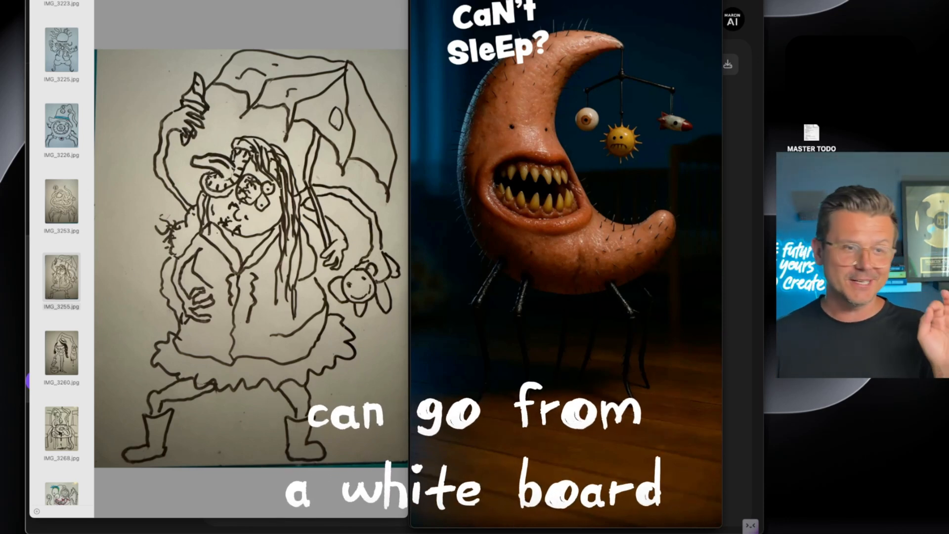
click(61, 128)
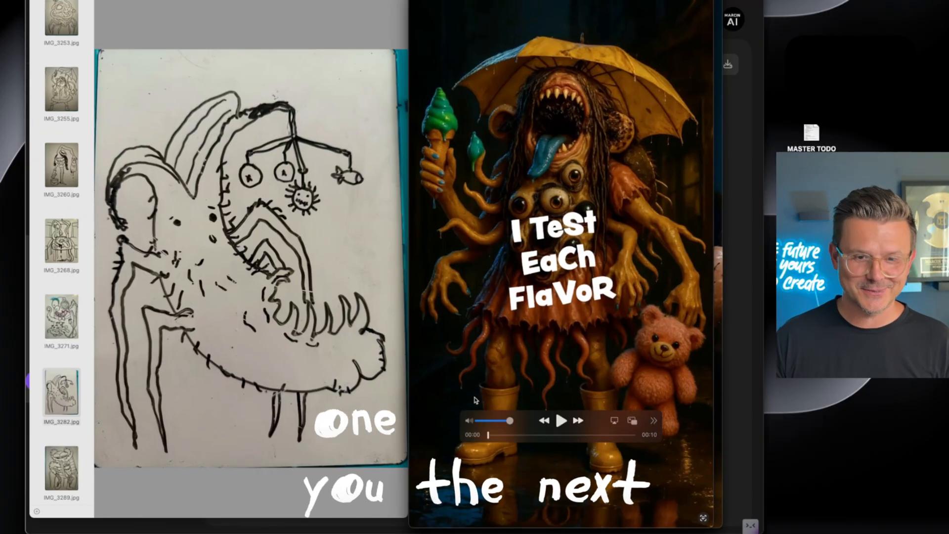
click(560, 420)
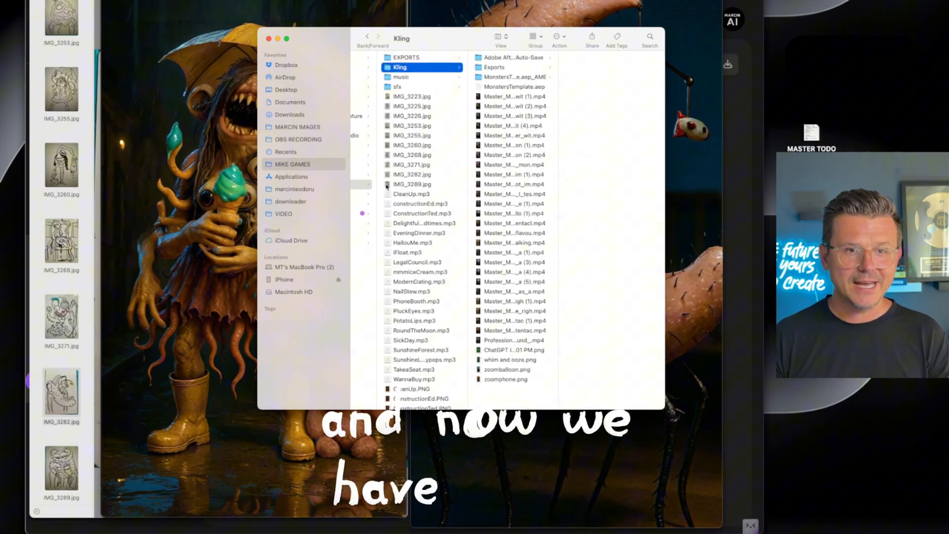
Step: Bring up the Kling folder of exported monster MP4s, MP3s and PNGs in Finder
click(512, 57)
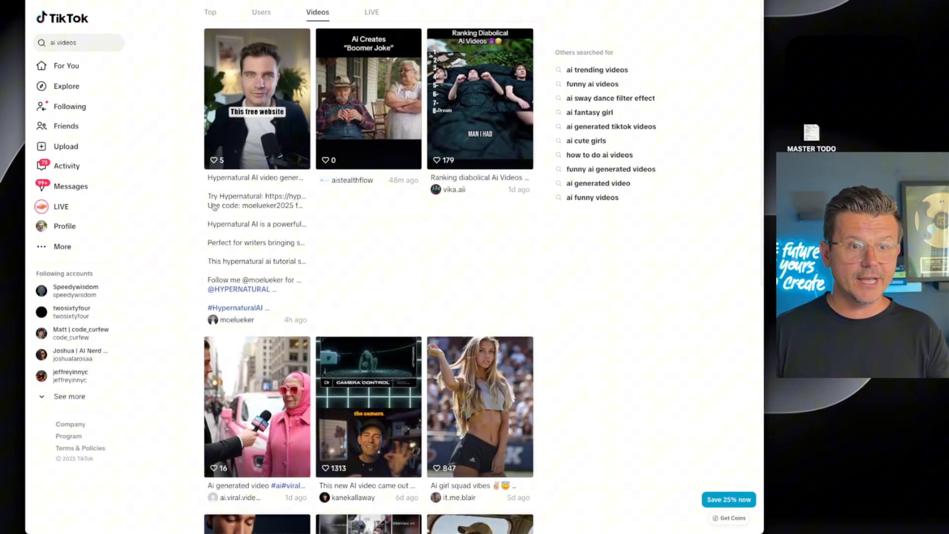
Step: Scroll through the grid of TikTok results for the 'ai videos' search
scroll(down, 3)
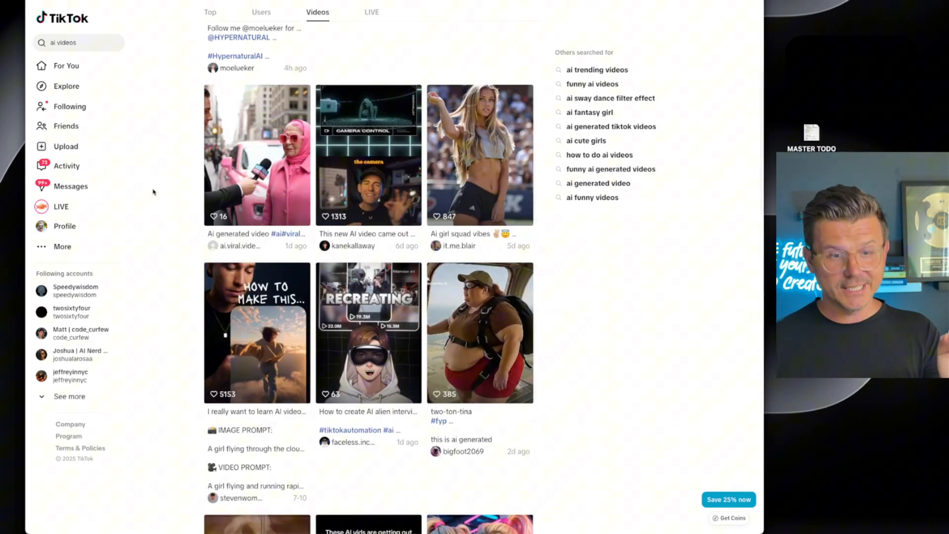
scroll(up, 3)
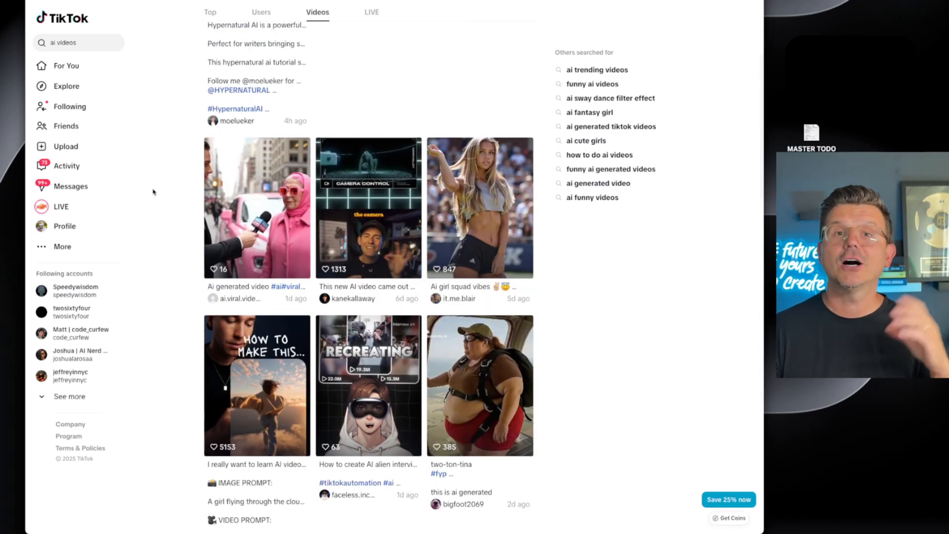
mouse_move(256, 206)
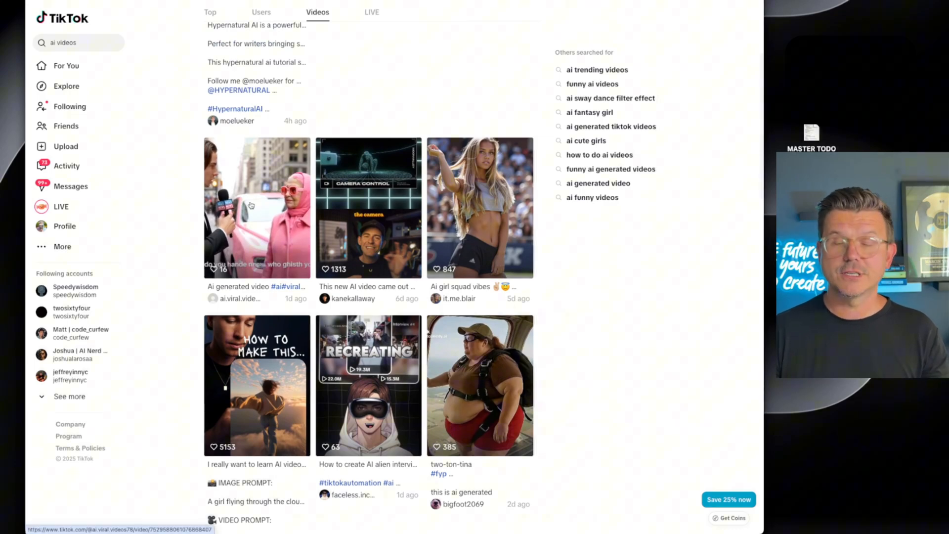
scroll(down, 3)
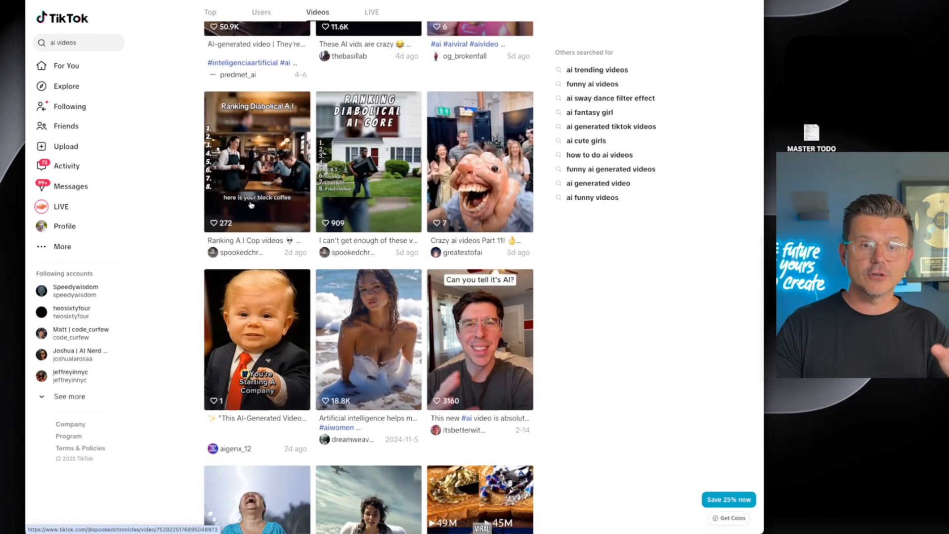
scroll(down, 3)
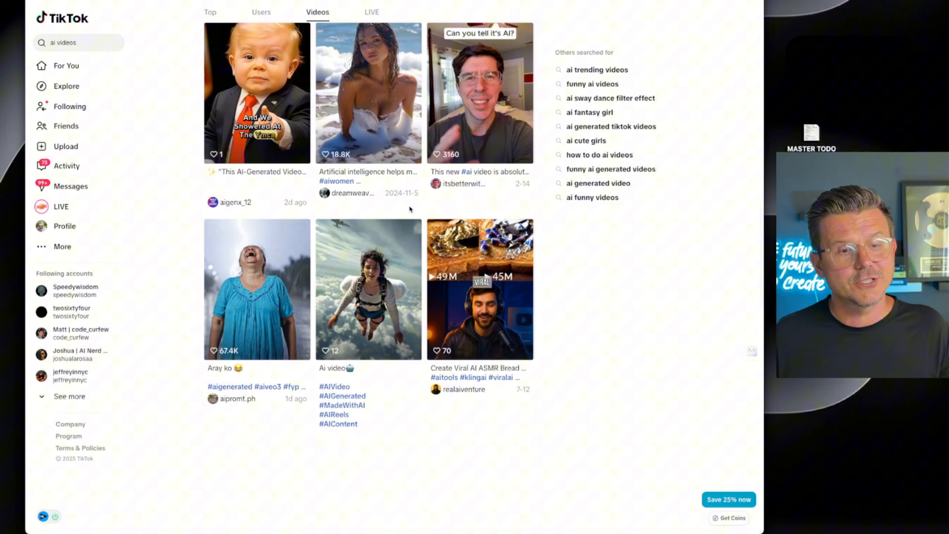
scroll(down, 3)
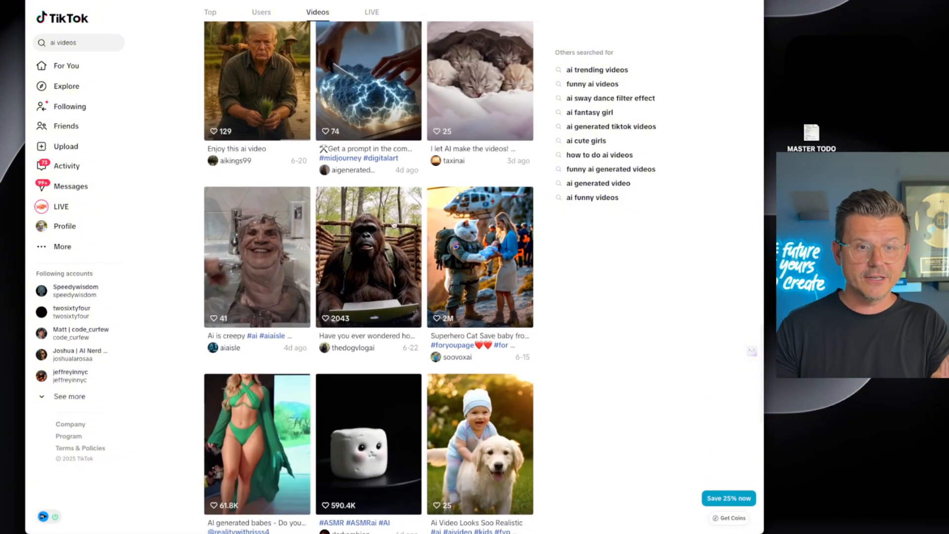
scroll(down, 3)
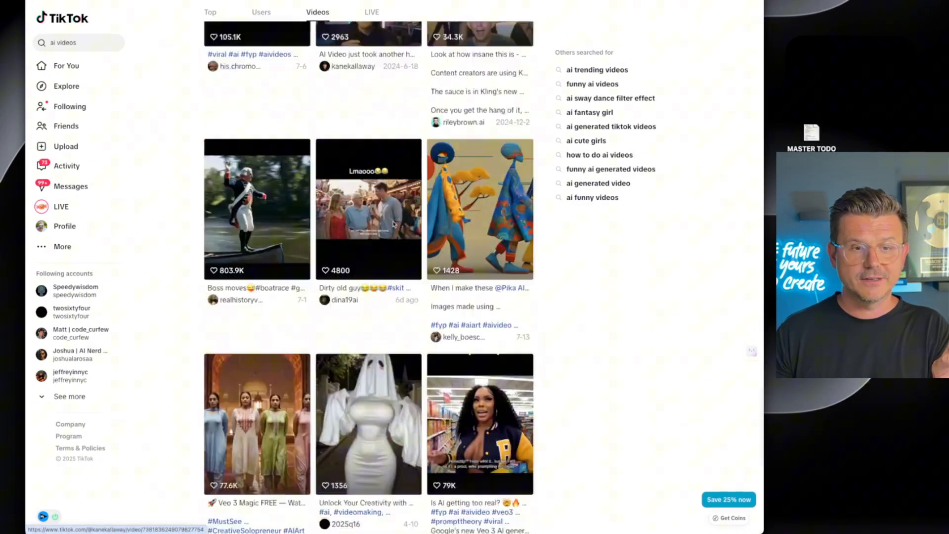
scroll(up, 3)
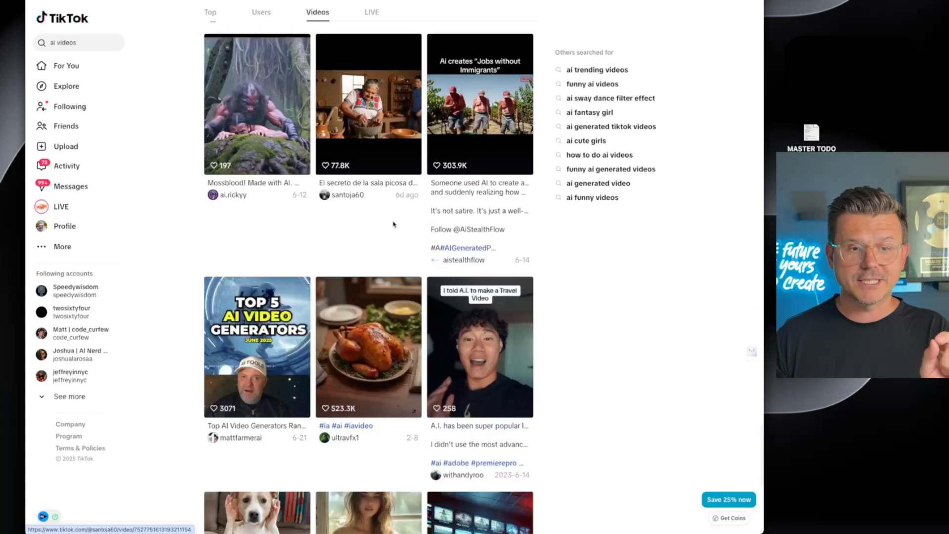
scroll(down, 3)
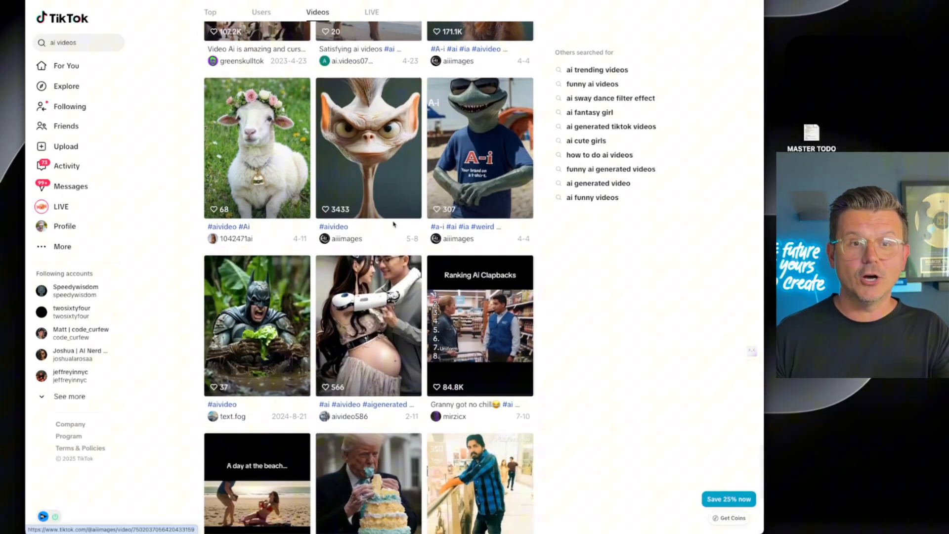
scroll(down, 3)
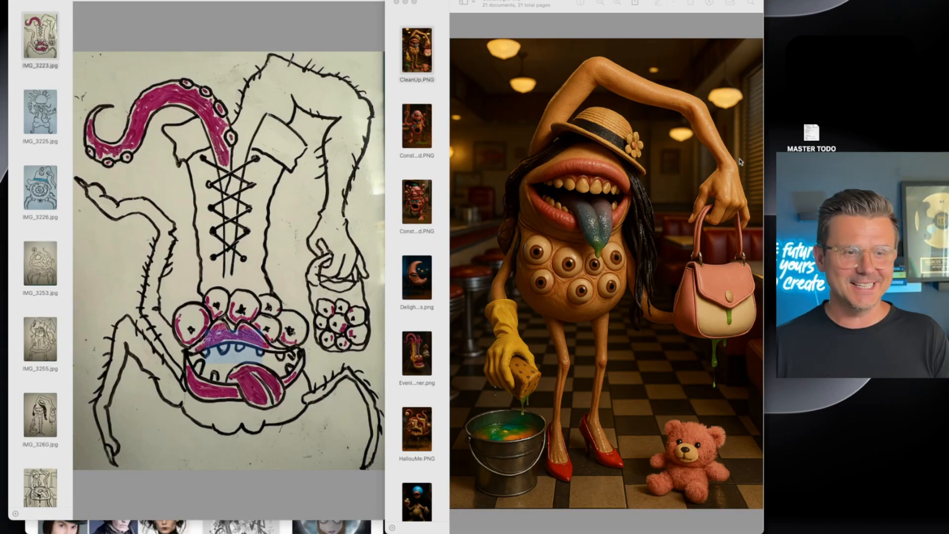
Step: Flip through the whiteboard sketches IMG_3223, IMG_3225, IMG_3226 and one more
click(39, 34)
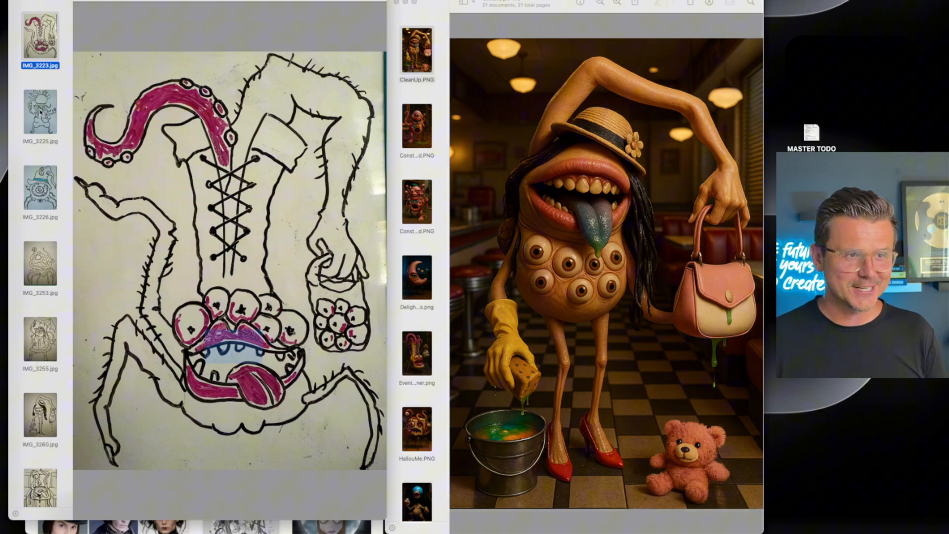
click(39, 112)
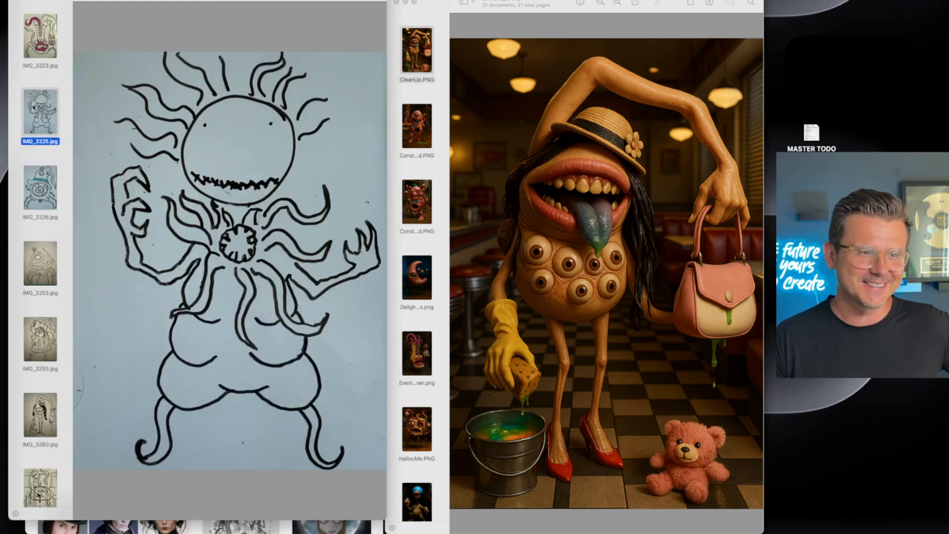
click(40, 186)
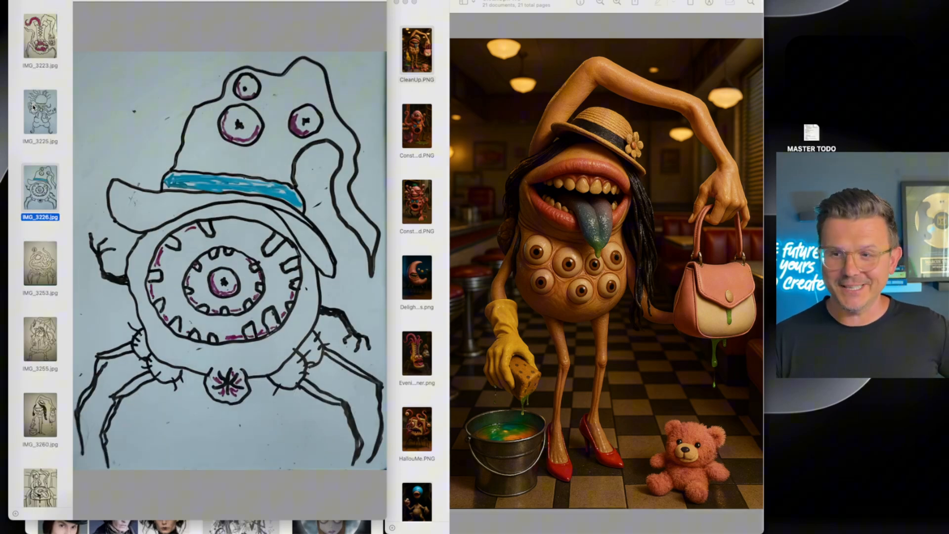
click(40, 263)
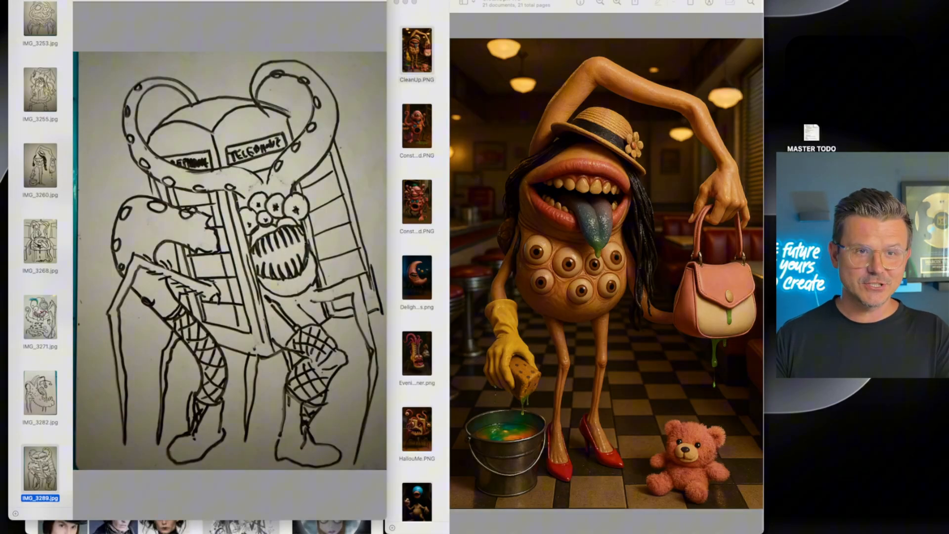
Step: View the construction-site monster and the rat monster with the tentacle briefcase
click(416, 124)
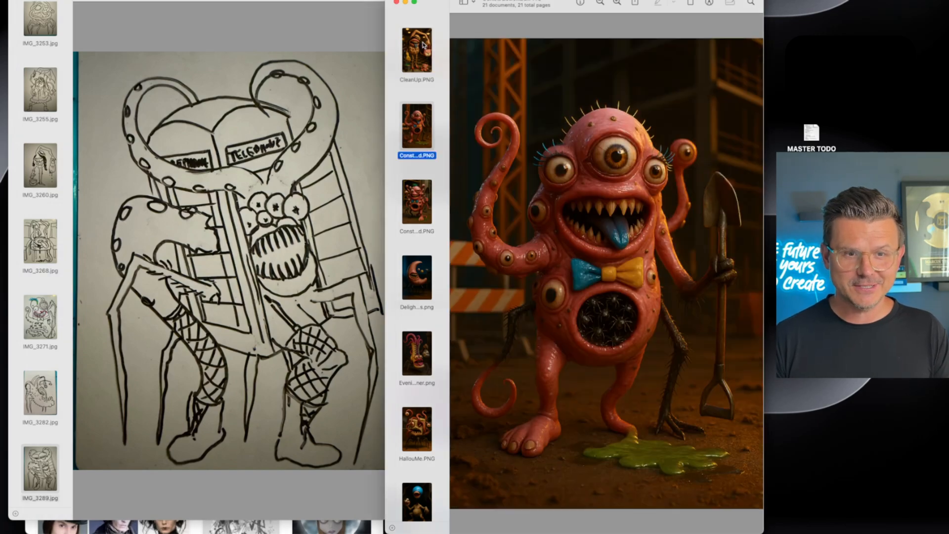
click(416, 354)
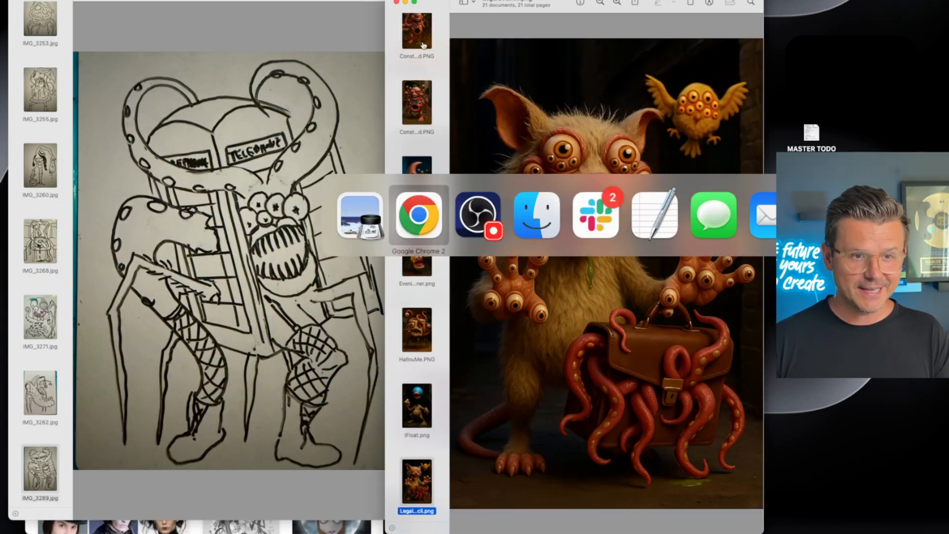
Step: Play the PluckEyes.mp3 and PhoneBooth.mp3 voice clips from the monsters folder
click(536, 215)
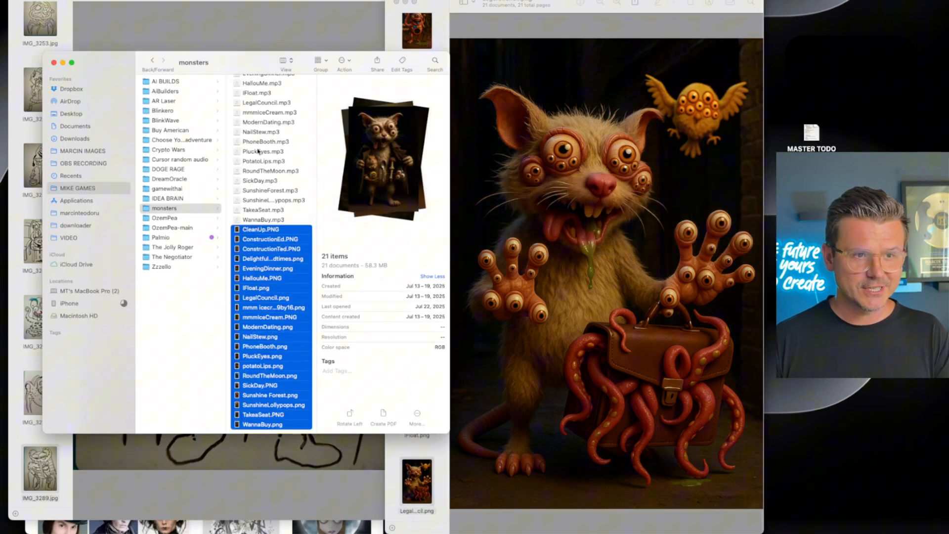
click(262, 151)
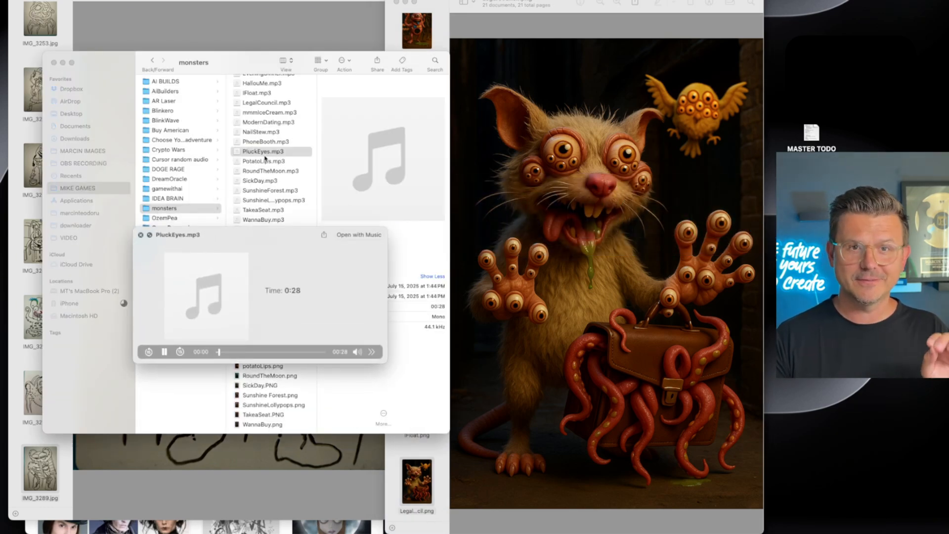
click(164, 352)
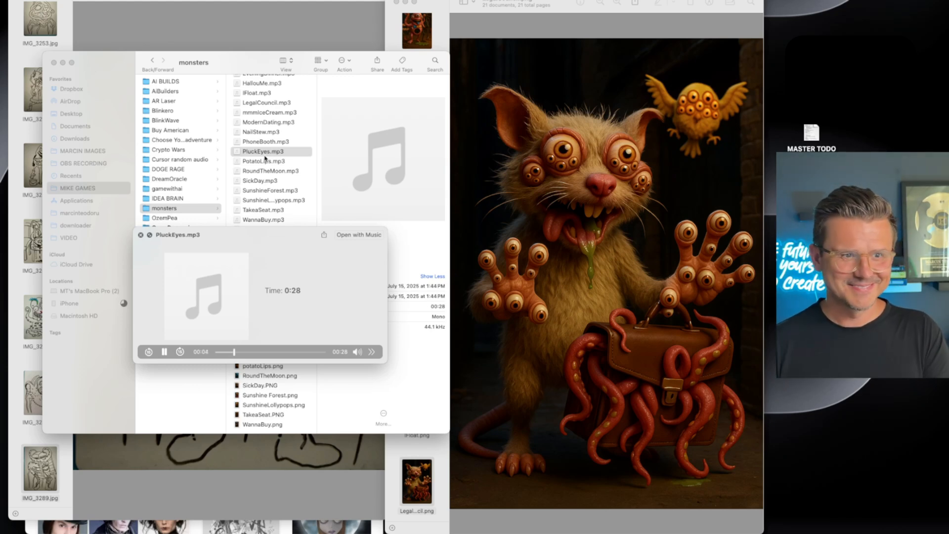
click(268, 141)
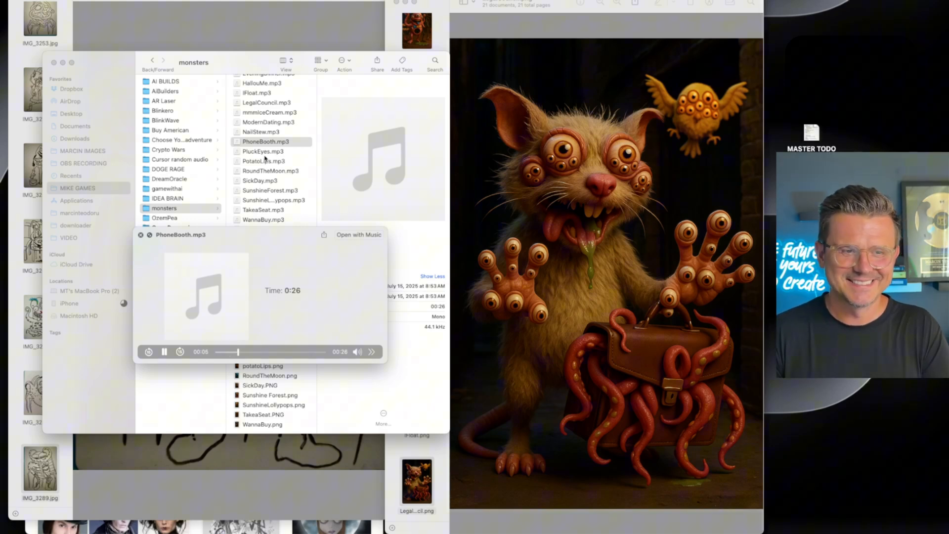
click(269, 170)
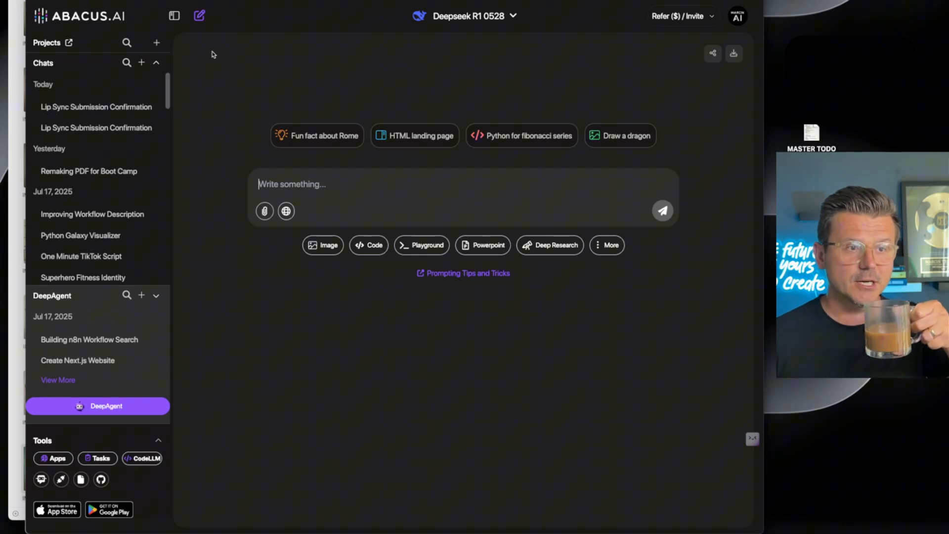
mouse_move(219, 96)
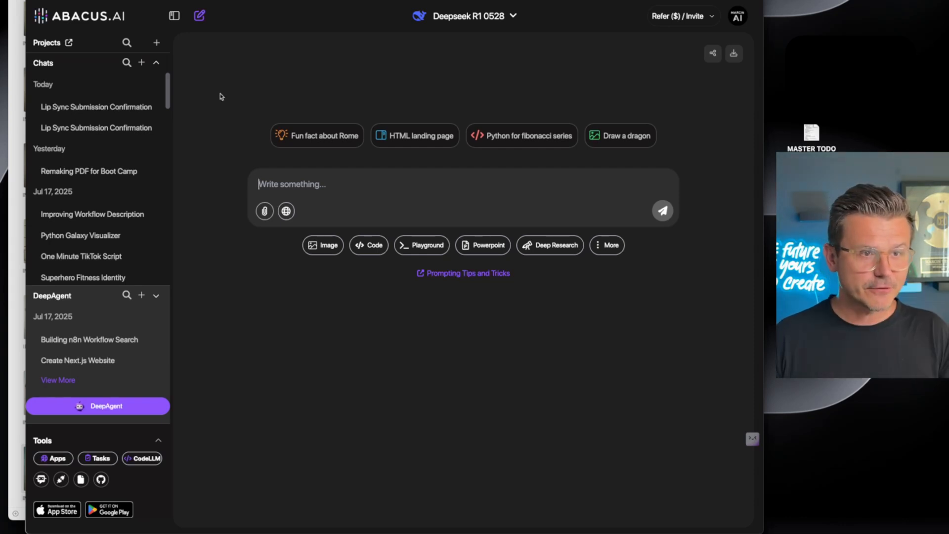
click(465, 16)
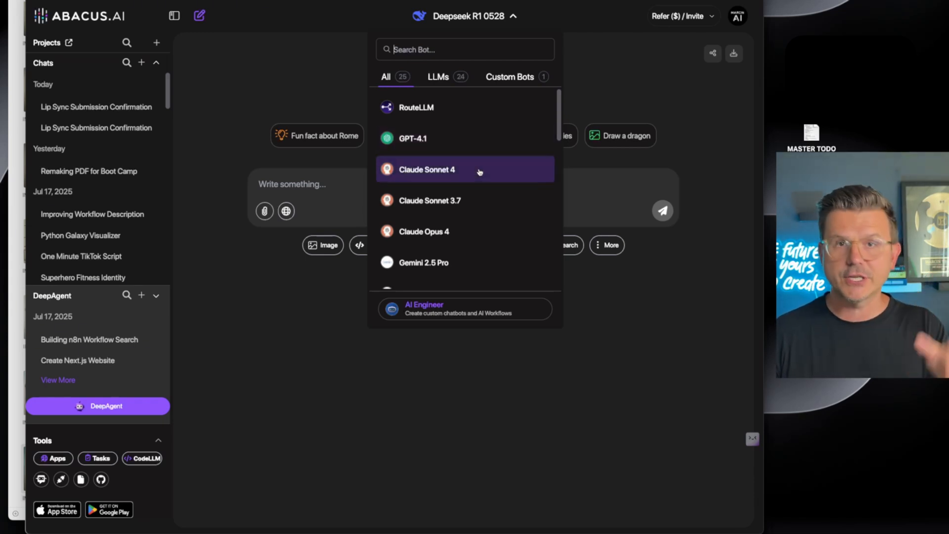
scroll(down, 3)
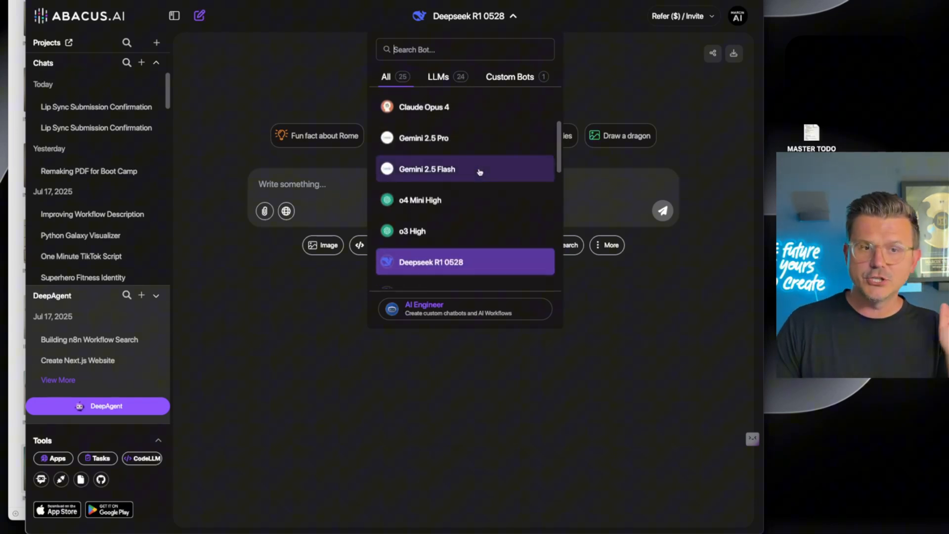
scroll(down, 3)
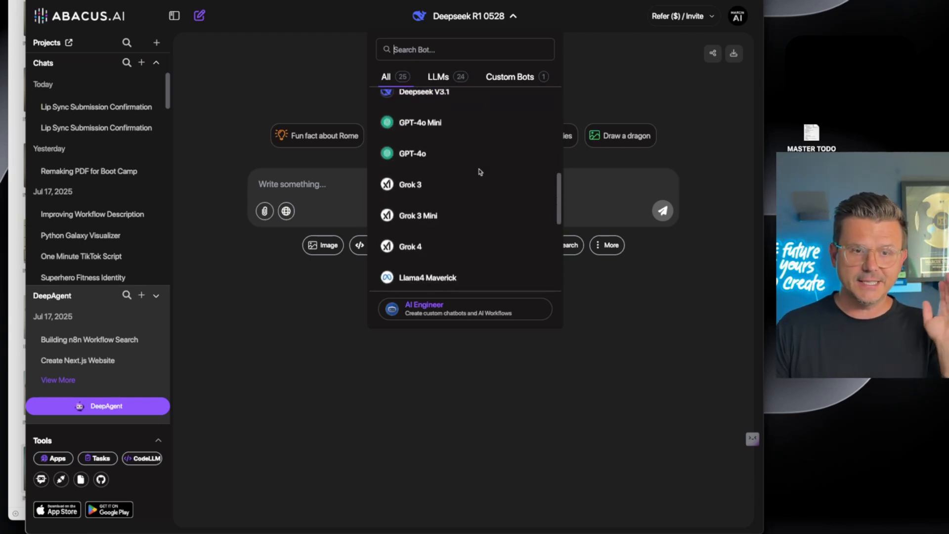
click(206, 109)
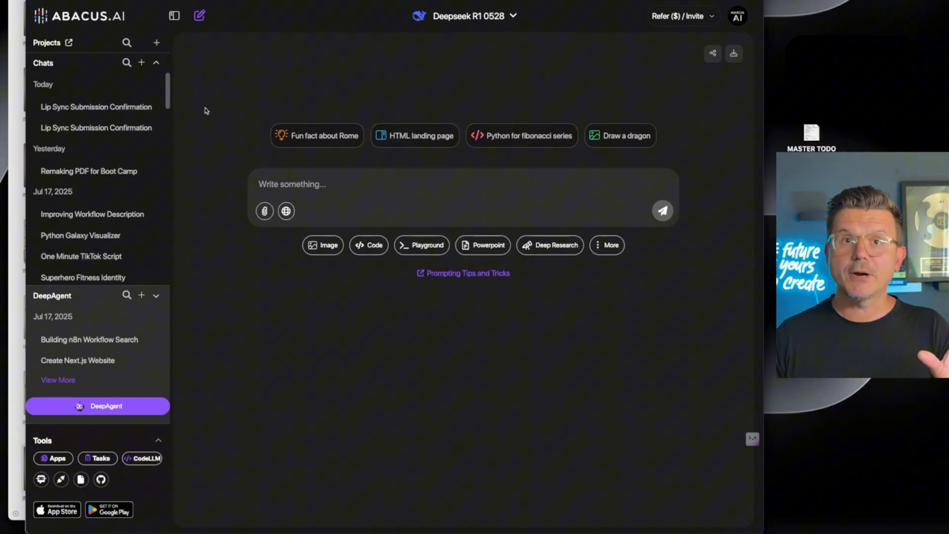
mouse_move(744, 253)
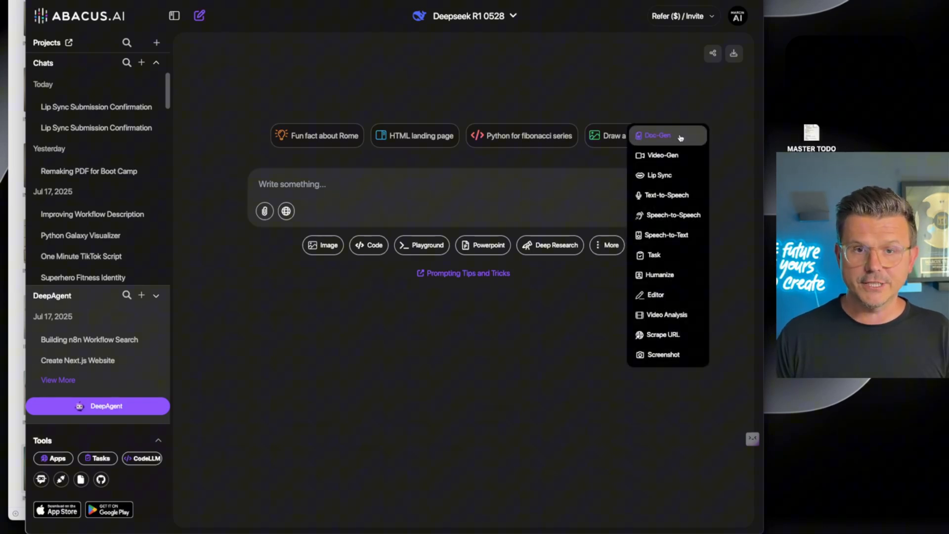
mouse_move(660, 175)
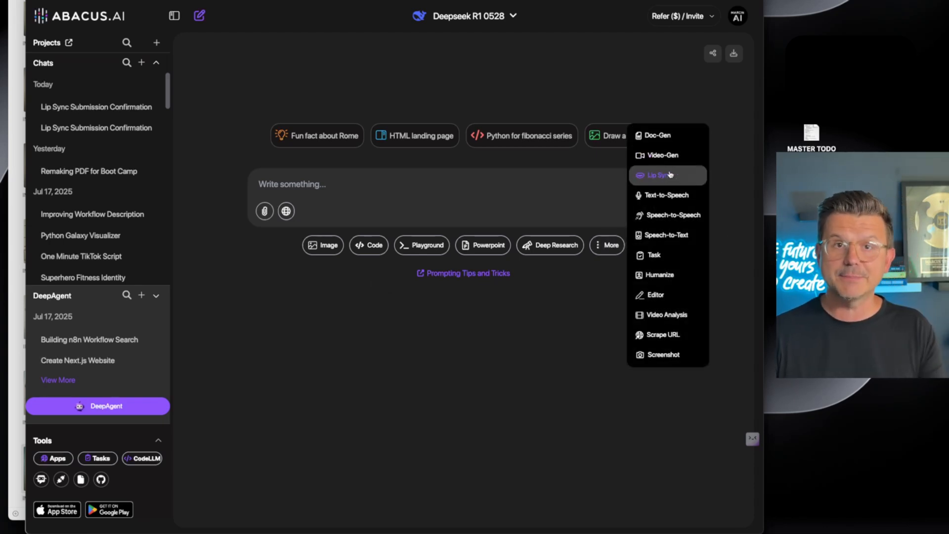
mouse_move(667, 215)
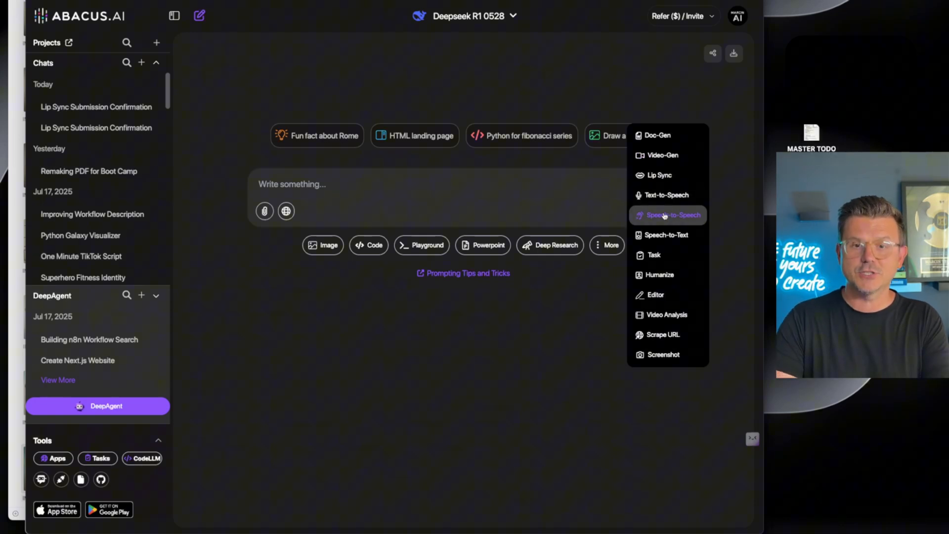
mouse_move(653, 254)
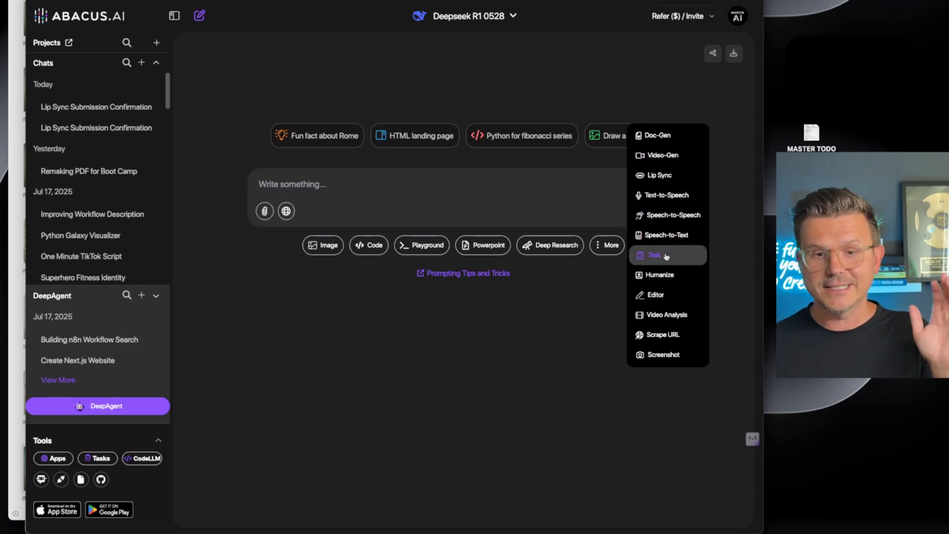
click(255, 162)
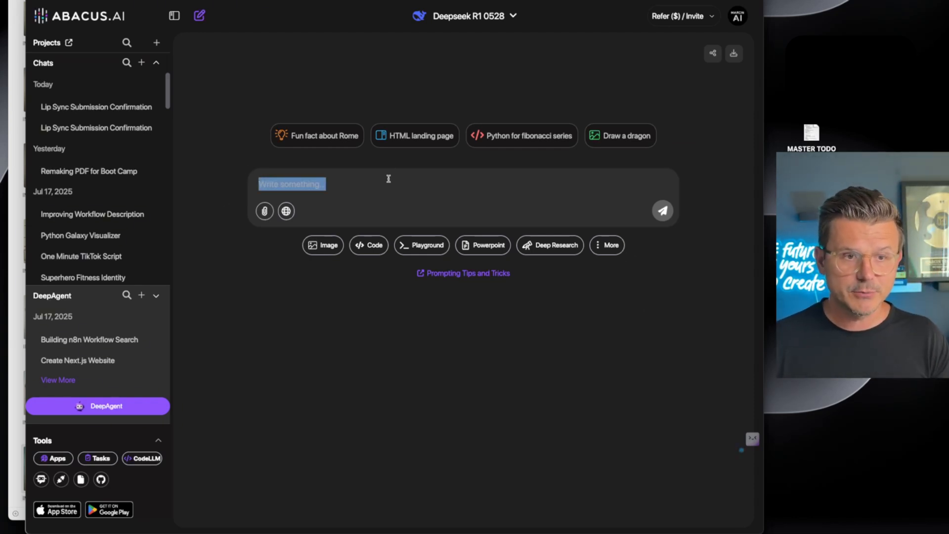
Step: Switch the chat model to GPT-4.1 and bring up the Burton-Inspired 3D Character chat
click(467, 15)
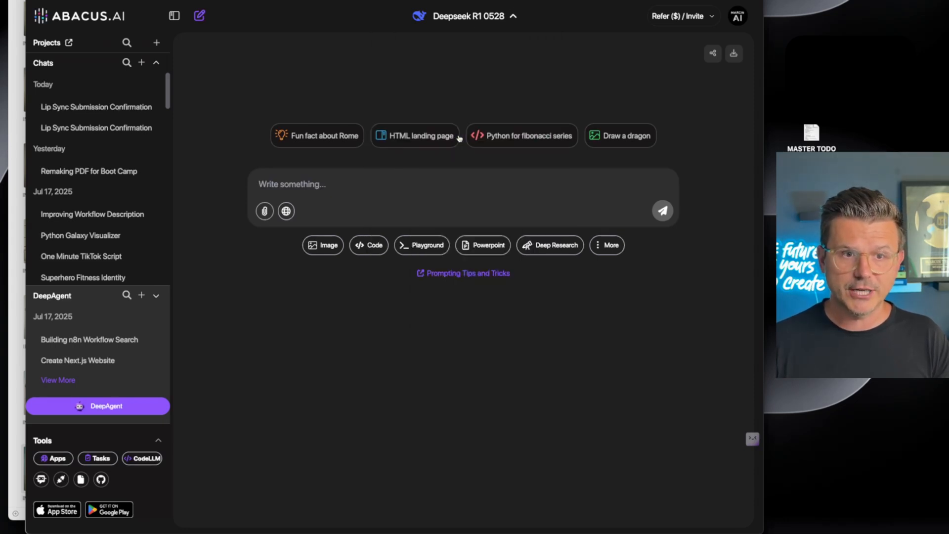
click(475, 16)
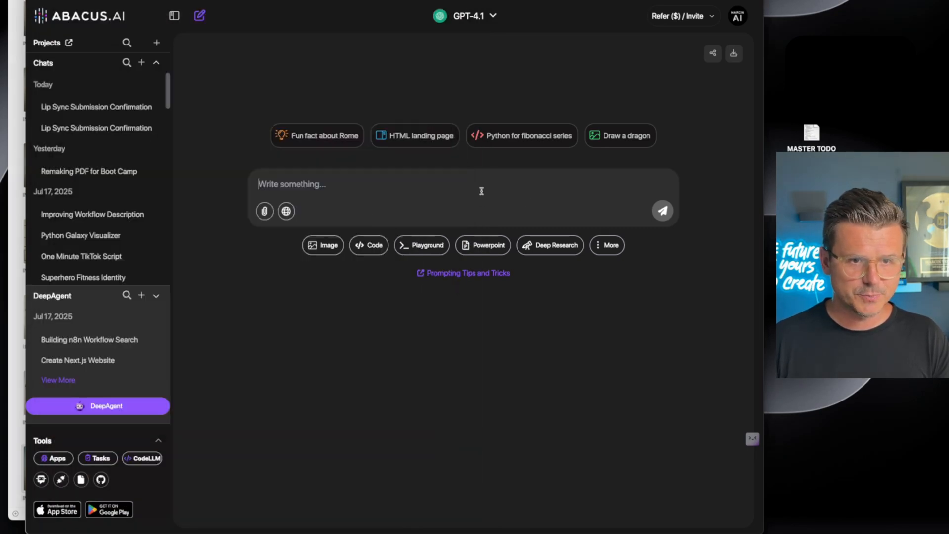
click(661, 210)
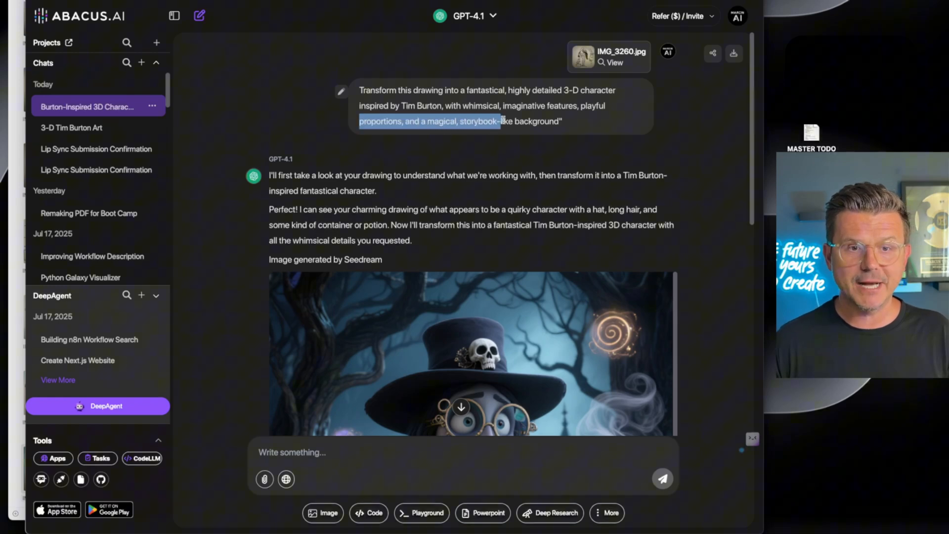
Step: View the generated Tim Burton-style character image full size
scroll(down, 3)
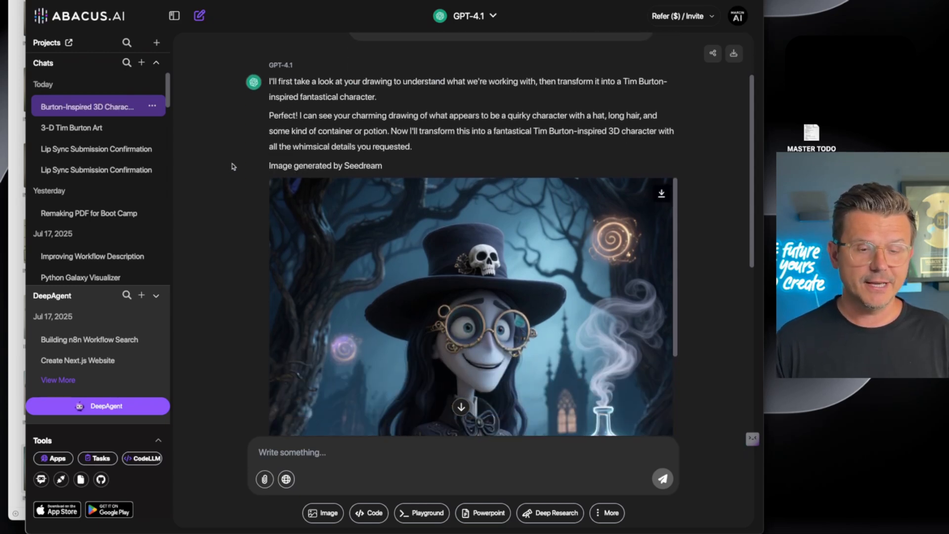
scroll(down, 3)
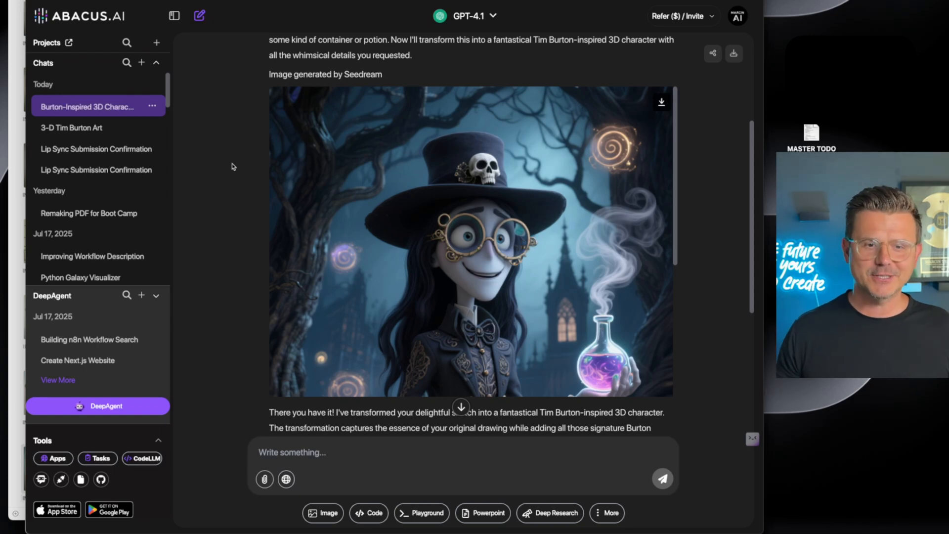
click(462, 242)
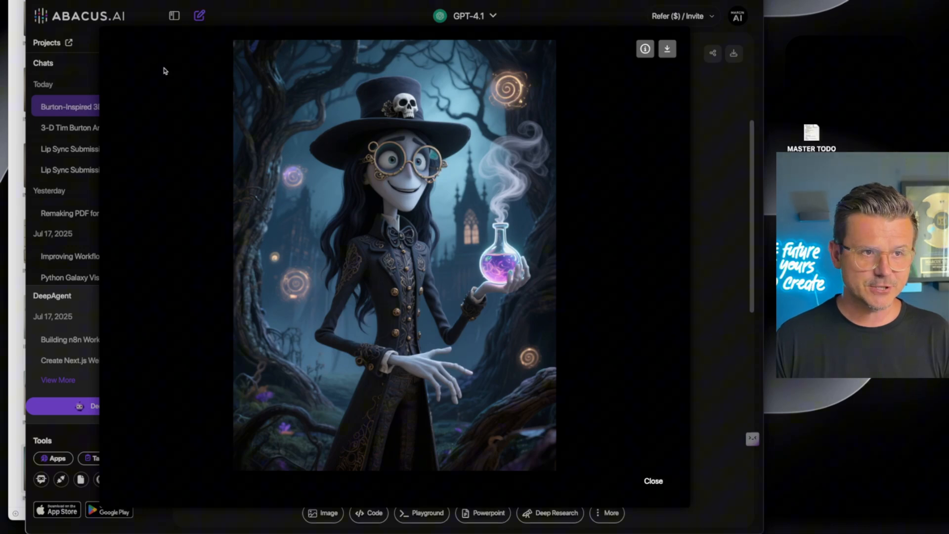
Step: Send a prompt for a super weird 20-second script about the castle's magic luring you in
click(653, 480)
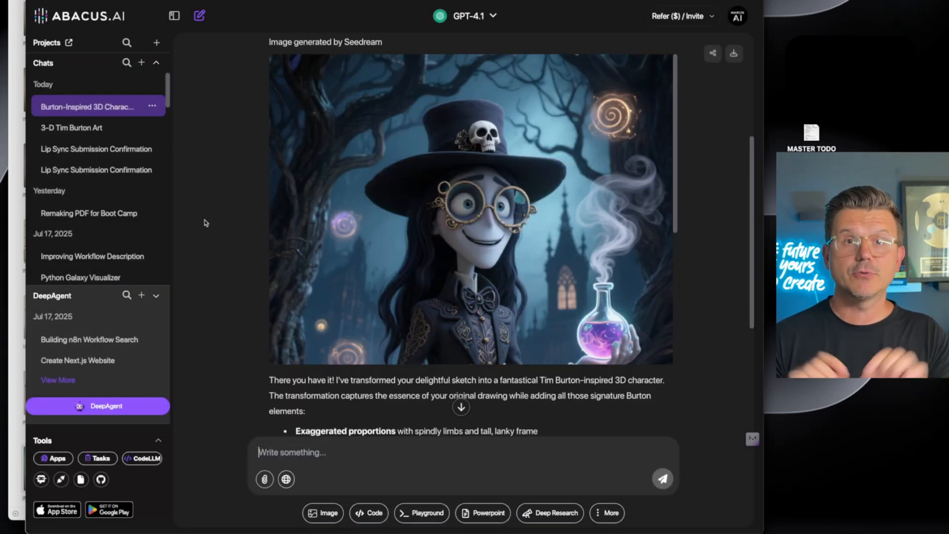
scroll(down, 3)
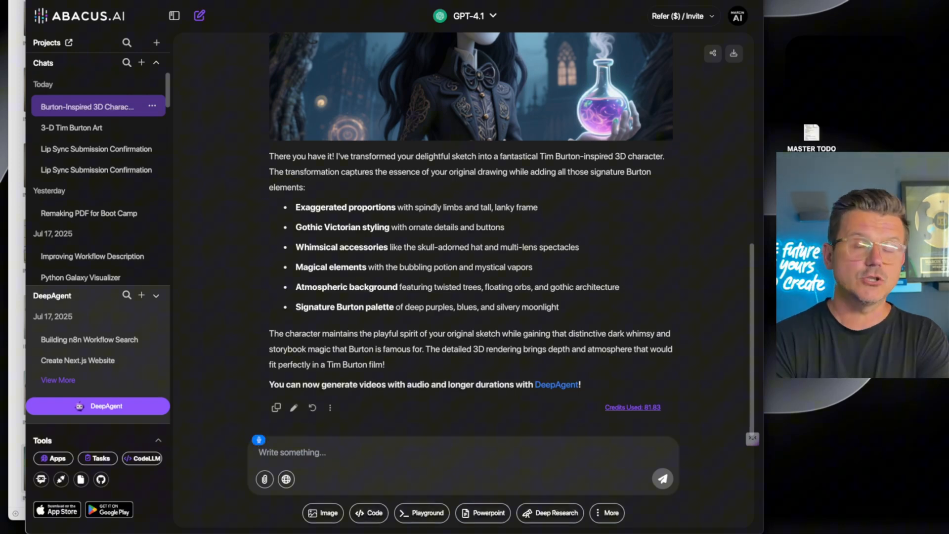
text(Write me a 20 second)
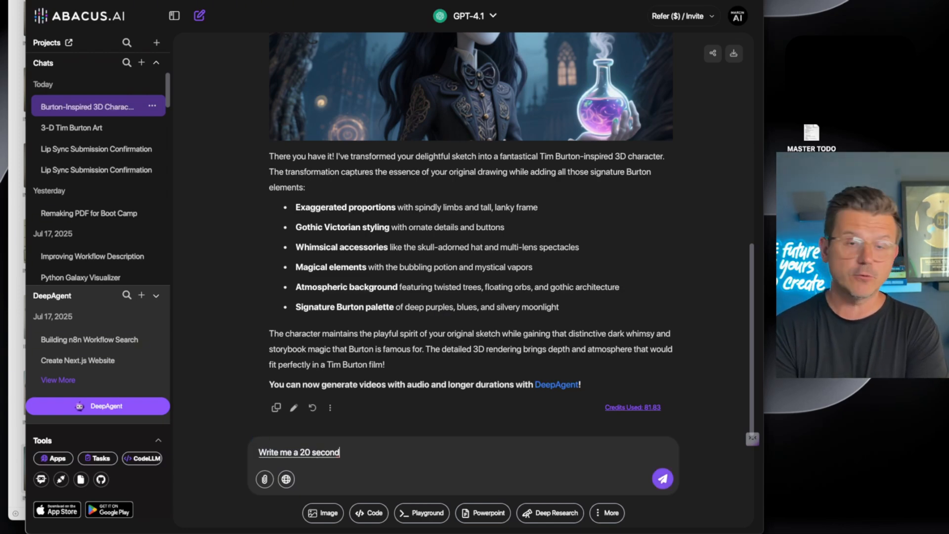
text(script for this character)
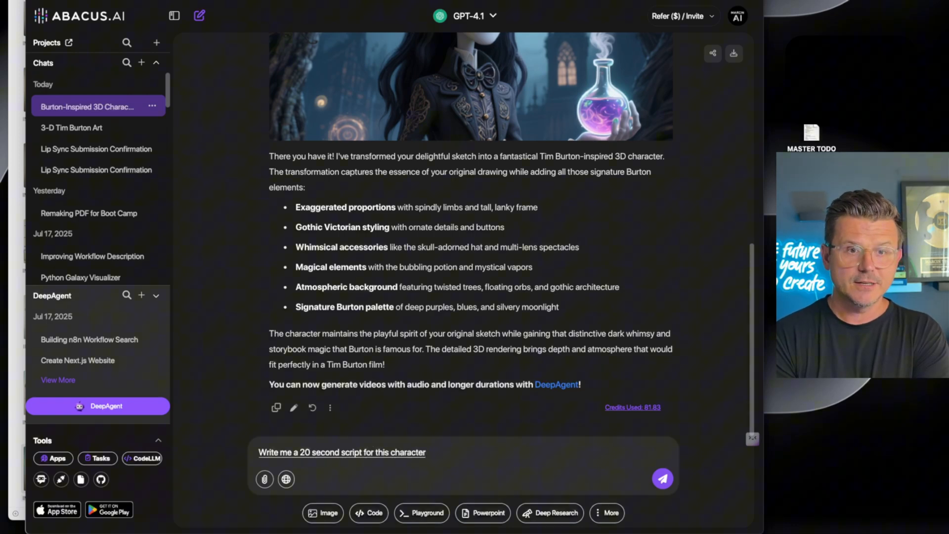
text(talking about)
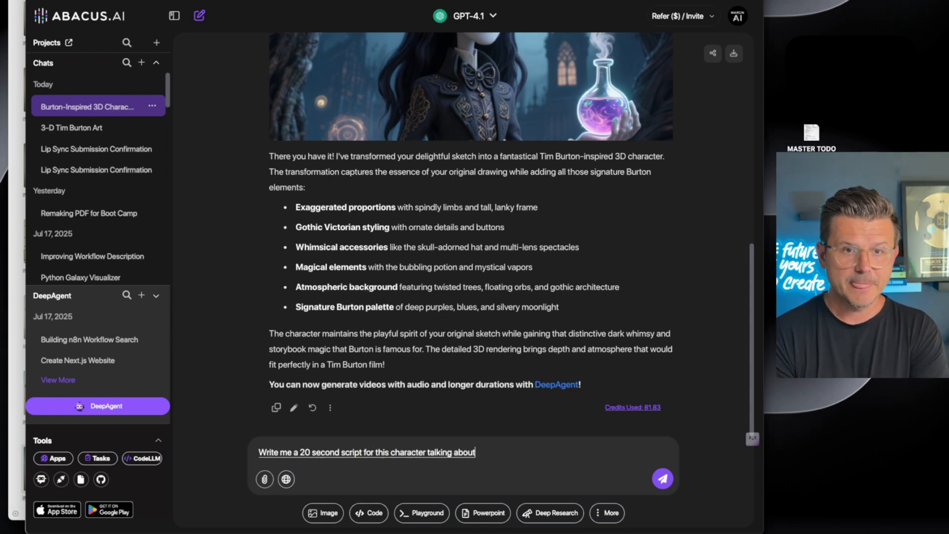
text(, talking about the magic of)
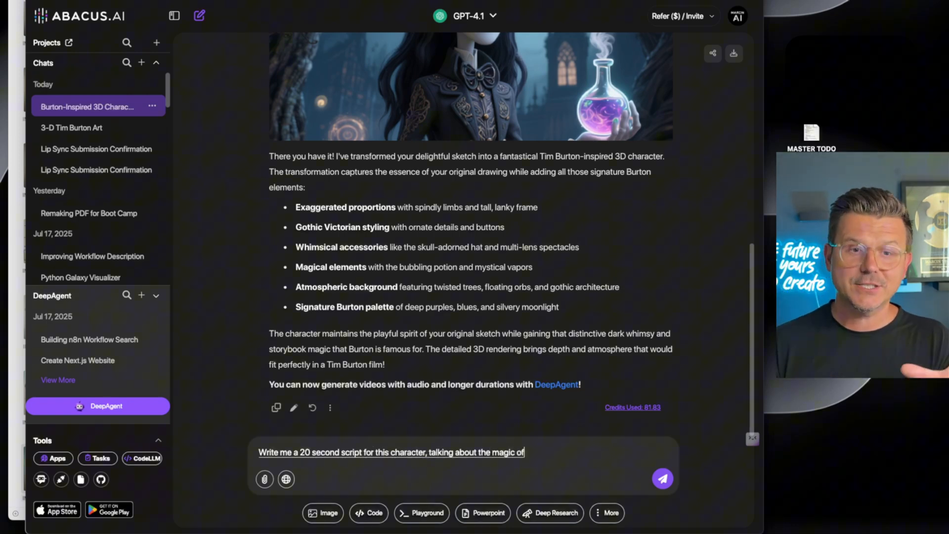
text(this castle)
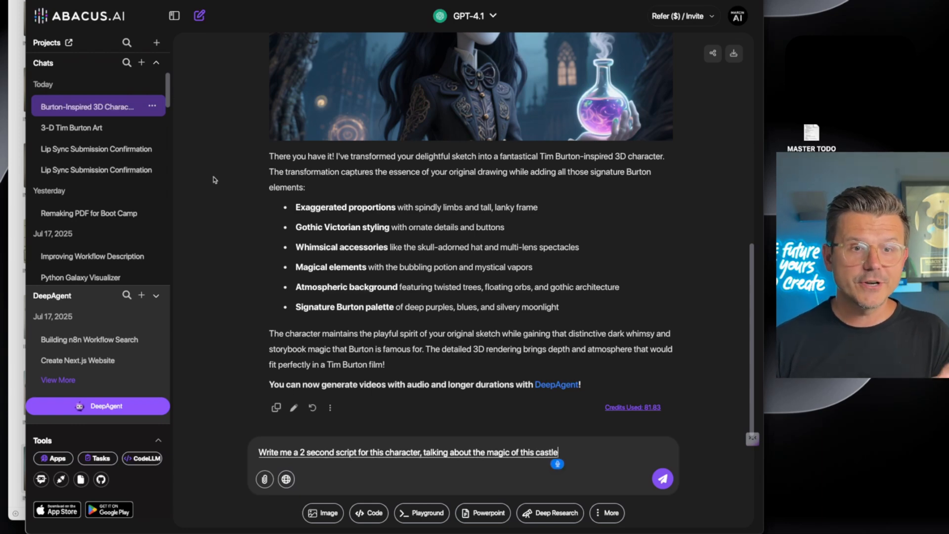
text(and the weirdness of the)
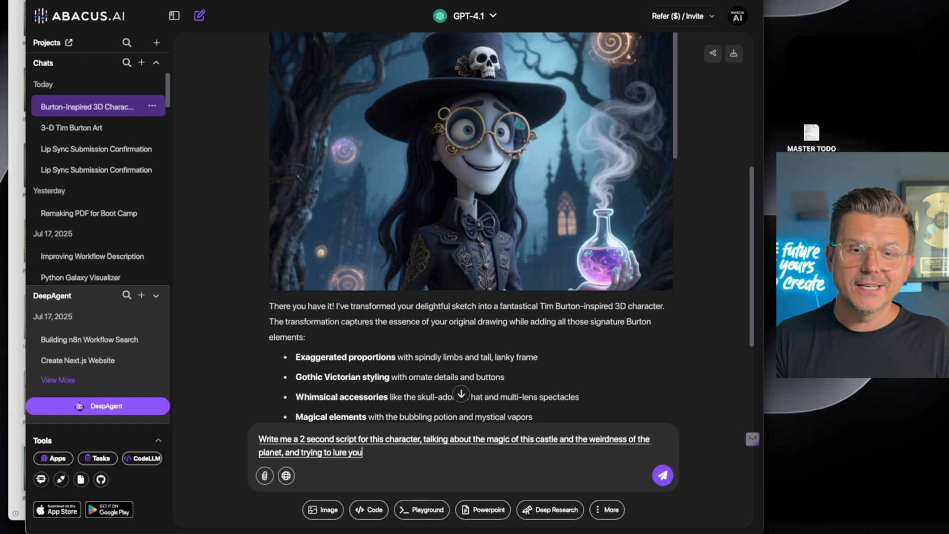
text(in to come so you could taste her magic potion.)
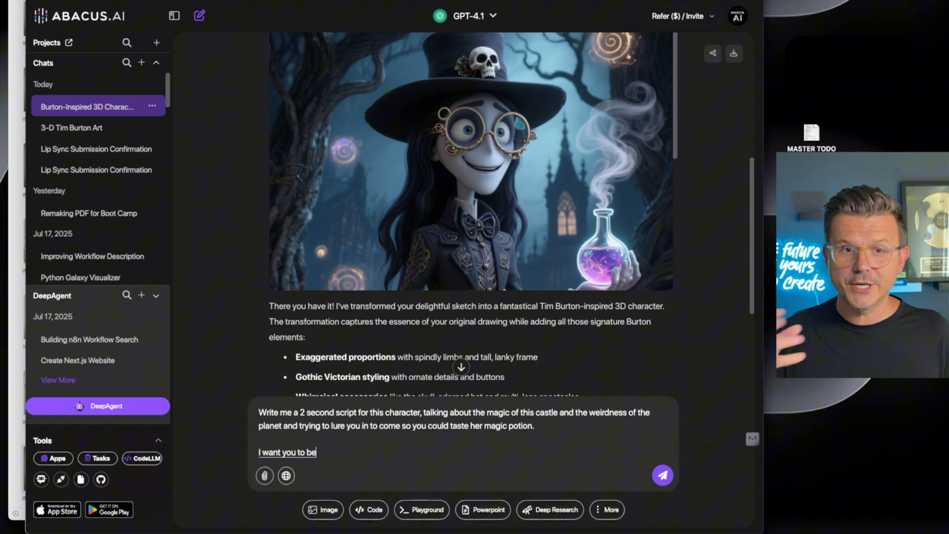
text(super weird and)
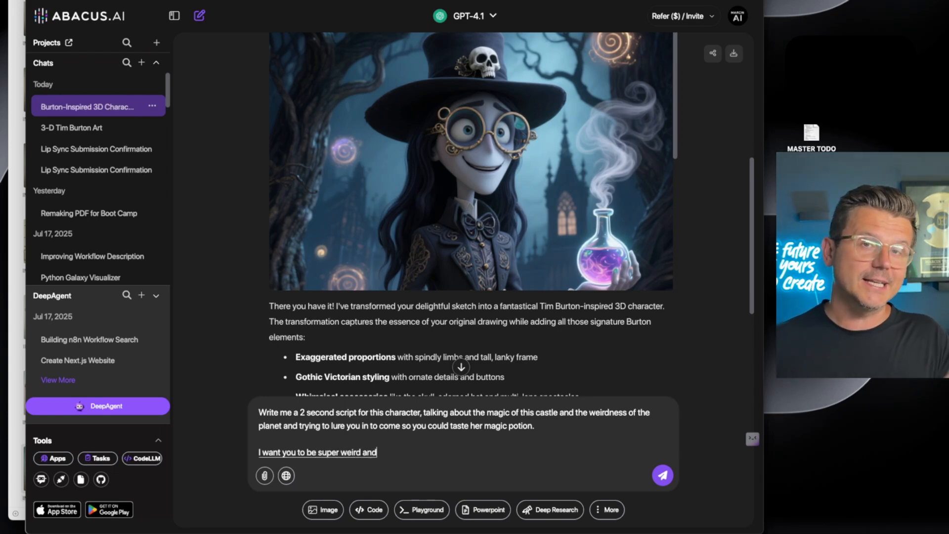
click(662, 475)
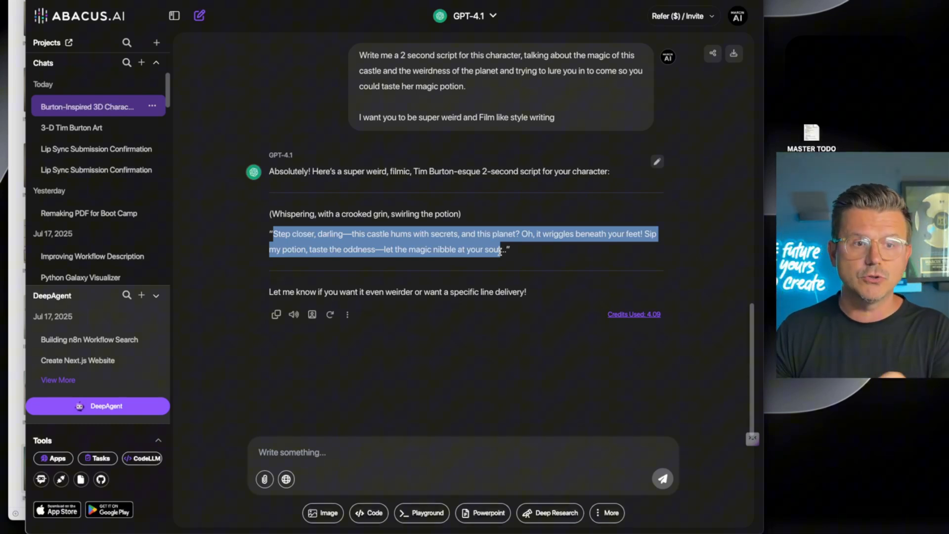
click(223, 233)
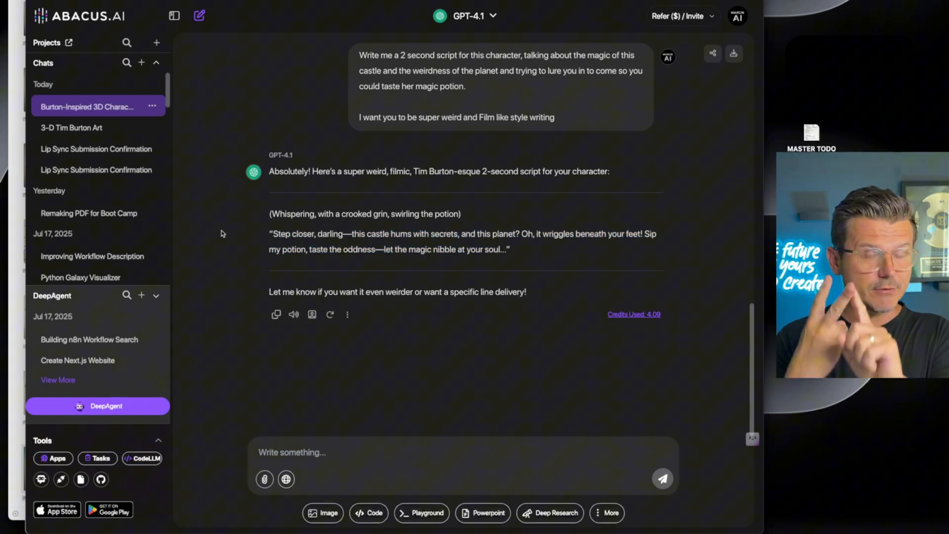
mouse_move(247, 198)
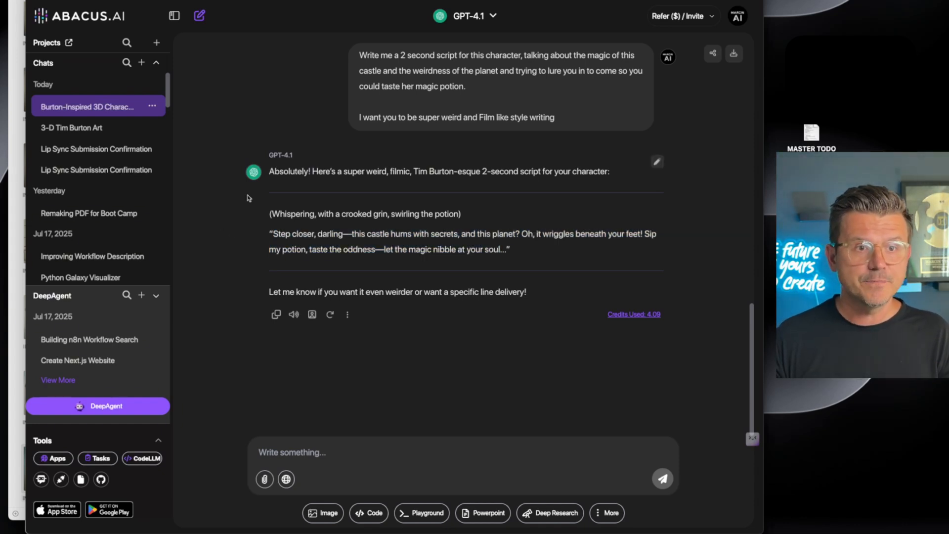
Step: Start a new chat, browse the Video-Gen form's models and cancel it without generating
click(95, 148)
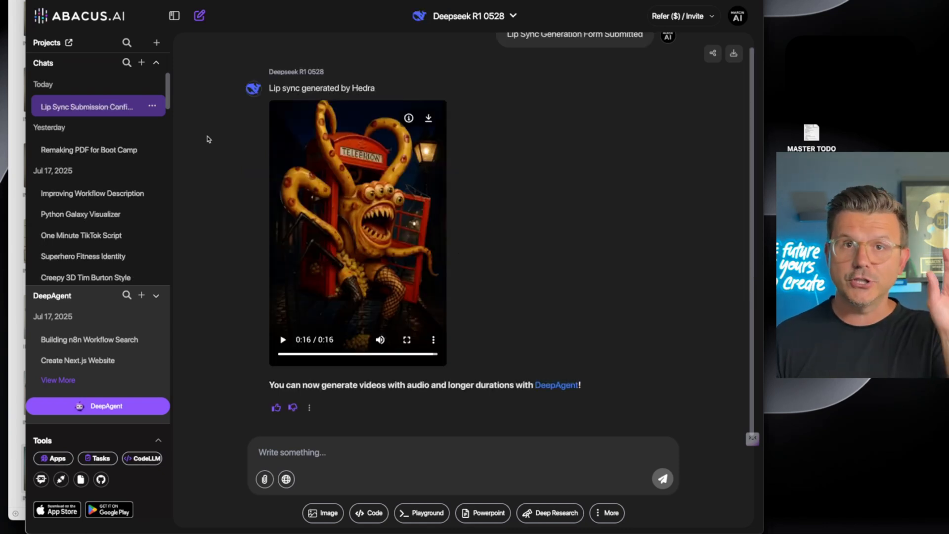
mouse_move(247, 213)
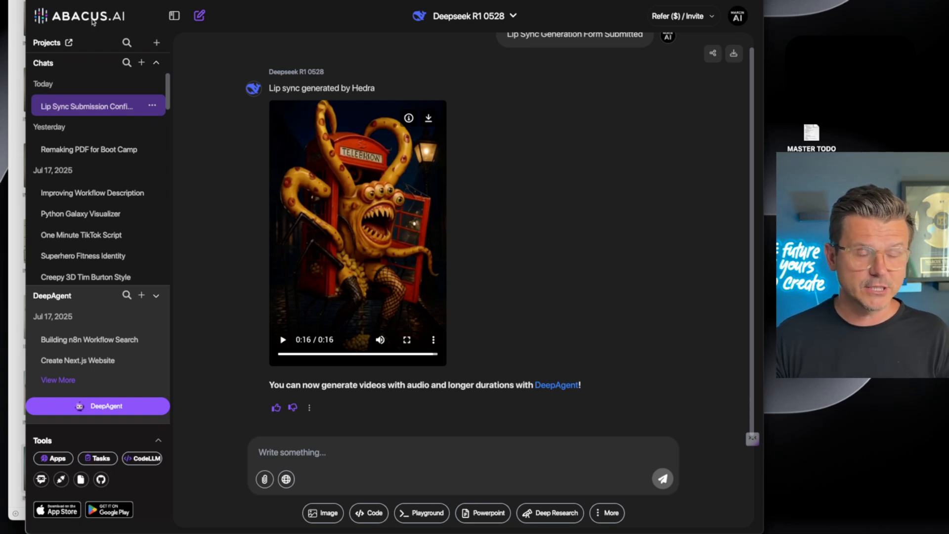
click(199, 15)
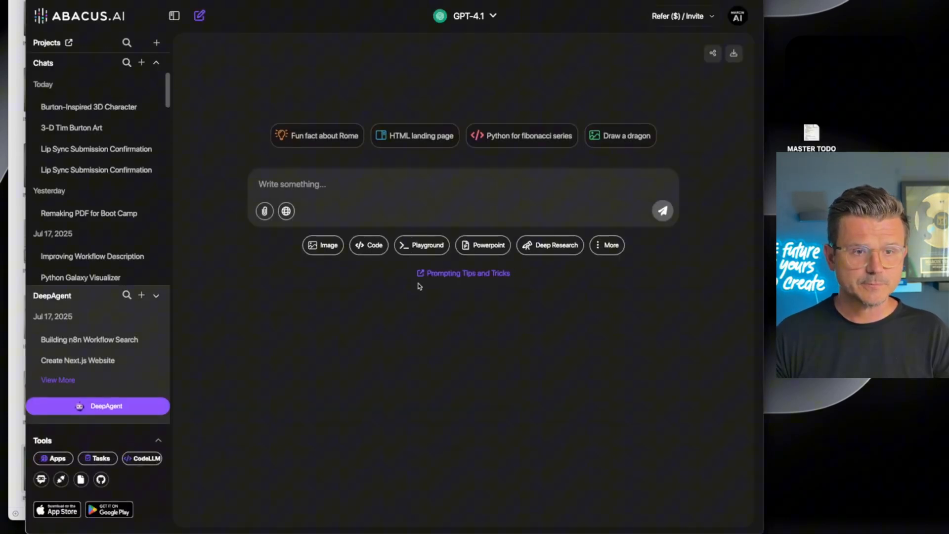
click(606, 245)
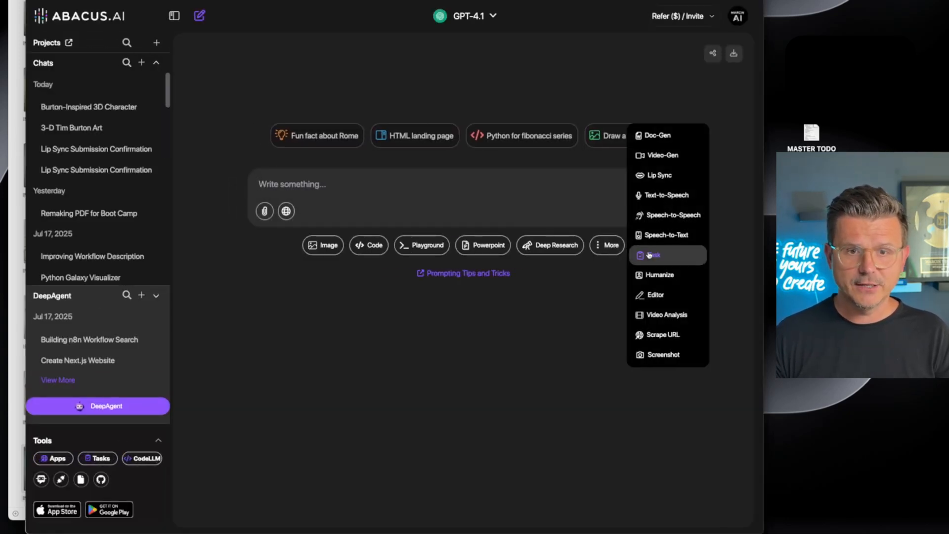
mouse_move(658, 175)
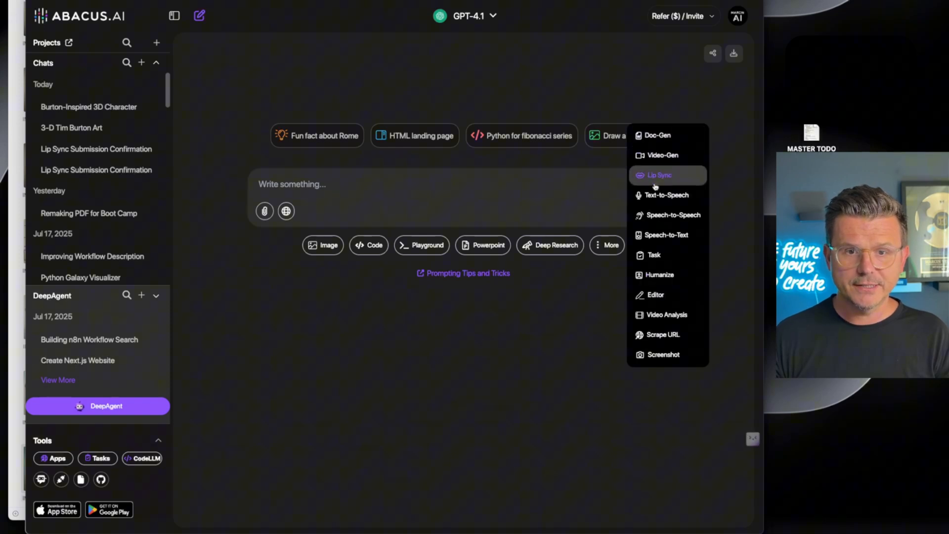
mouse_move(662, 155)
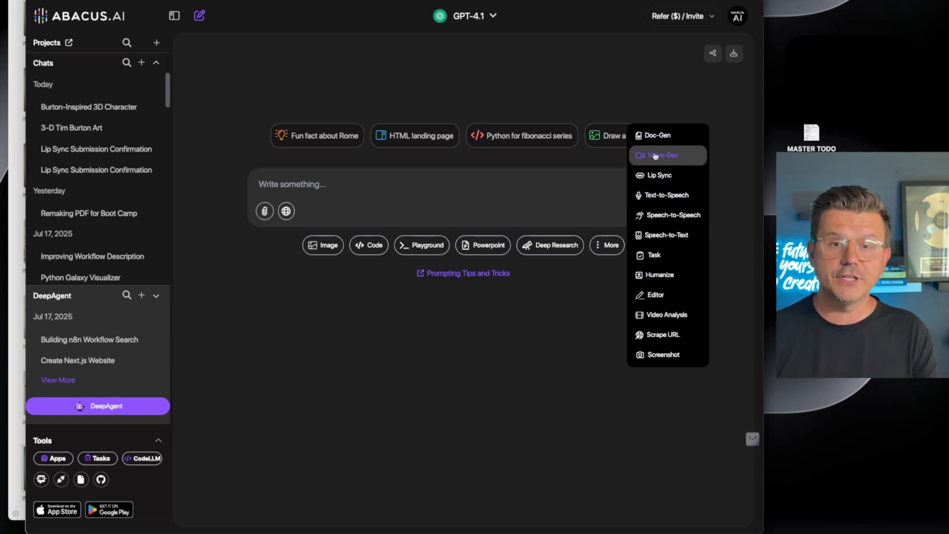
click(663, 155)
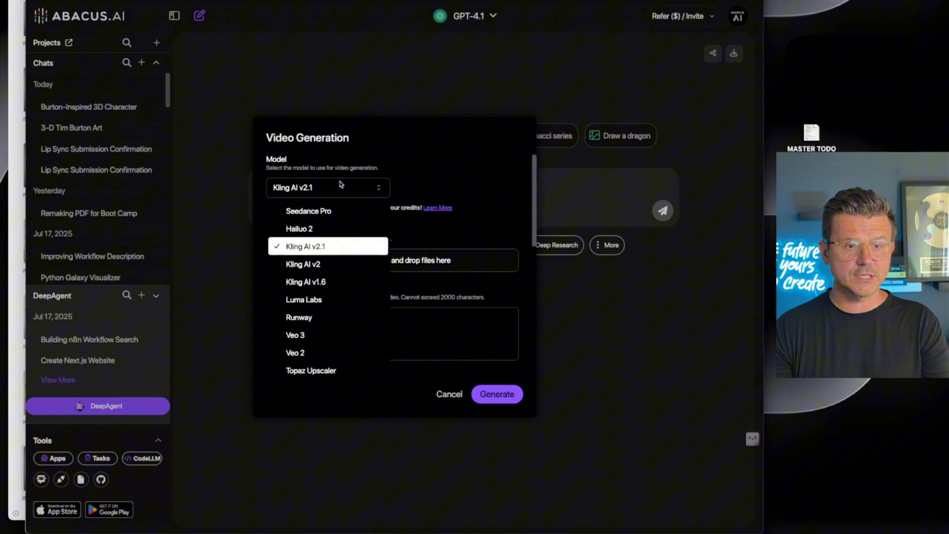
mouse_move(327, 228)
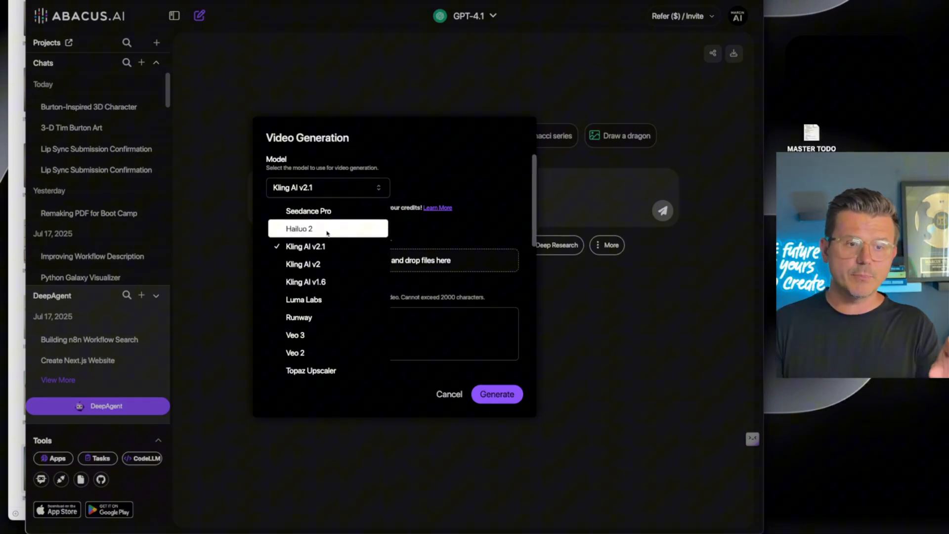
mouse_move(327, 264)
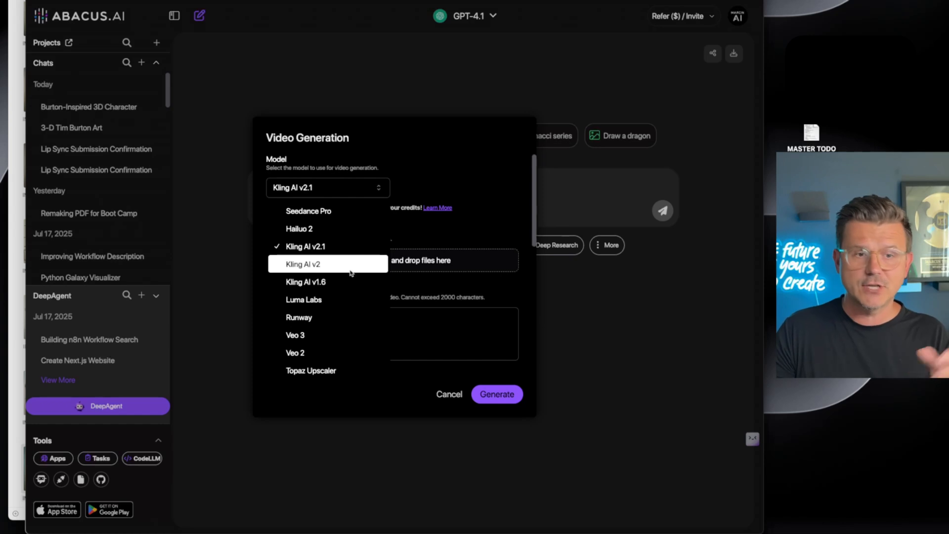
mouse_move(327, 316)
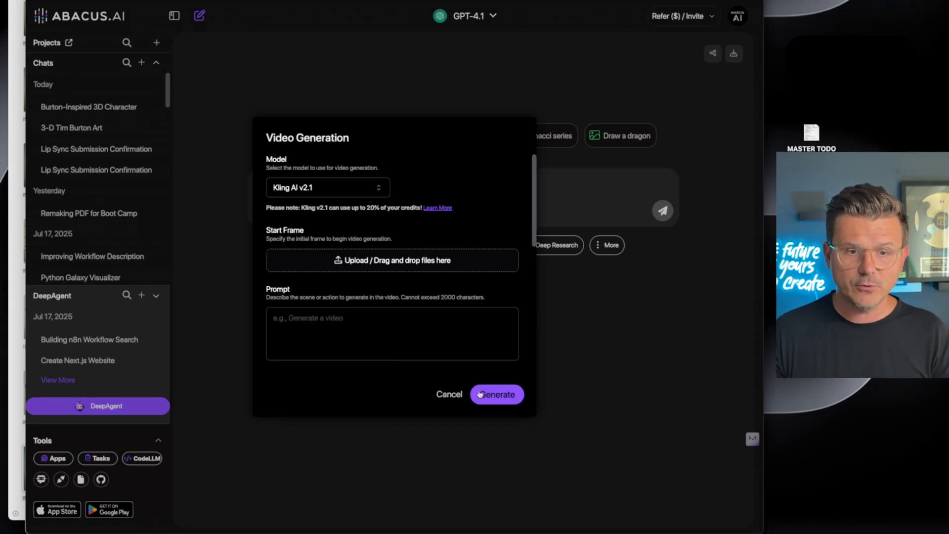
click(449, 394)
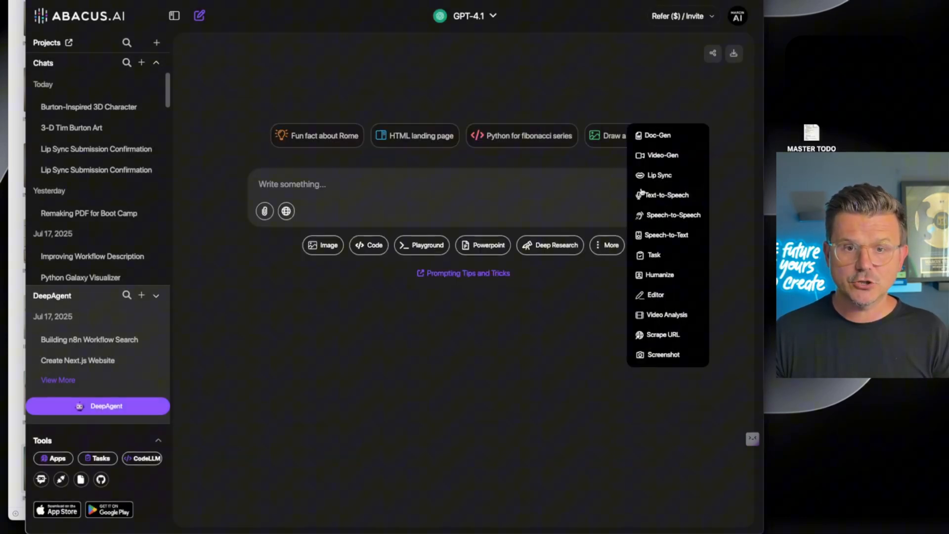
Step: Bring up the Lip Sync form and choose the Coral voice for the character
click(658, 175)
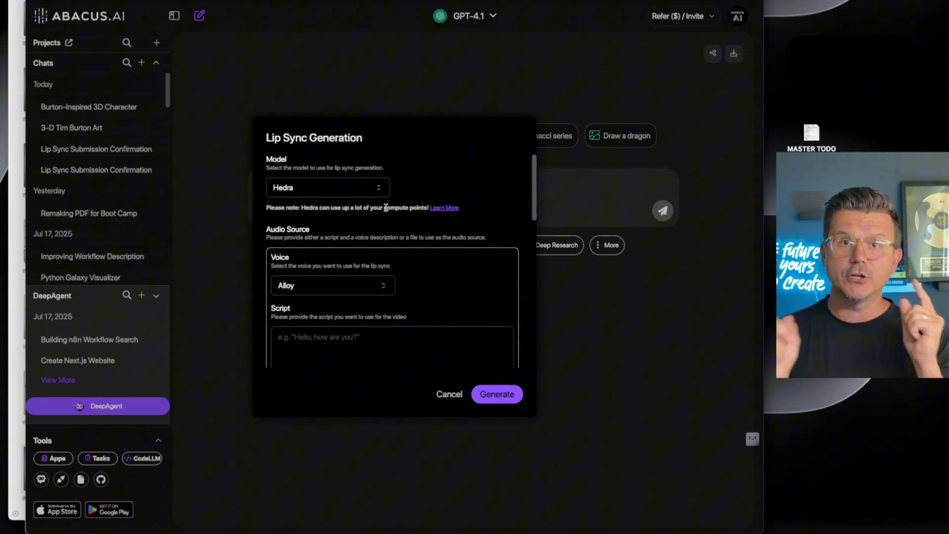
mouse_move(405, 175)
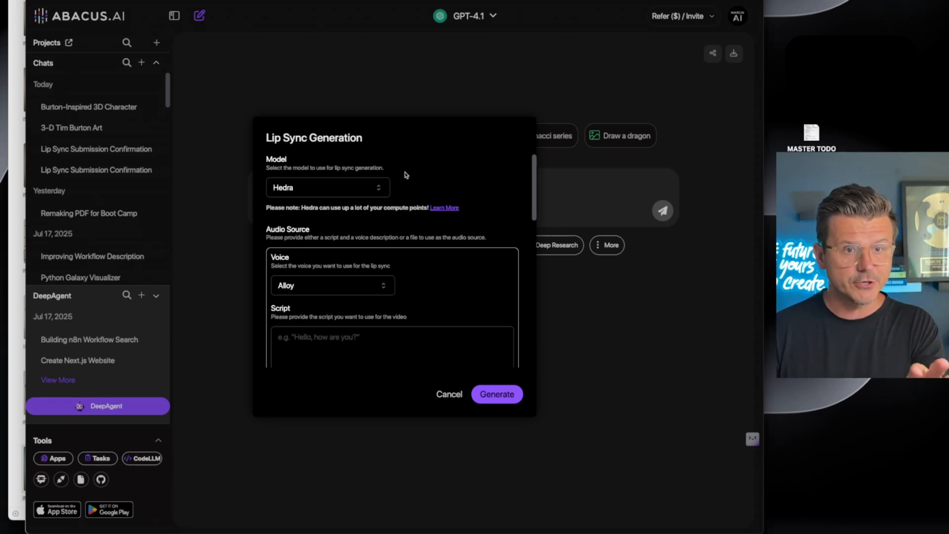
mouse_move(417, 141)
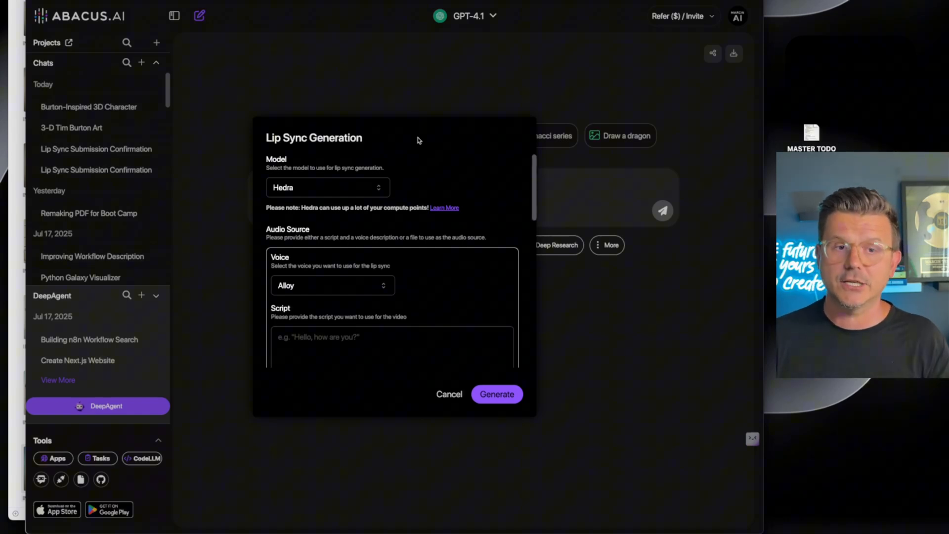
mouse_move(410, 146)
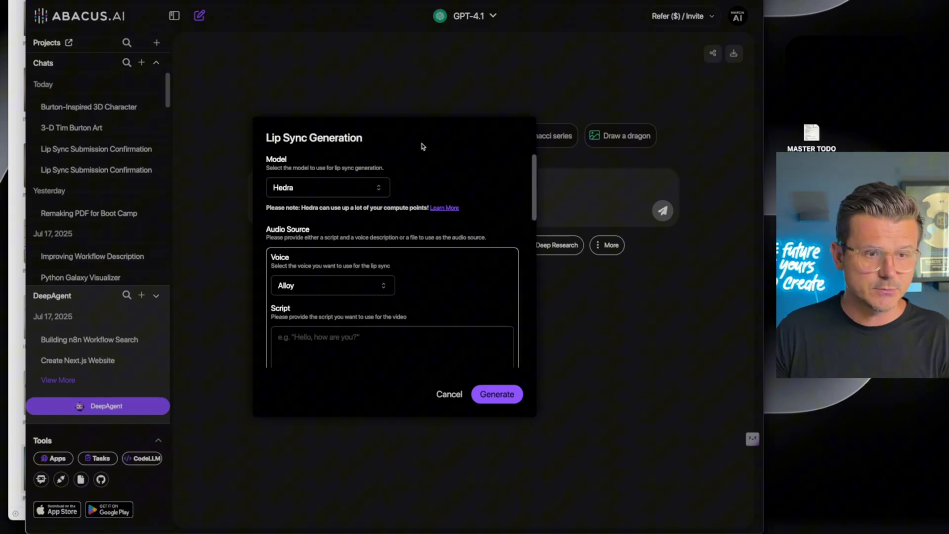
mouse_move(398, 79)
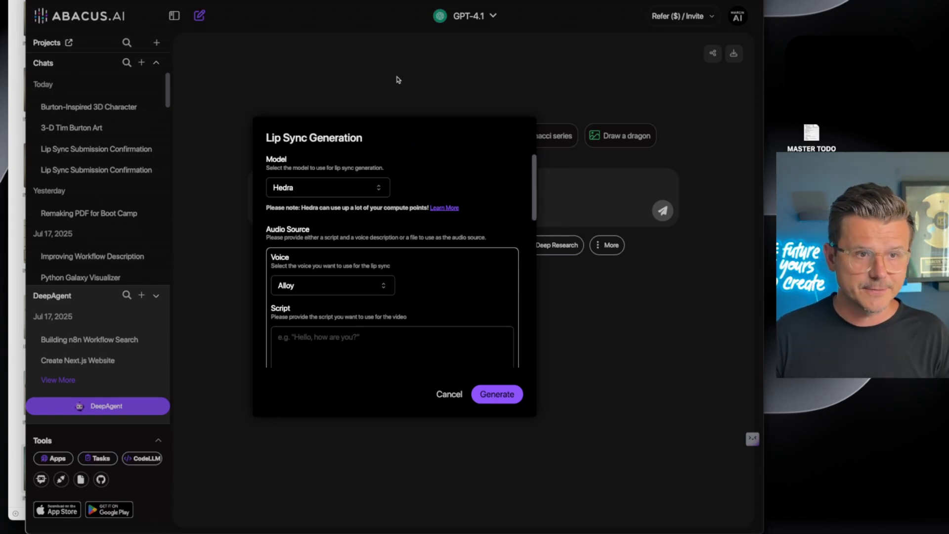
scroll(down, 3)
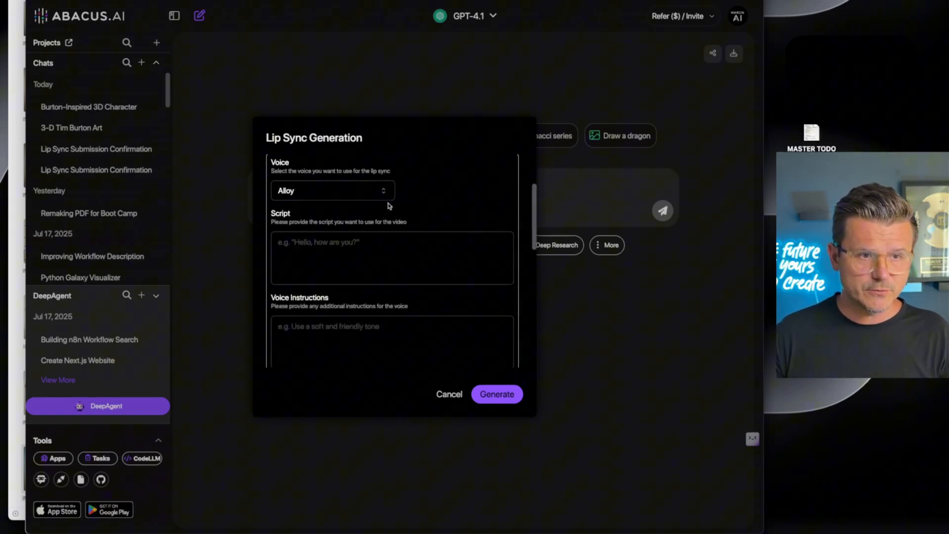
click(332, 190)
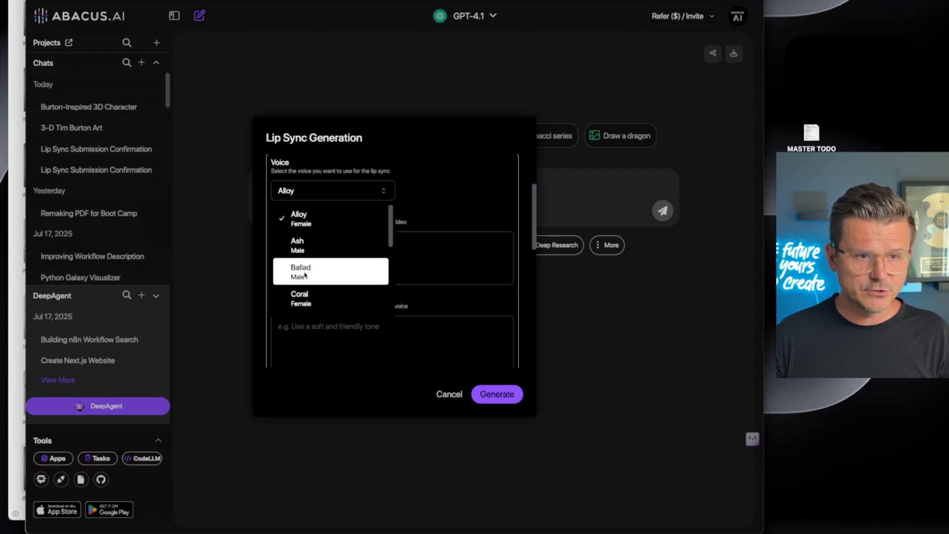
click(300, 294)
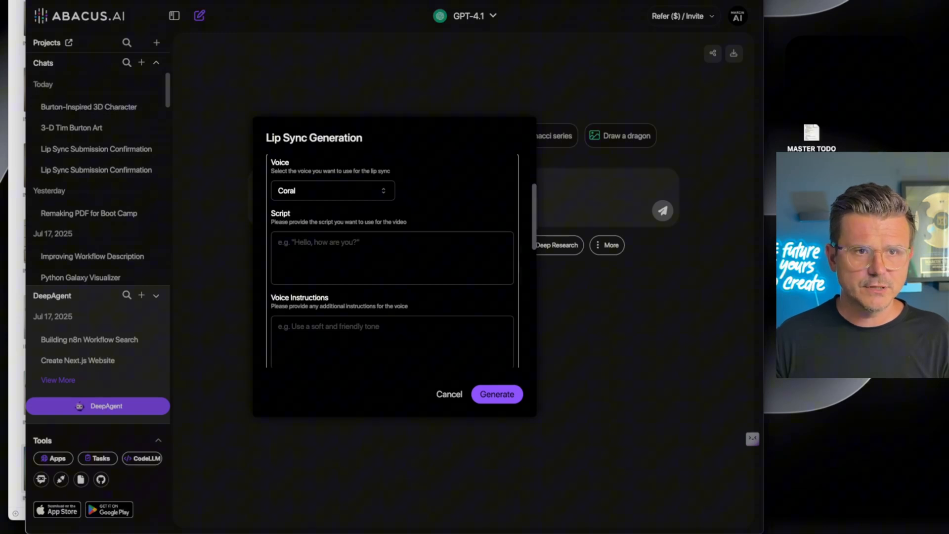
click(496, 394)
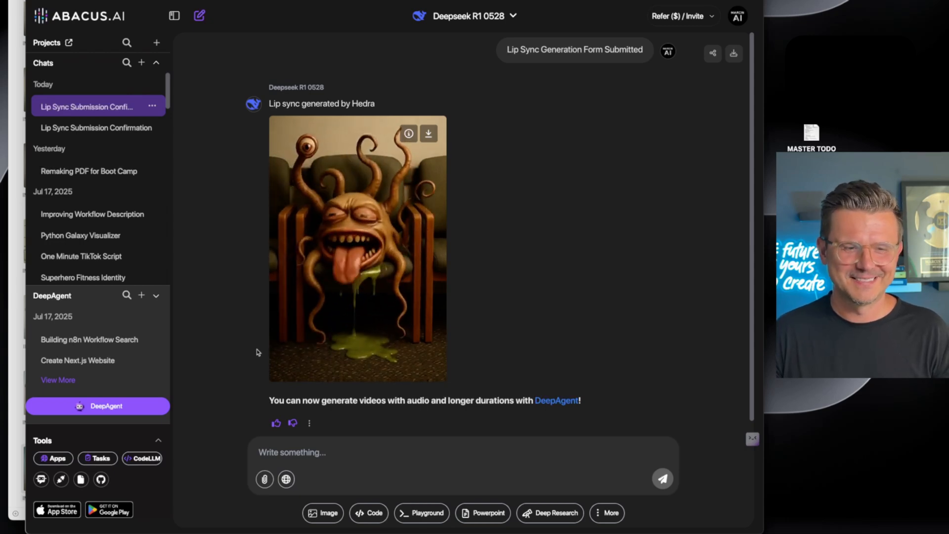
Step: Play and pause the lip-synced monster video, then return to the script chat
click(357, 249)
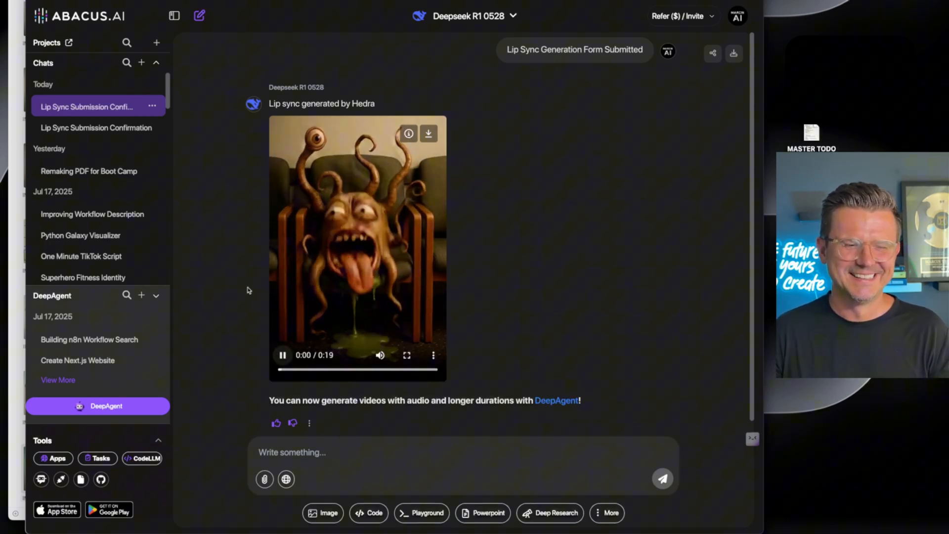
click(282, 355)
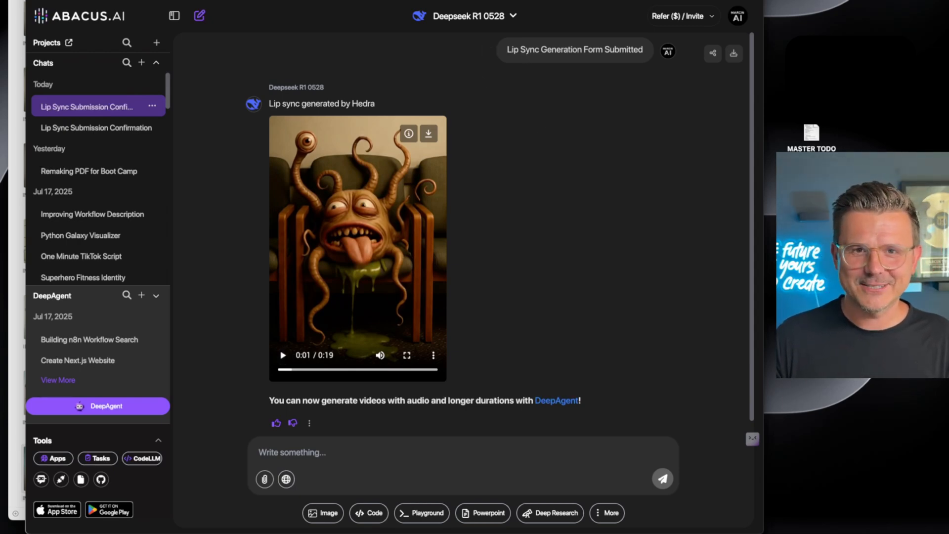
click(87, 106)
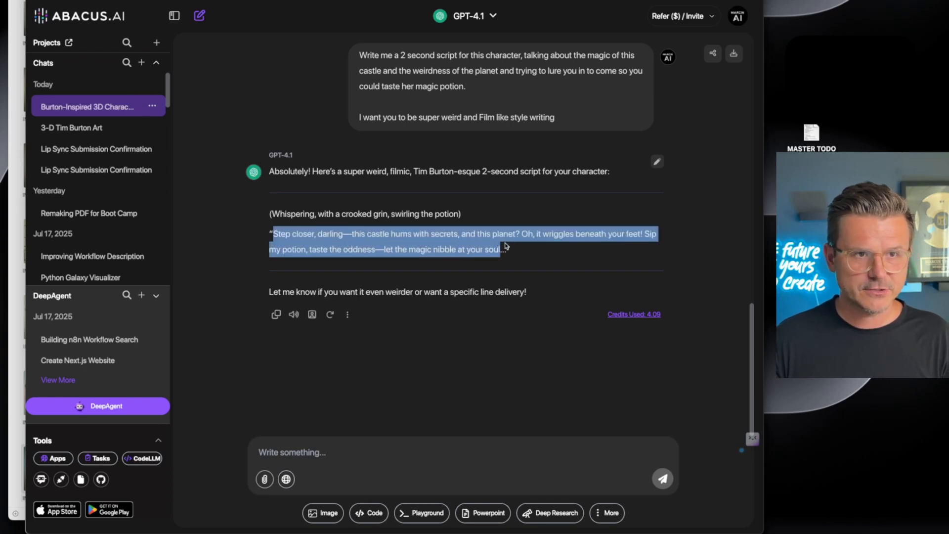
Step: Paste the 'Step closer, darling—this castle hums with secrets' script and generate the lip-sync video
click(311, 315)
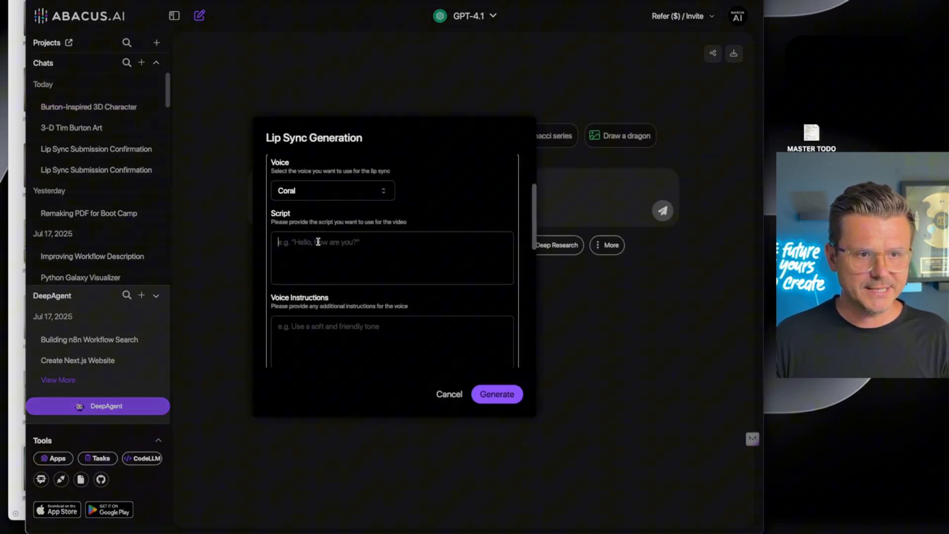
text(Step closer, darling—this castle hums with secrets, and this planet? Oh, it wriggles beneath your feet! Sip my potion, taste the oddness—let the magic nibble at your soul)
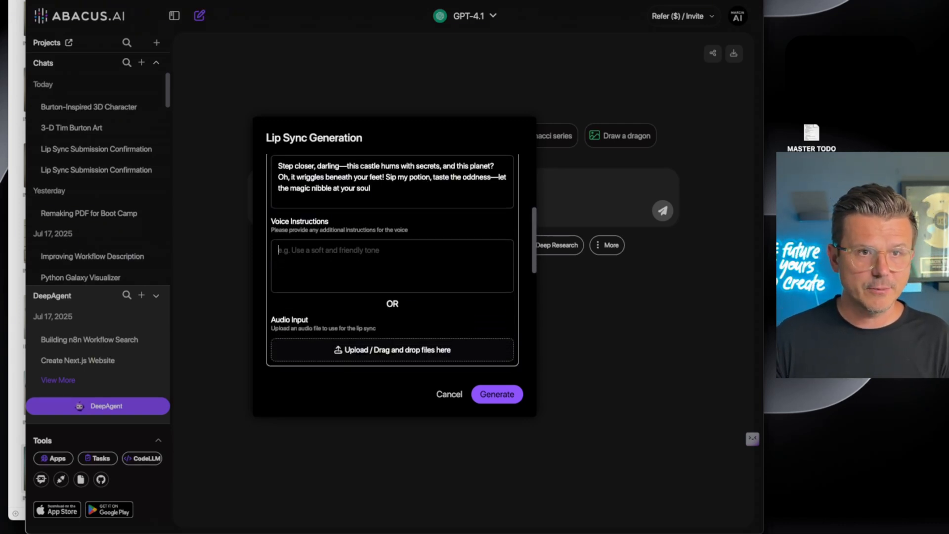
click(496, 394)
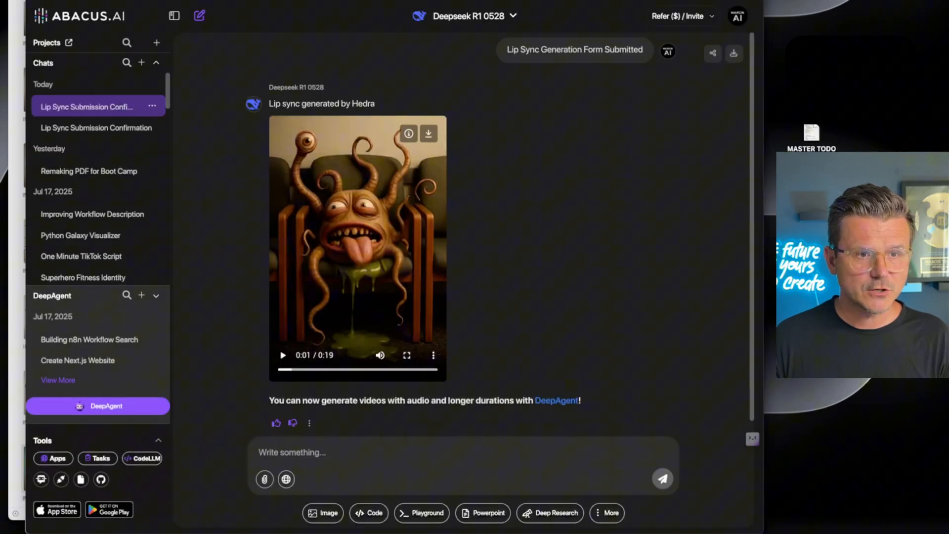
click(87, 106)
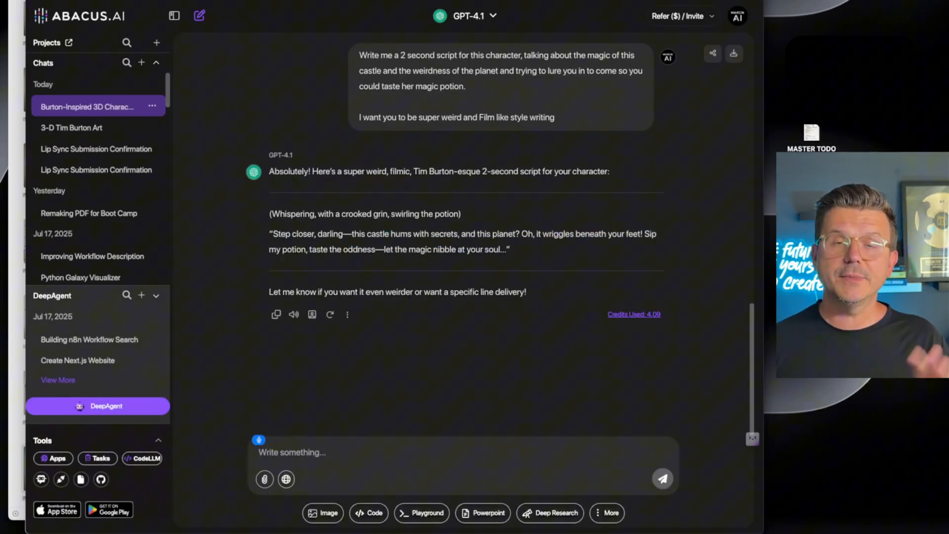
Step: Ask GPT-4.1 for voice-instruction text suited to the character image and copy the result
text(Also give me a prompt)
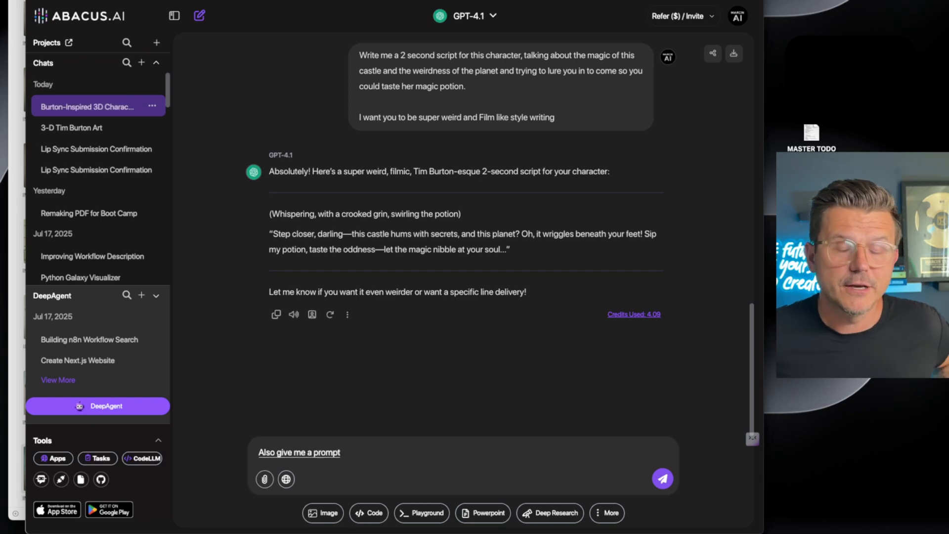
text(for the voice instruct)
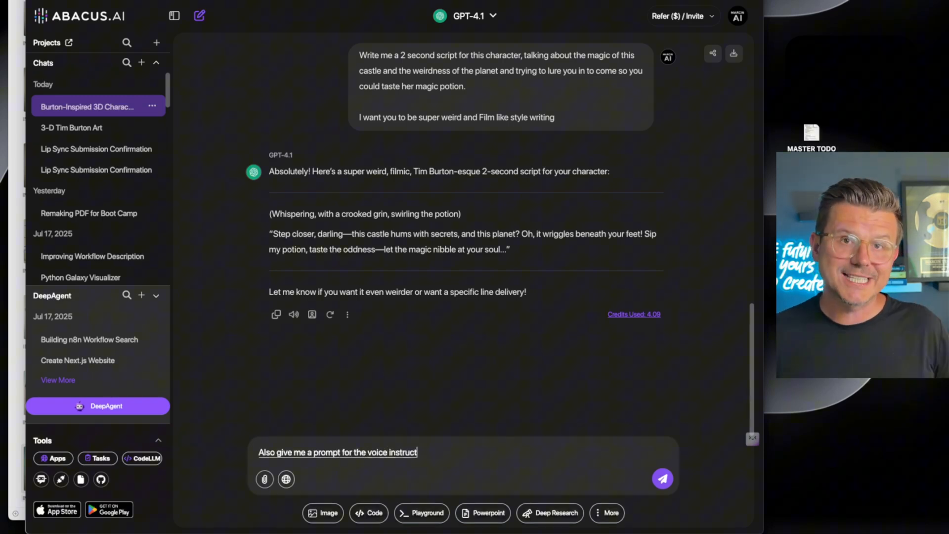
text(ions for this character. So the audio.)
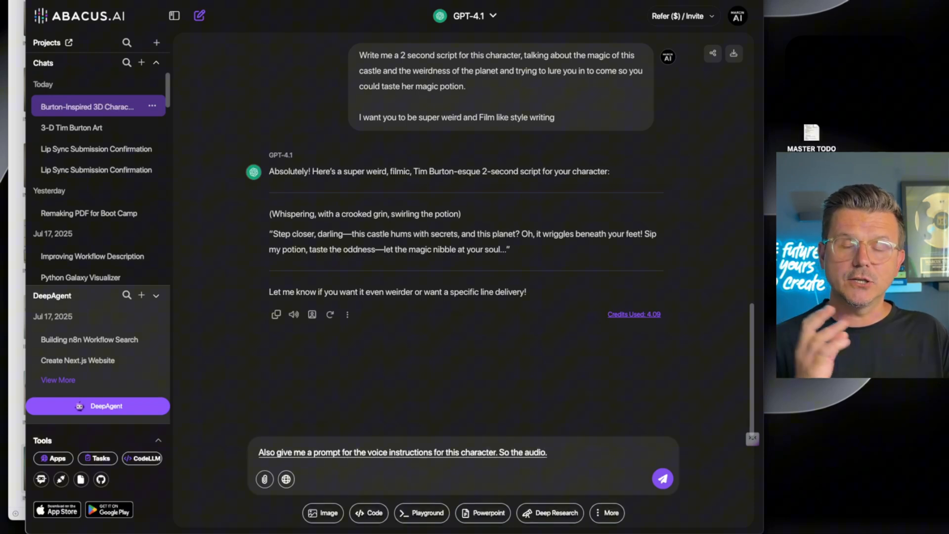
text(is that works well with)
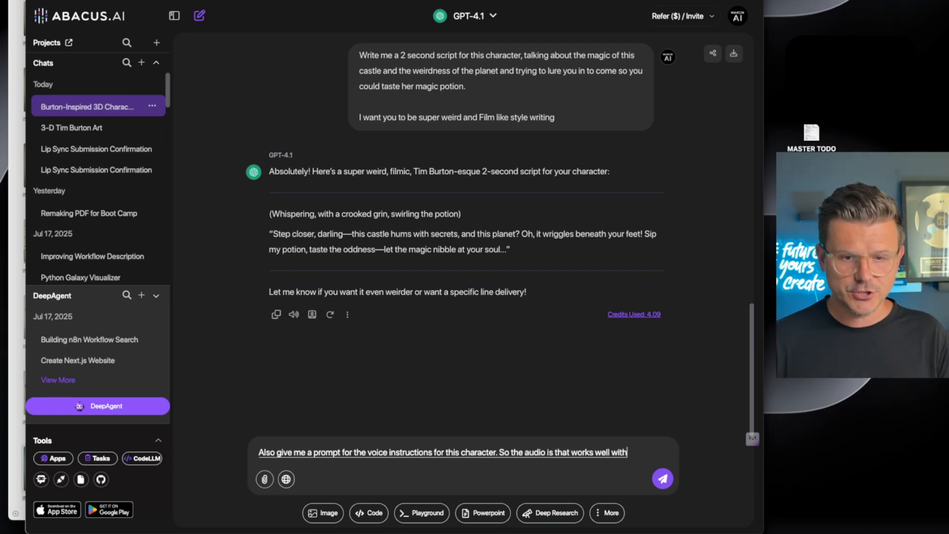
click(662, 478)
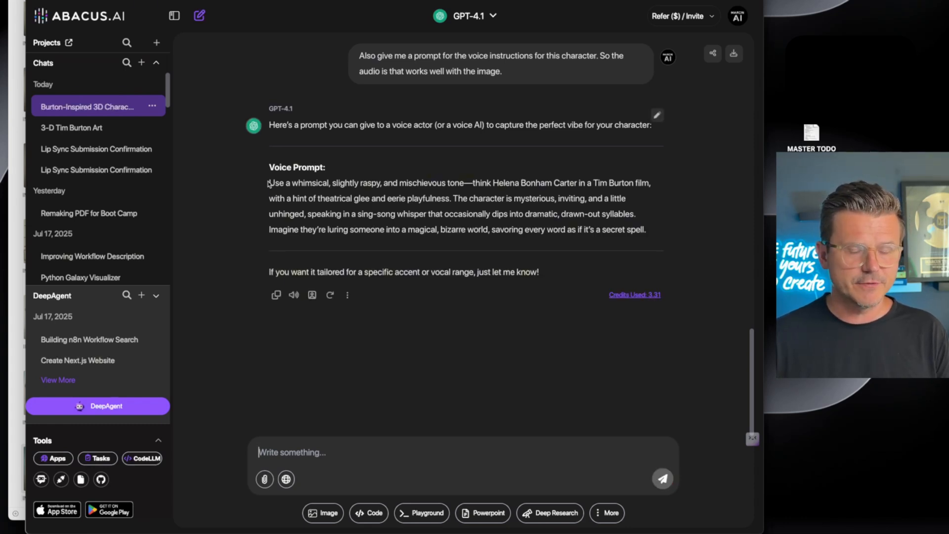
click(311, 295)
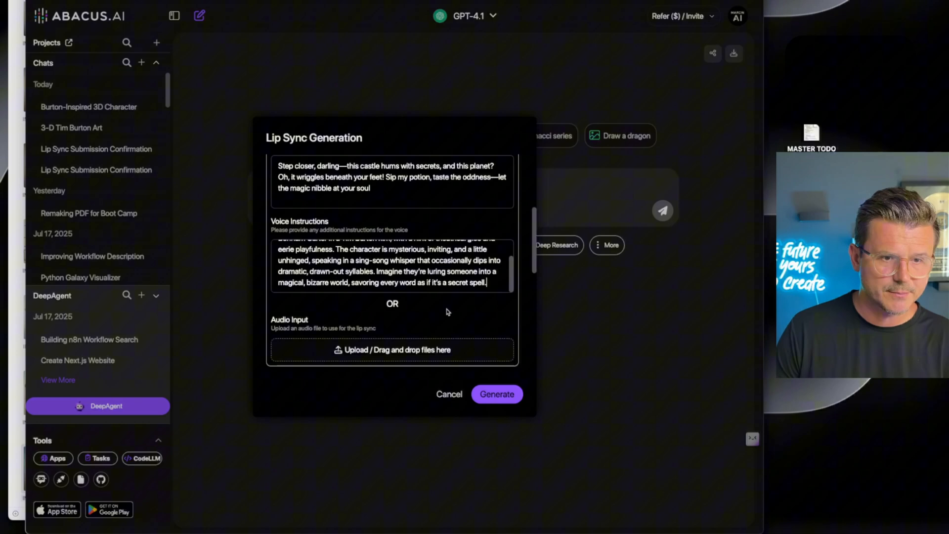
Step: Attach download.png as the character image and generate the potion-witch lip sync video
scroll(down, 3)
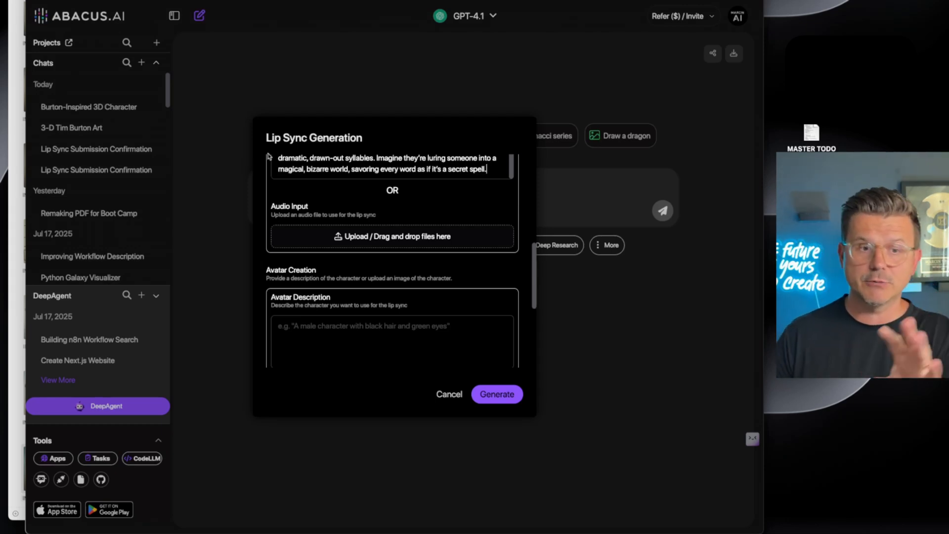
scroll(down, 3)
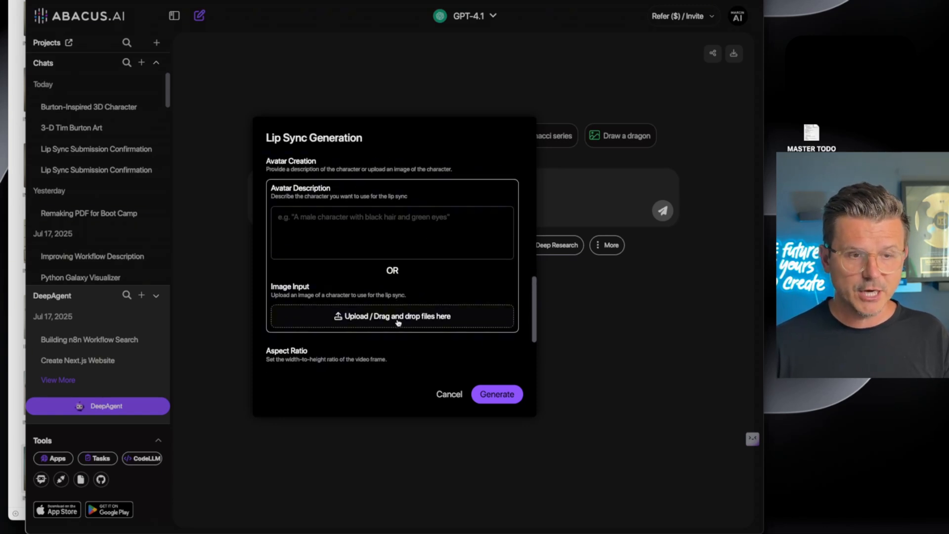
click(392, 315)
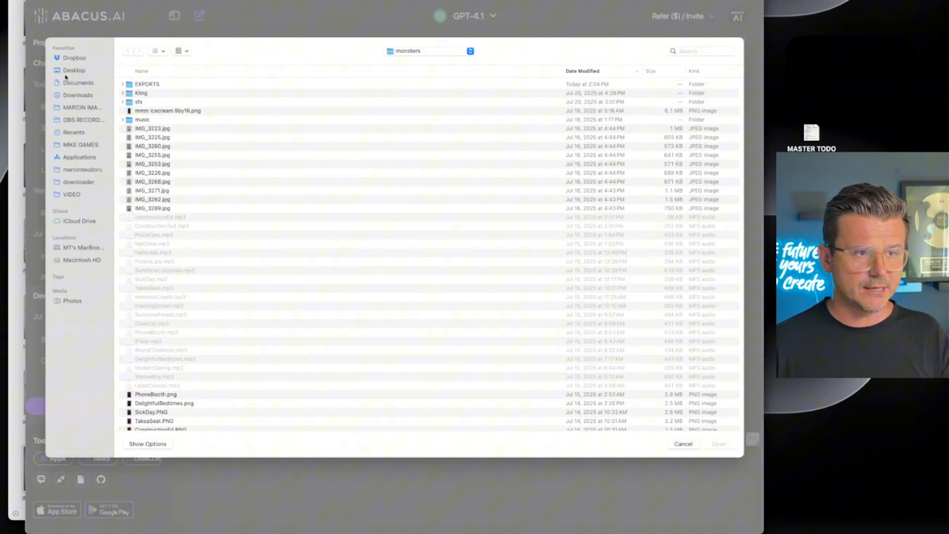
click(77, 95)
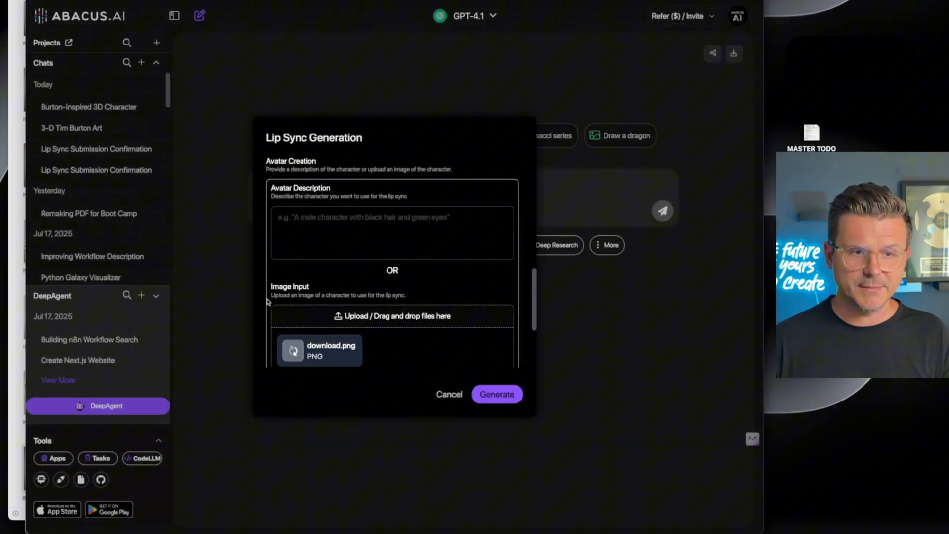
mouse_move(446, 275)
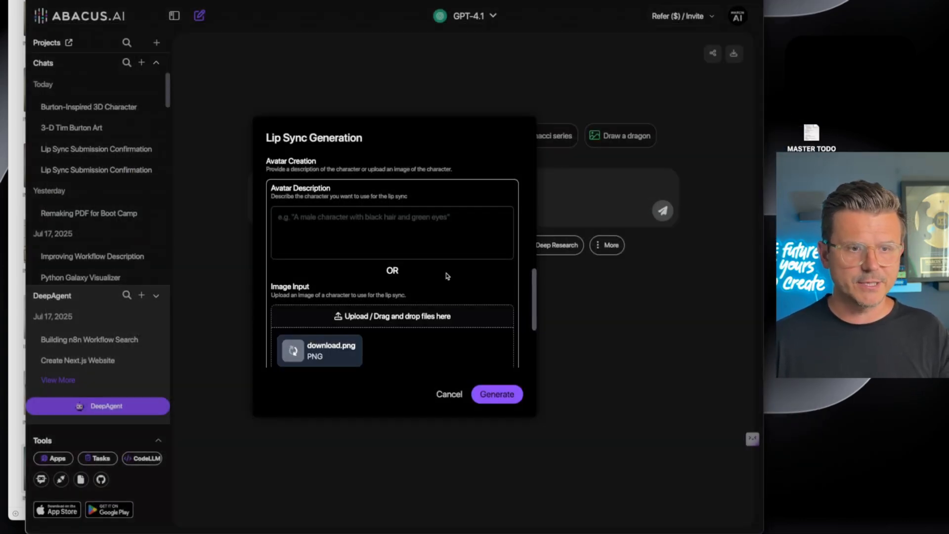
click(327, 300)
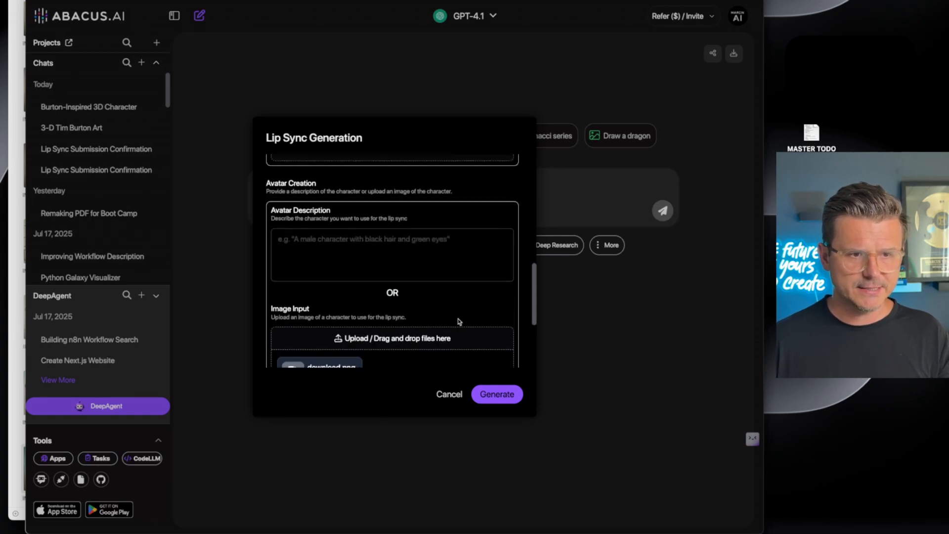
scroll(up, 3)
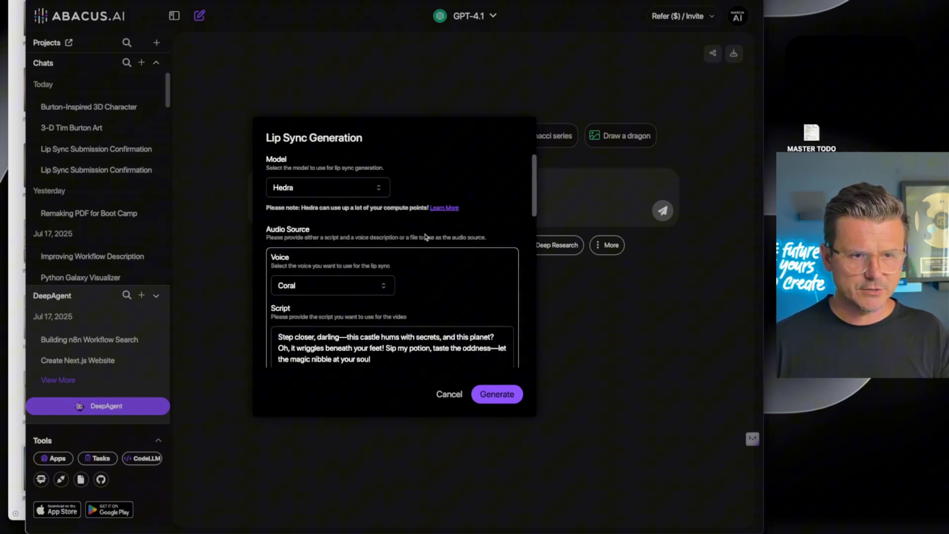
click(497, 395)
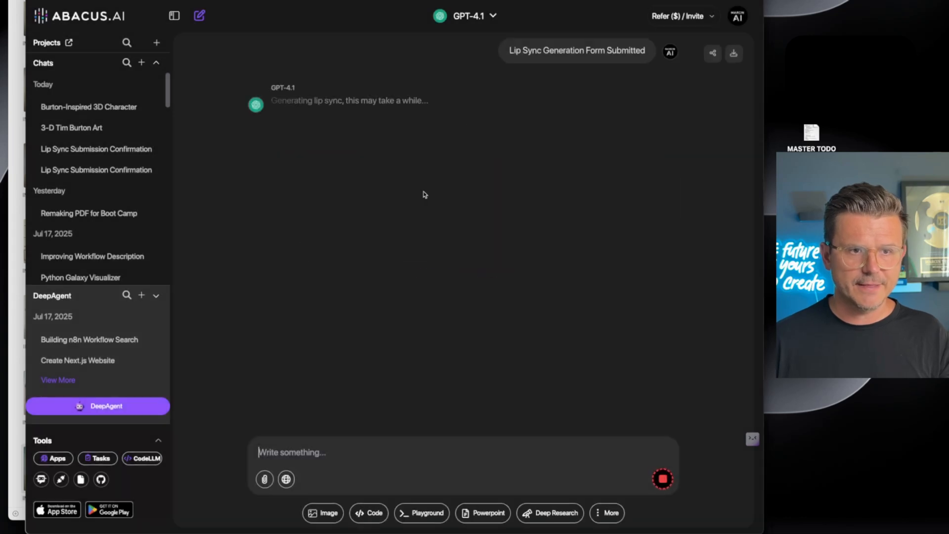
mouse_move(246, 197)
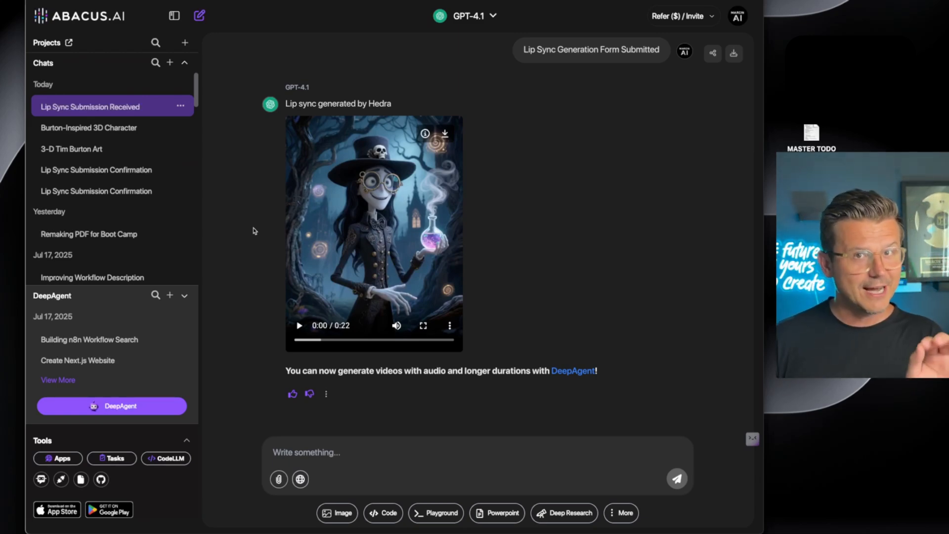
mouse_move(252, 228)
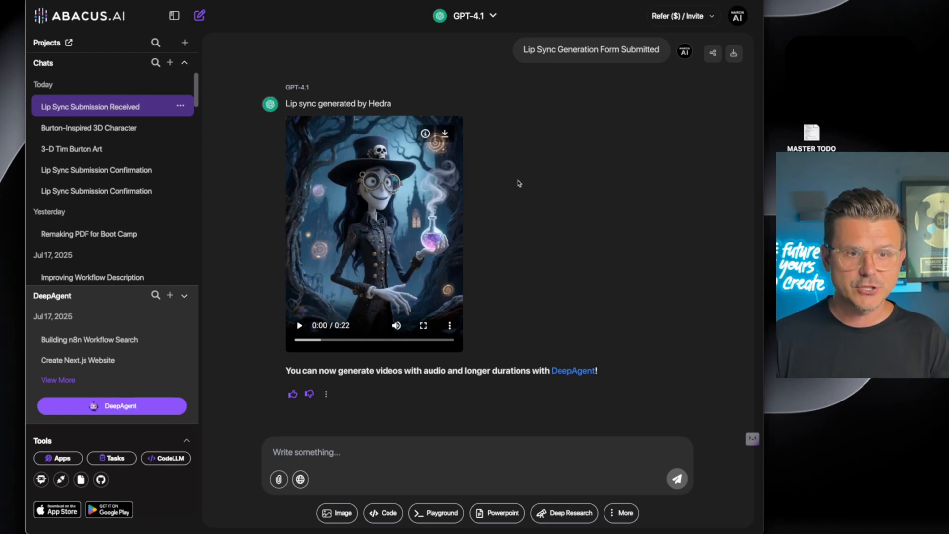
Step: Bring up the More tools list beneath the chat box after the Hedra video arrives
click(621, 513)
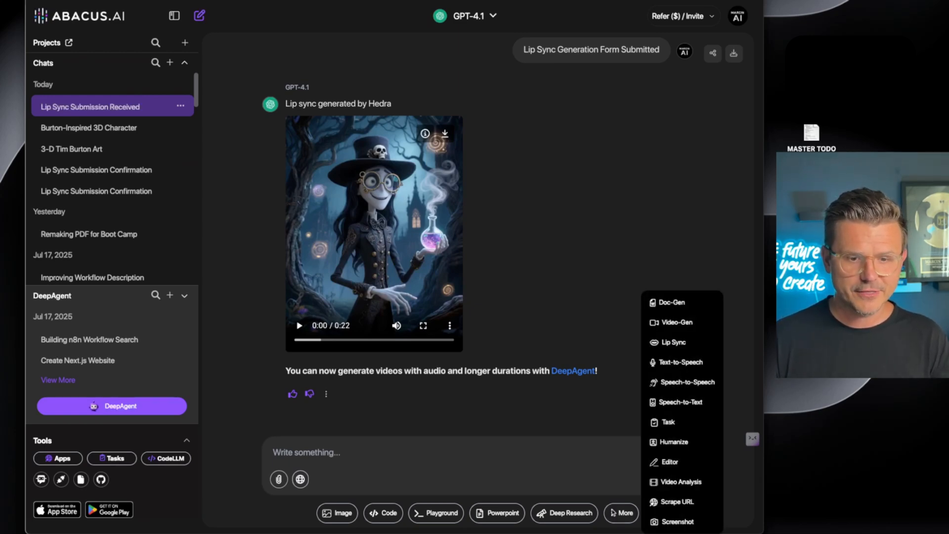
Step: Start a new Lip Sync and upload HallouMe.mp3 from Dropbox as the audio input
click(670, 342)
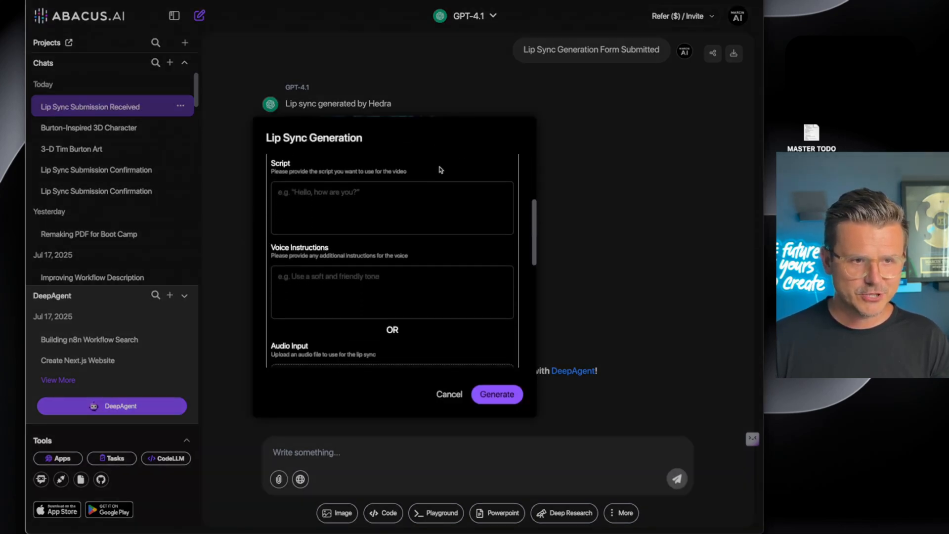
scroll(down, 3)
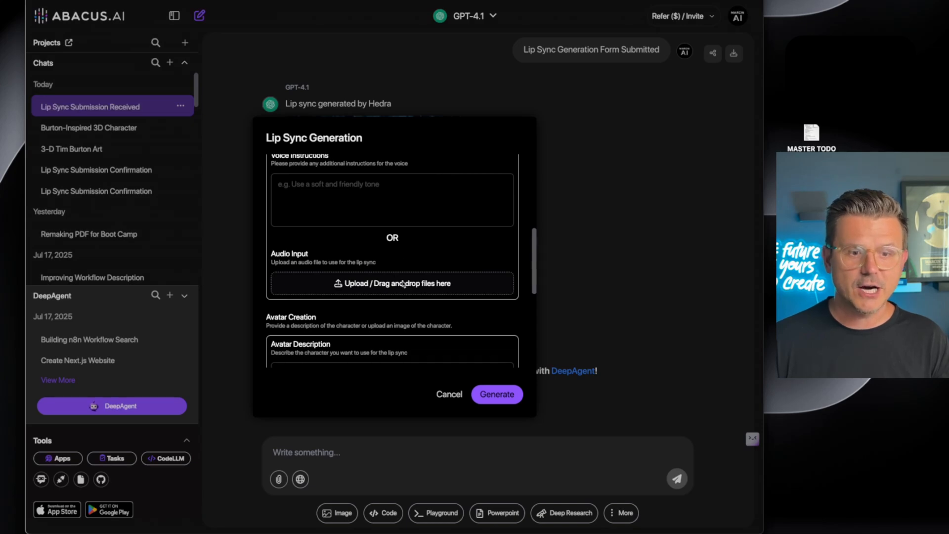
click(391, 283)
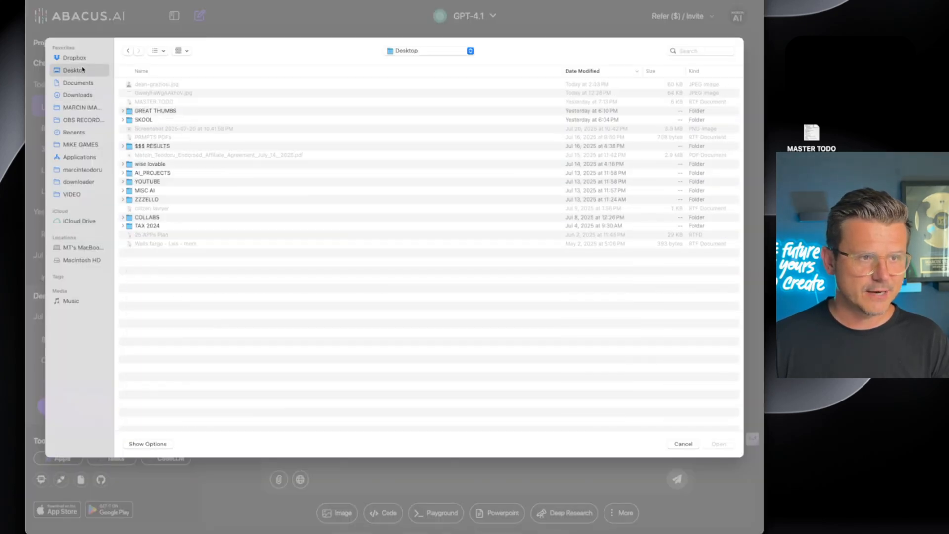
click(74, 58)
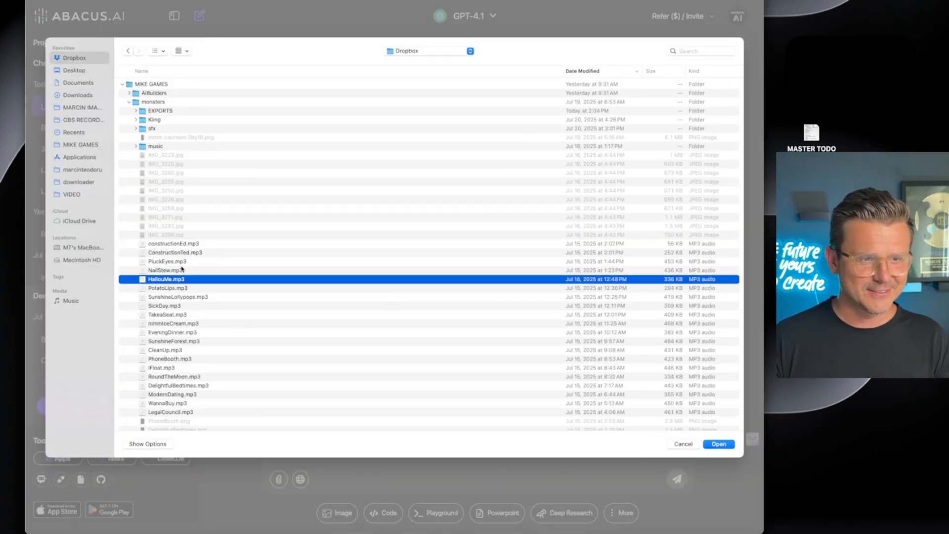
click(718, 444)
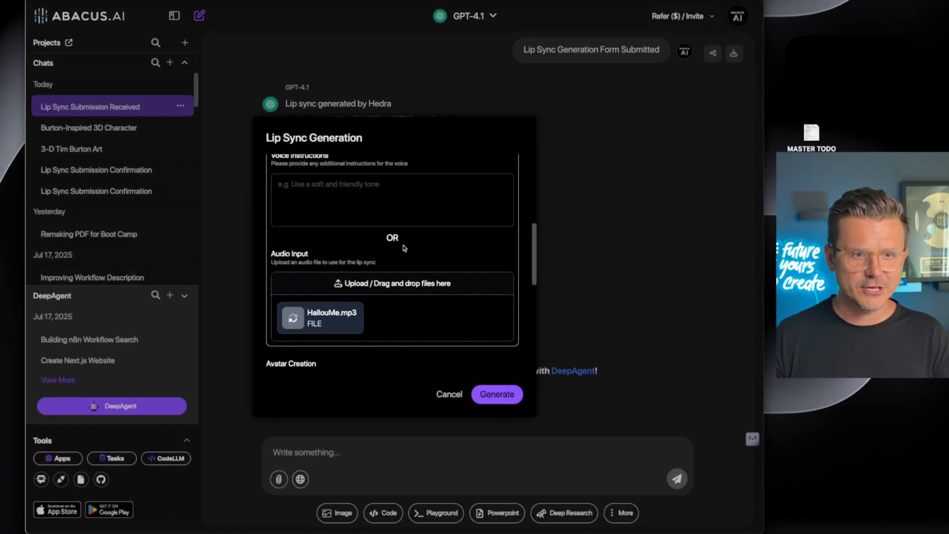
Step: Add HallouMe.PNG as the image at 9:16 and generate the tentacle monster lip sync
scroll(down, 3)
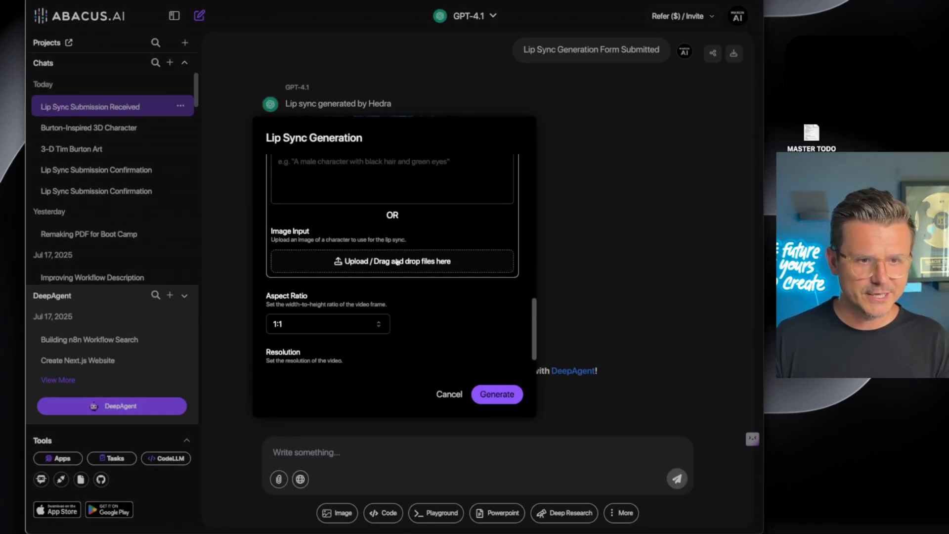
click(393, 261)
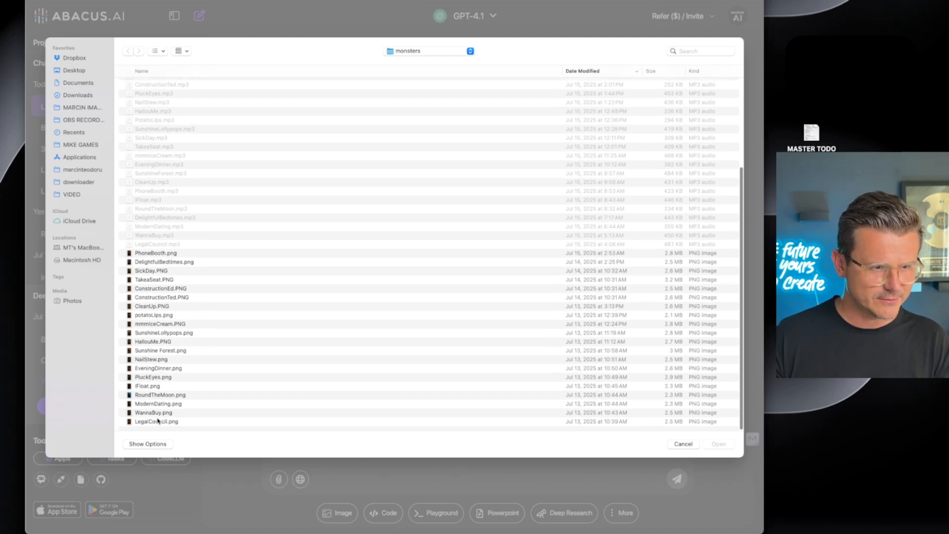
click(152, 341)
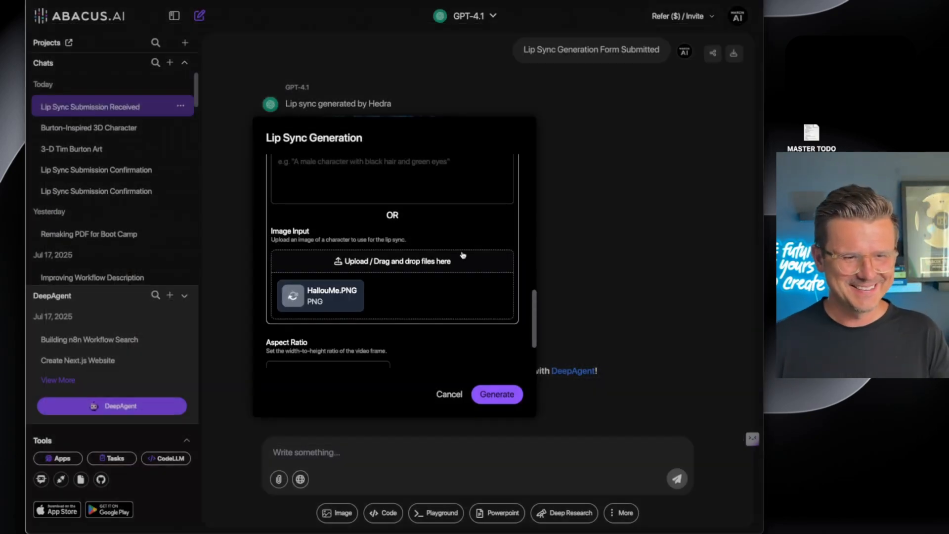
click(327, 300)
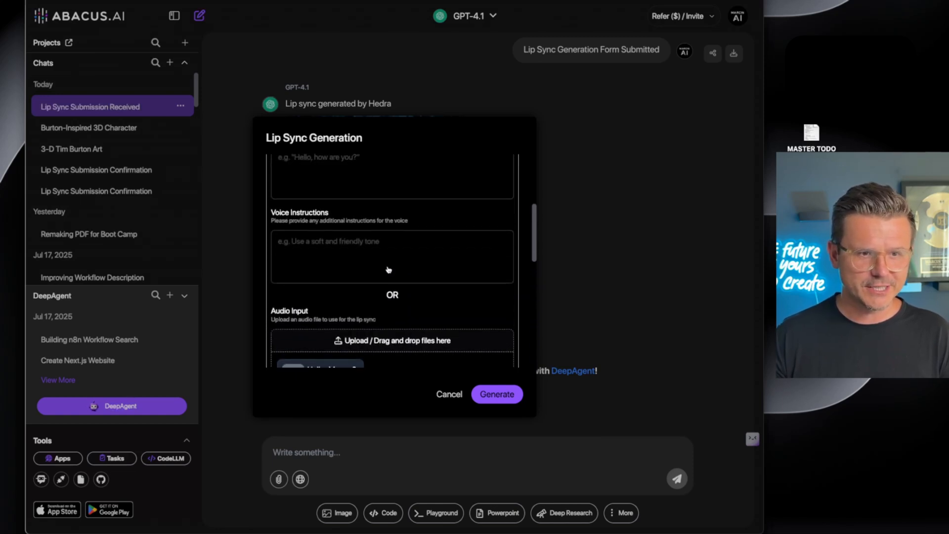
scroll(up, 3)
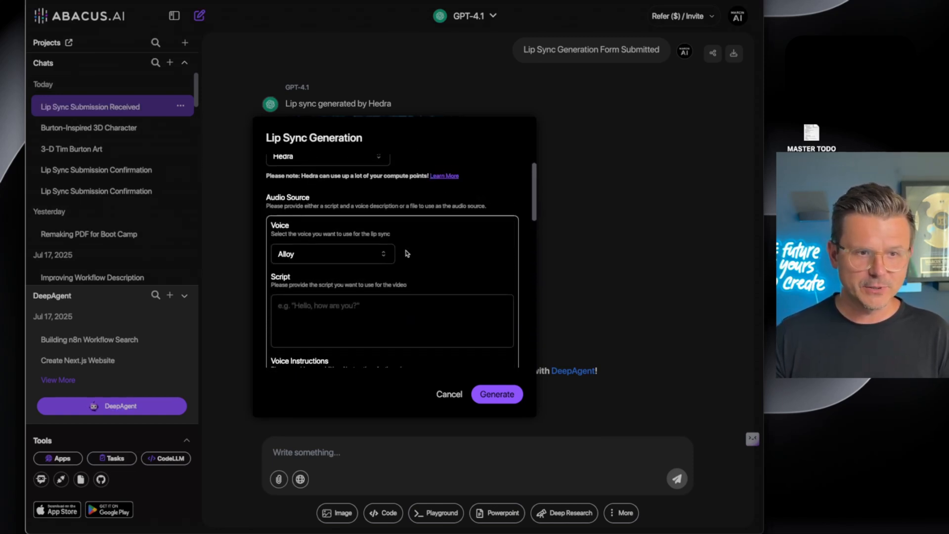
scroll(up, 3)
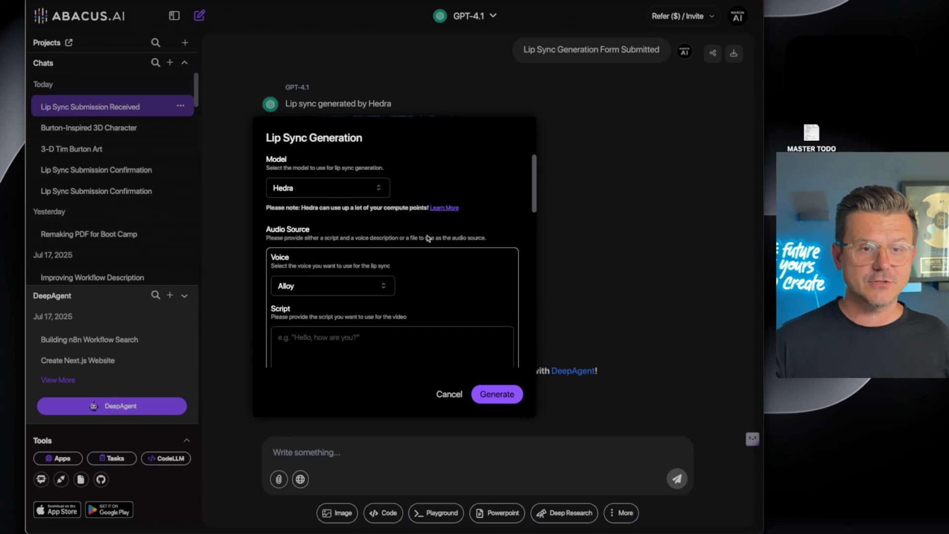
scroll(down, 3)
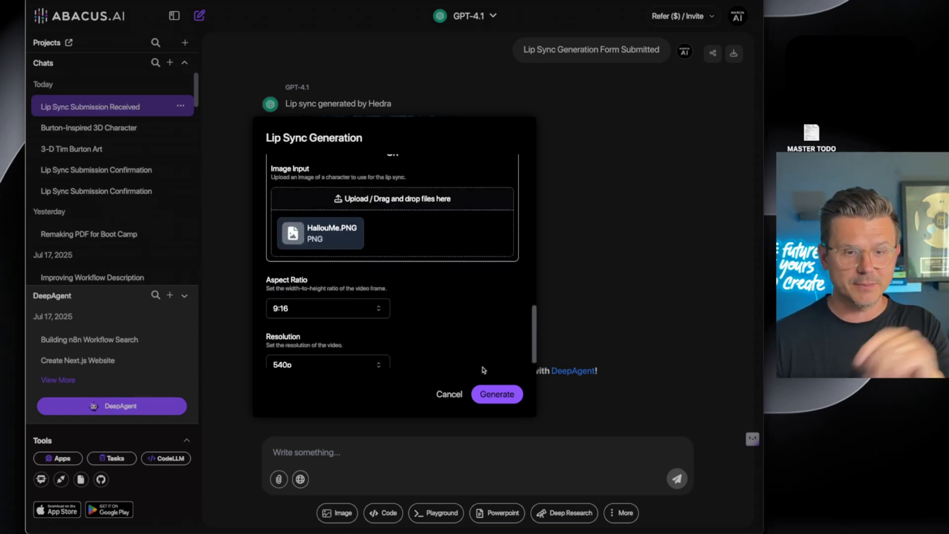
click(496, 395)
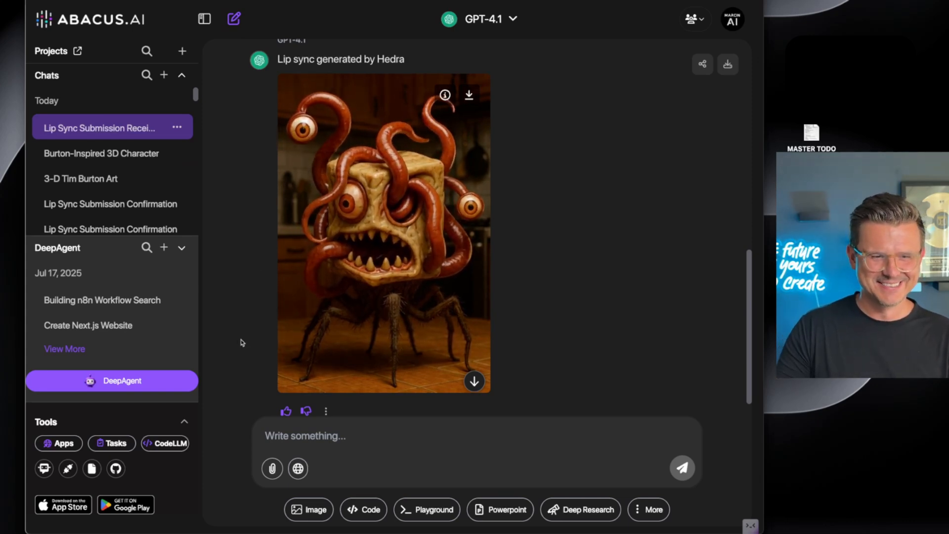
Step: Play the 21-second Hedra tentacle monster video through to the end
click(384, 231)
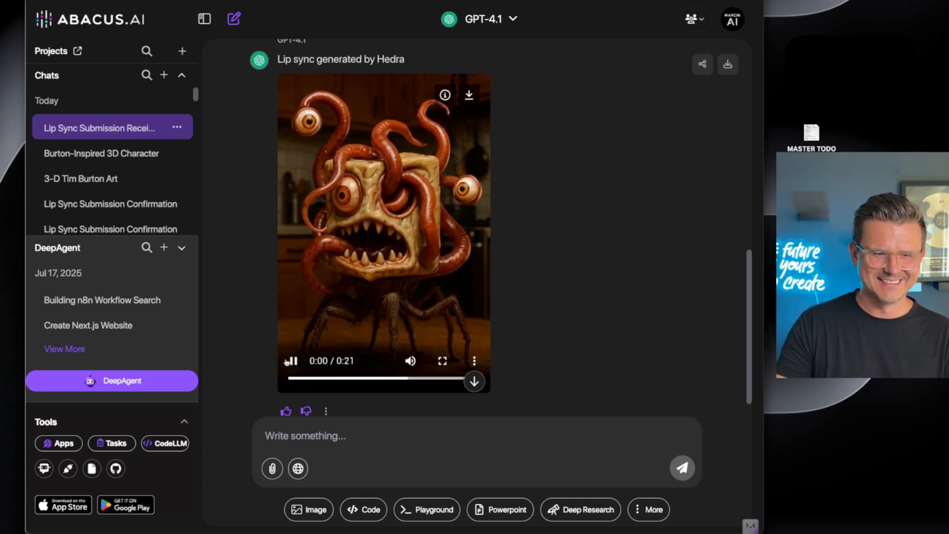
click(290, 361)
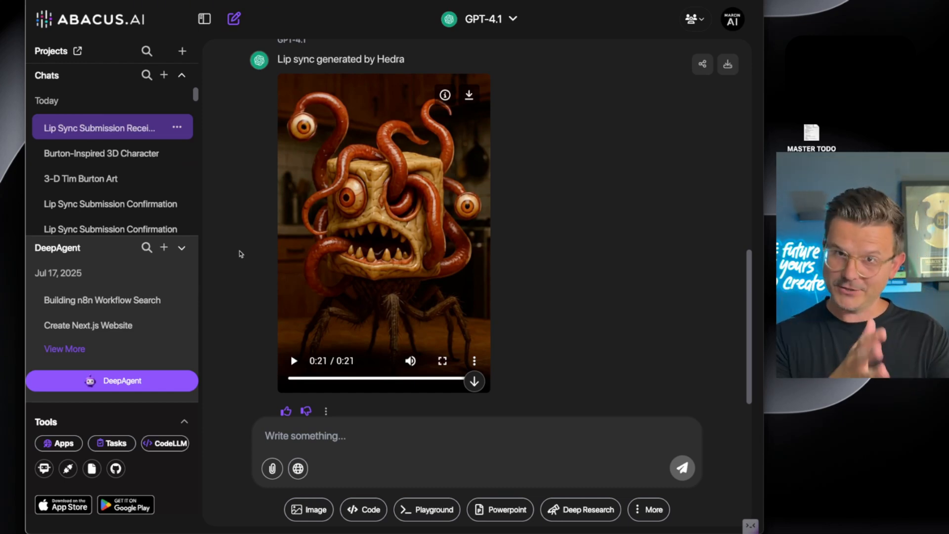
mouse_move(219, 223)
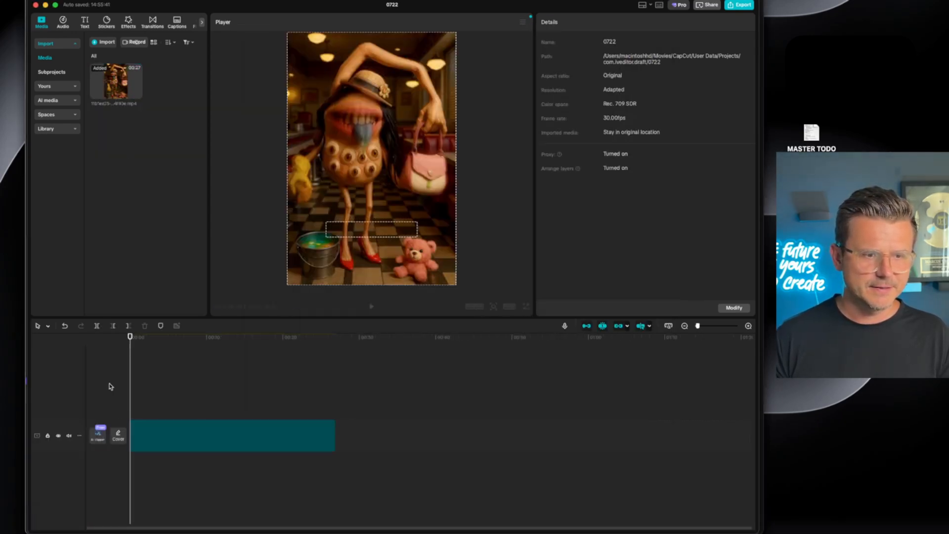
Step: Select the diner monster clip and generate auto captions for its spoken lines
click(233, 435)
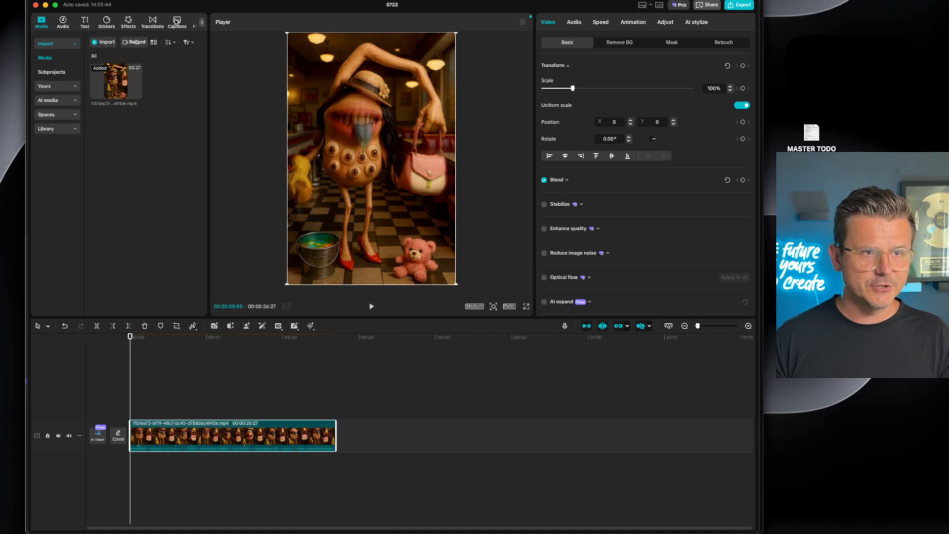
click(175, 23)
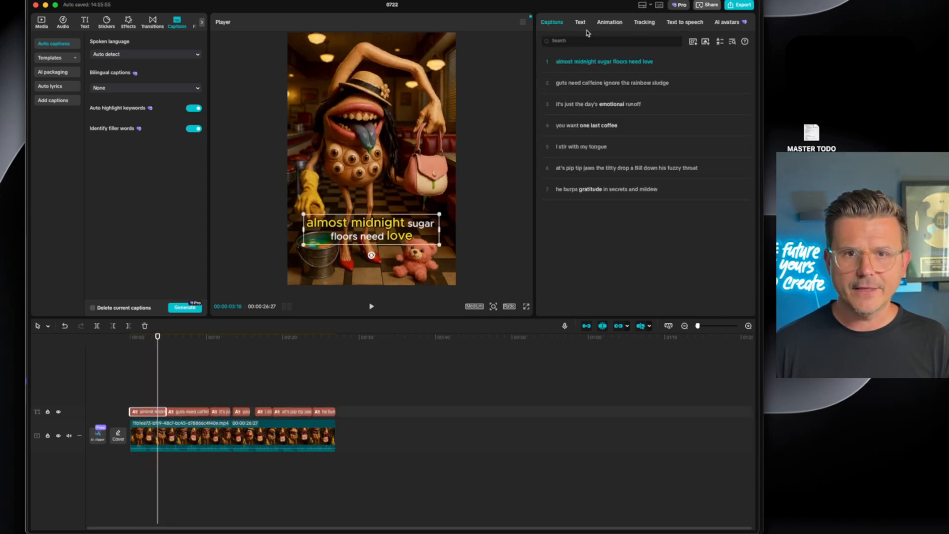
Step: Apply a handwritten-style text template to all captions and preview the video to the end
click(609, 22)
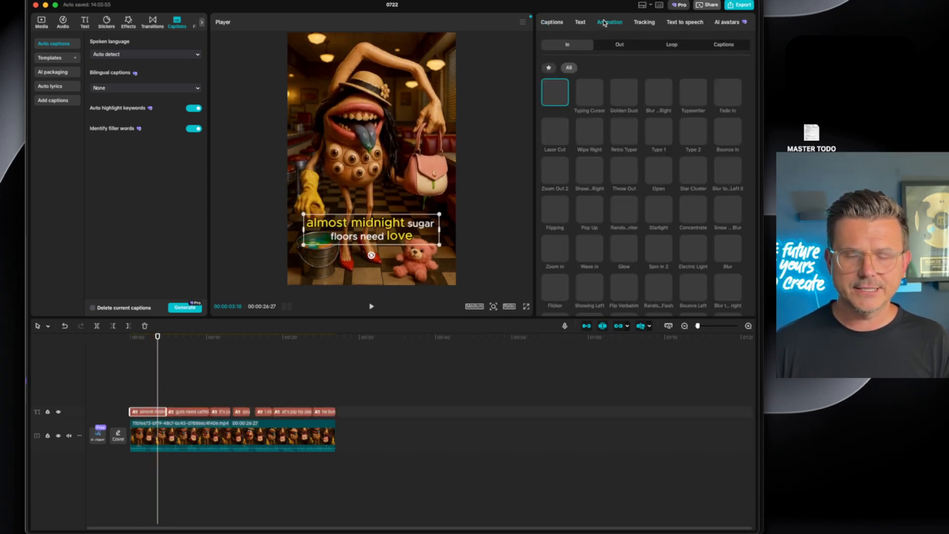
click(579, 22)
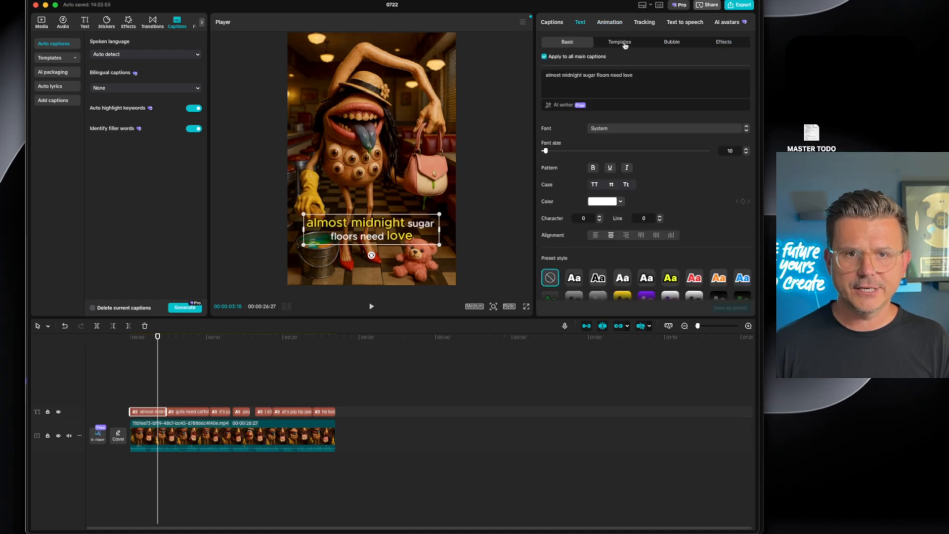
click(619, 41)
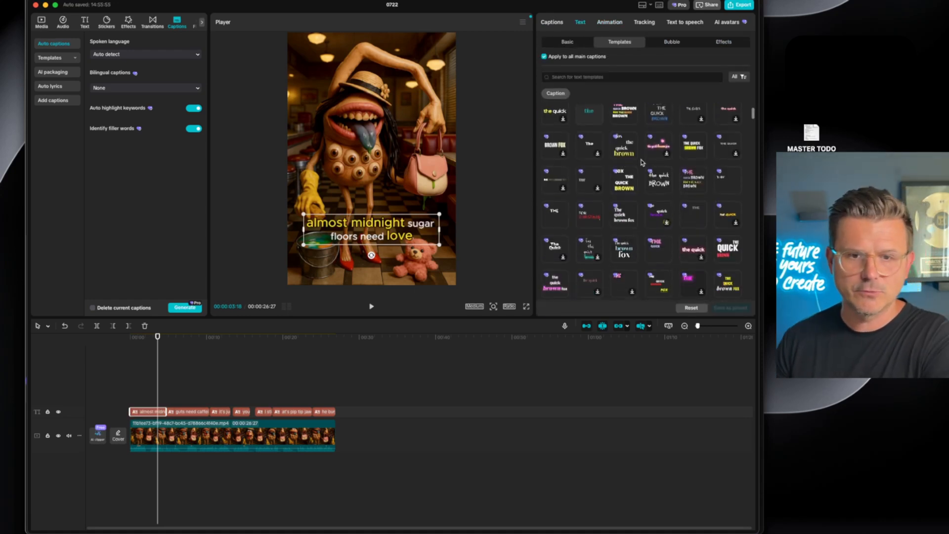
click(658, 151)
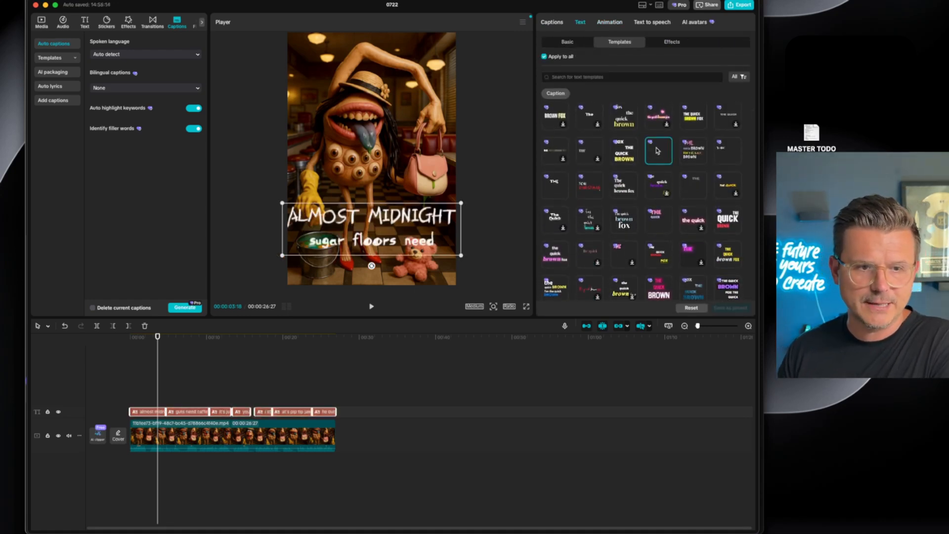
click(659, 150)
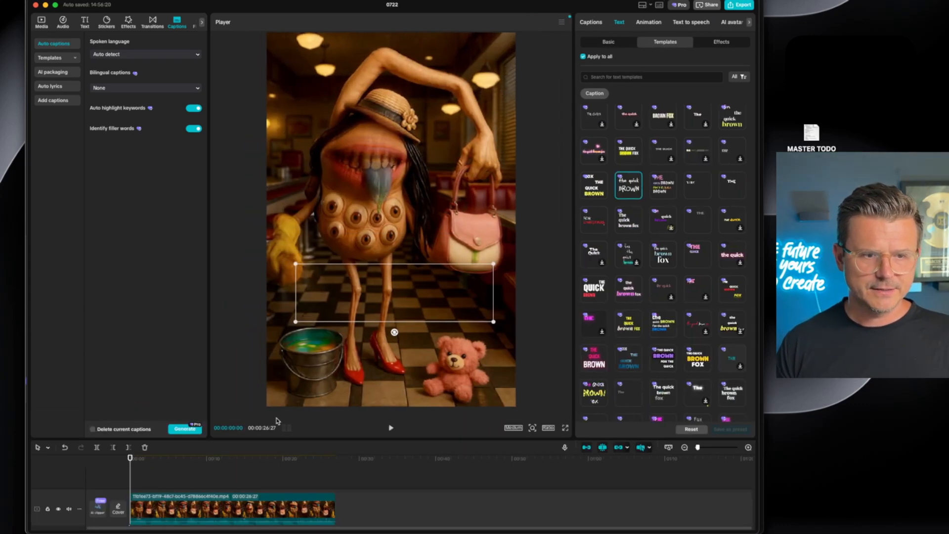
click(390, 428)
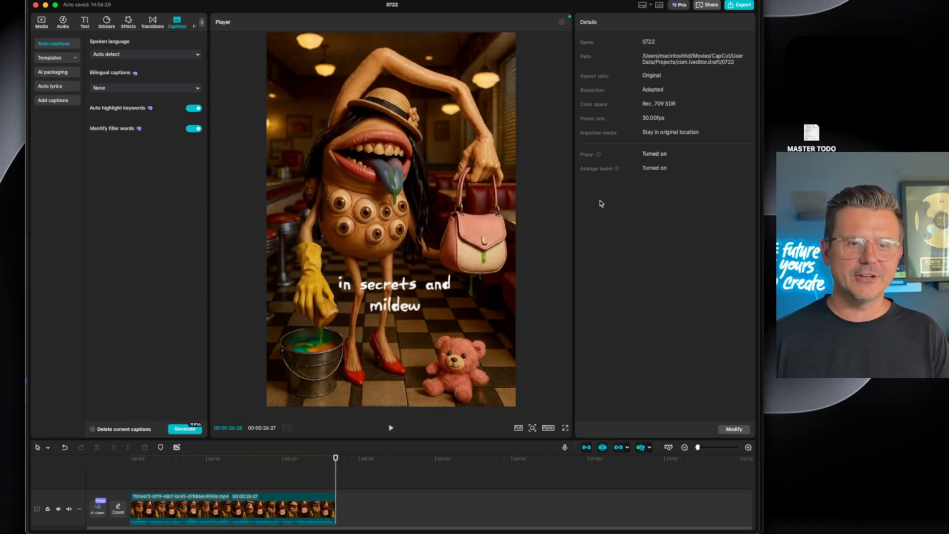
mouse_move(417, 118)
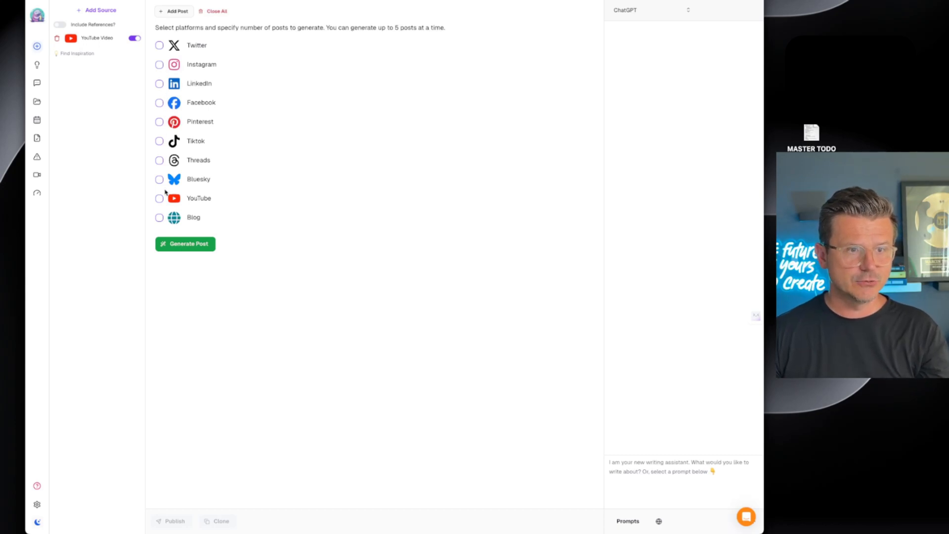
Step: Create a YouTube post draft and attach the downloaded monster video
click(159, 199)
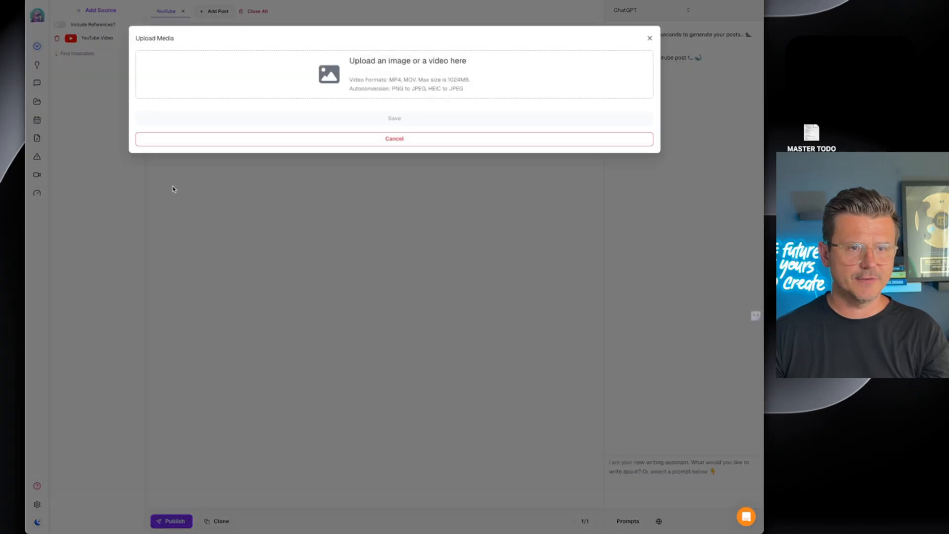
click(393, 74)
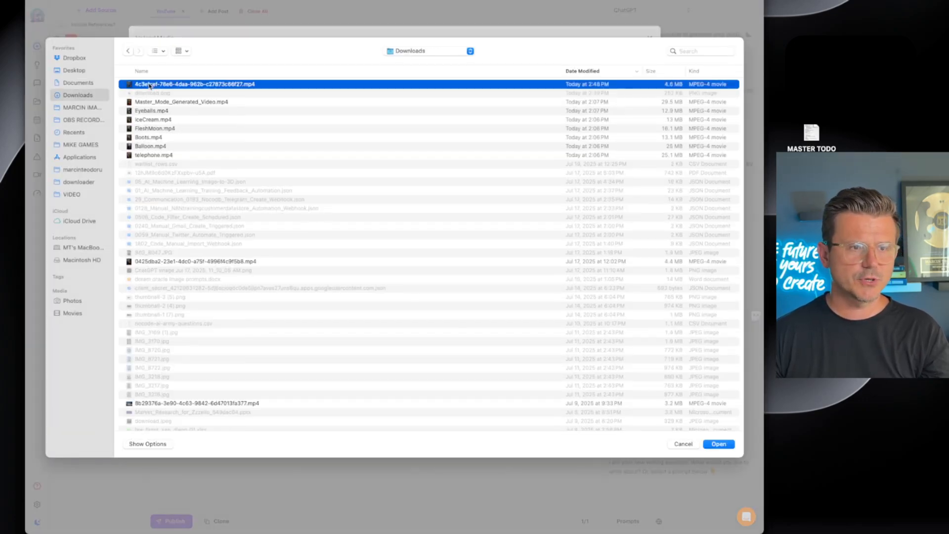
click(719, 443)
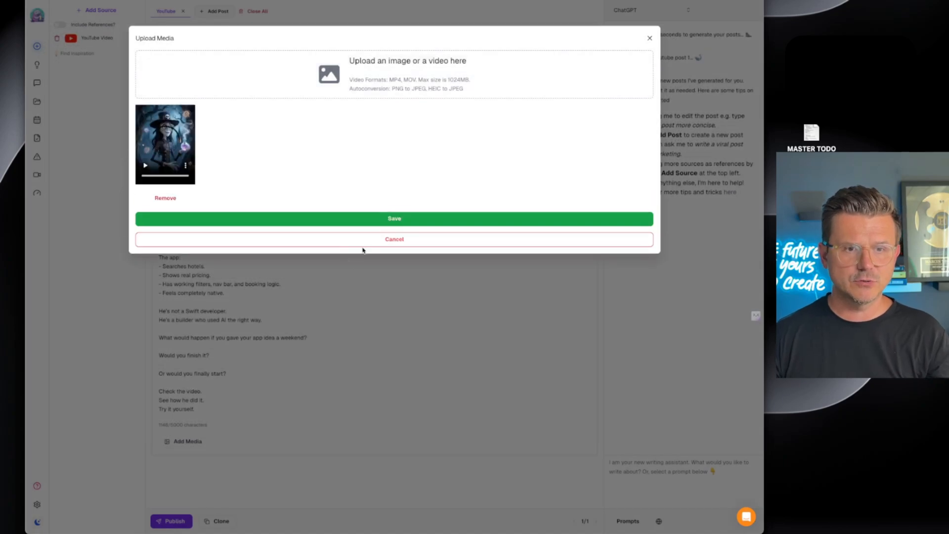
click(394, 219)
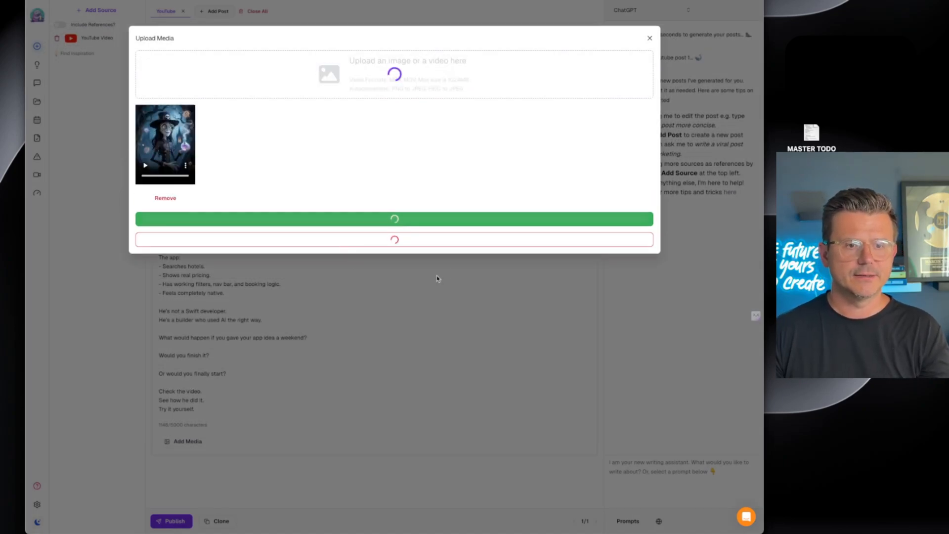
Step: Begin the post caption, typing 'shrt monestrer'
click(649, 38)
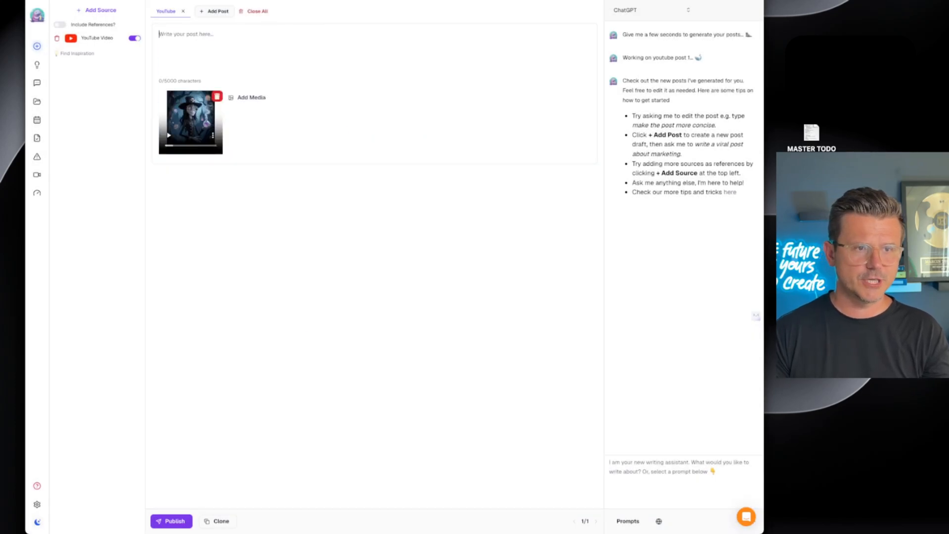
text(shrt)
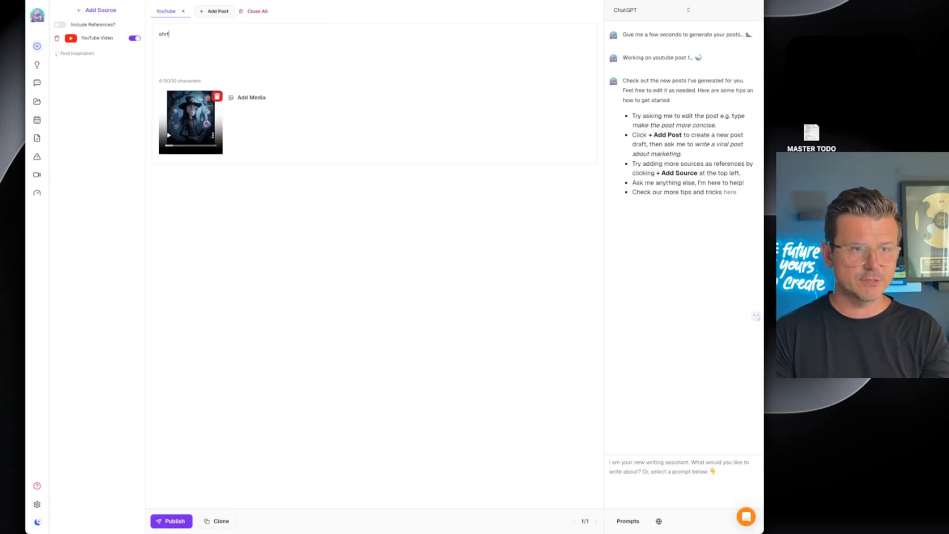
text(monestrer)
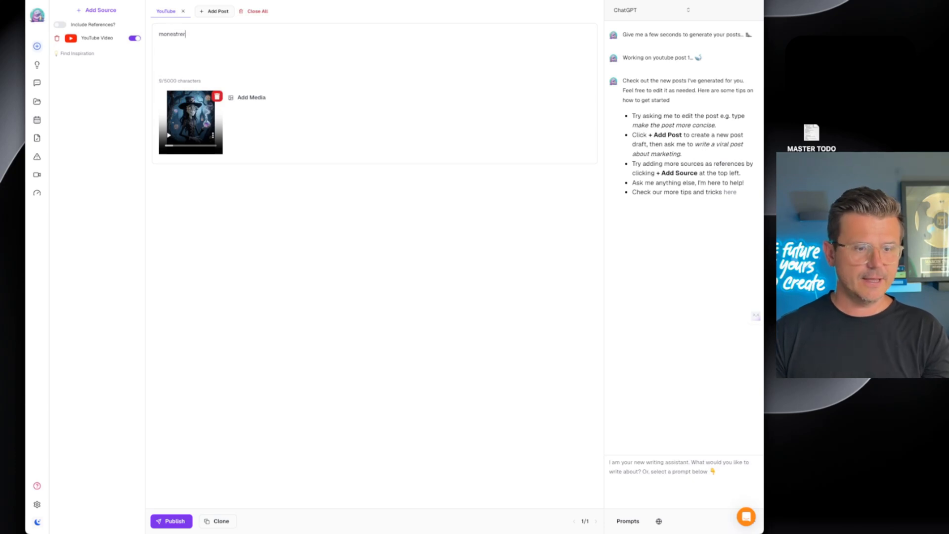
mouse_move(433, 266)
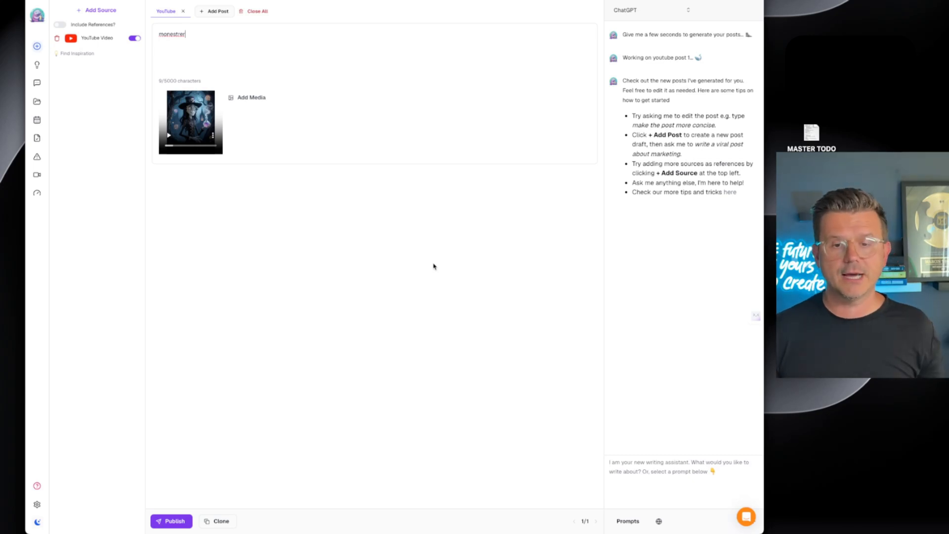
mouse_move(435, 236)
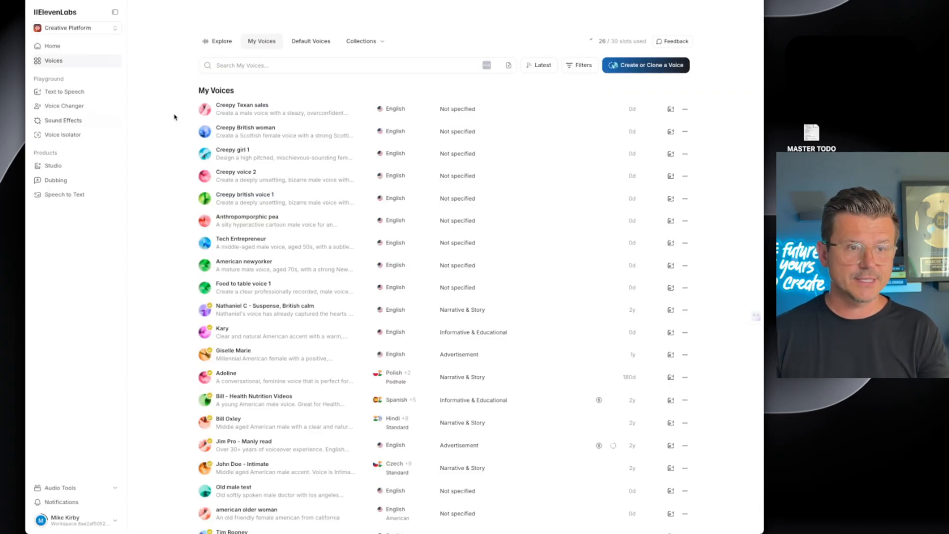
mouse_move(162, 228)
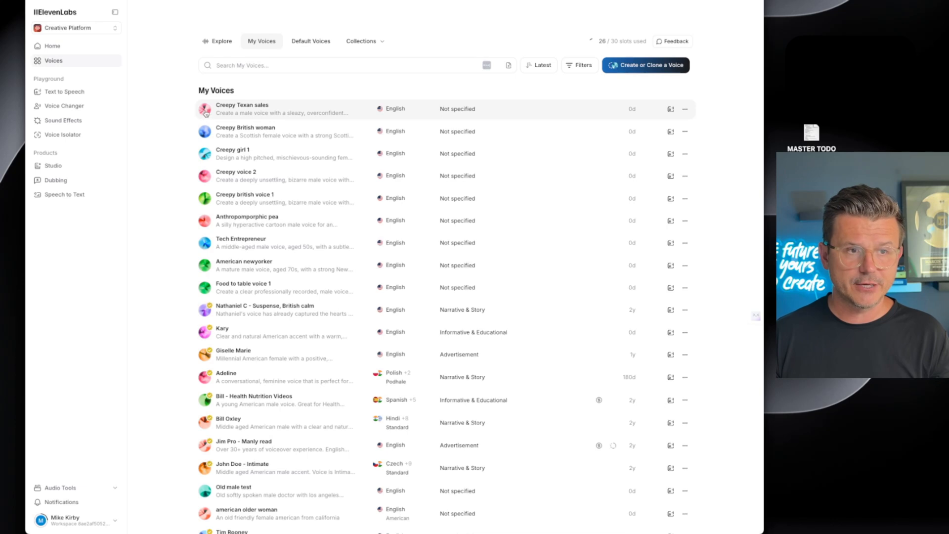
Step: Preview the Creepy British woman and Creepy girl 1 voices, then begin adding a new voice
click(205, 109)
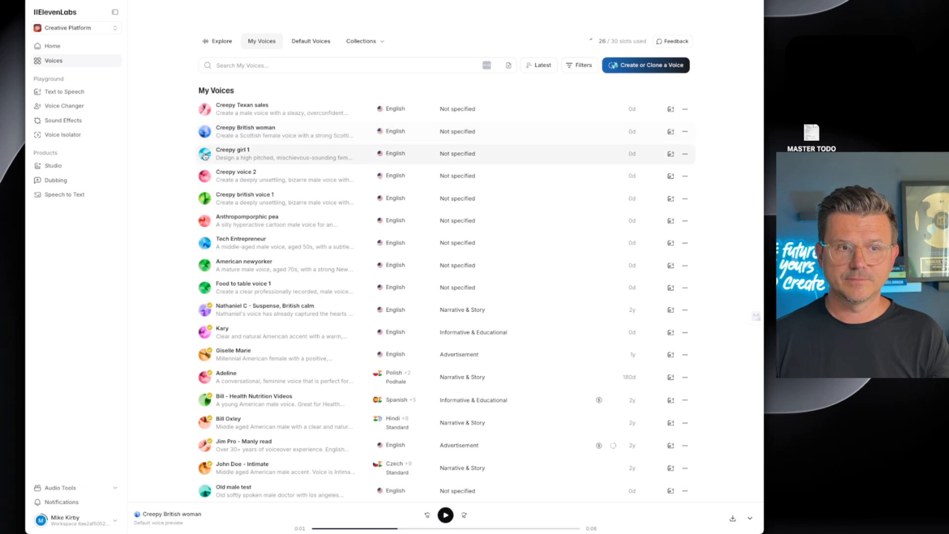
click(204, 154)
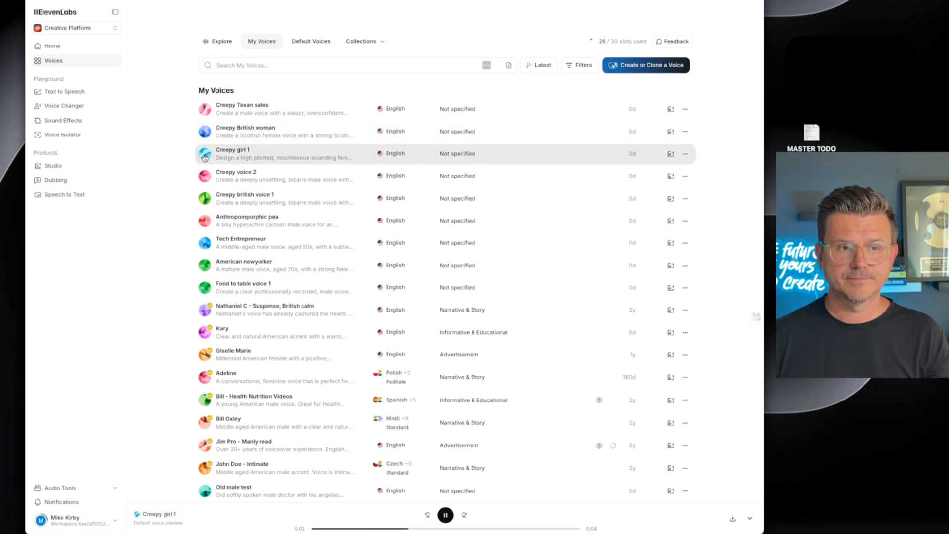
click(445, 515)
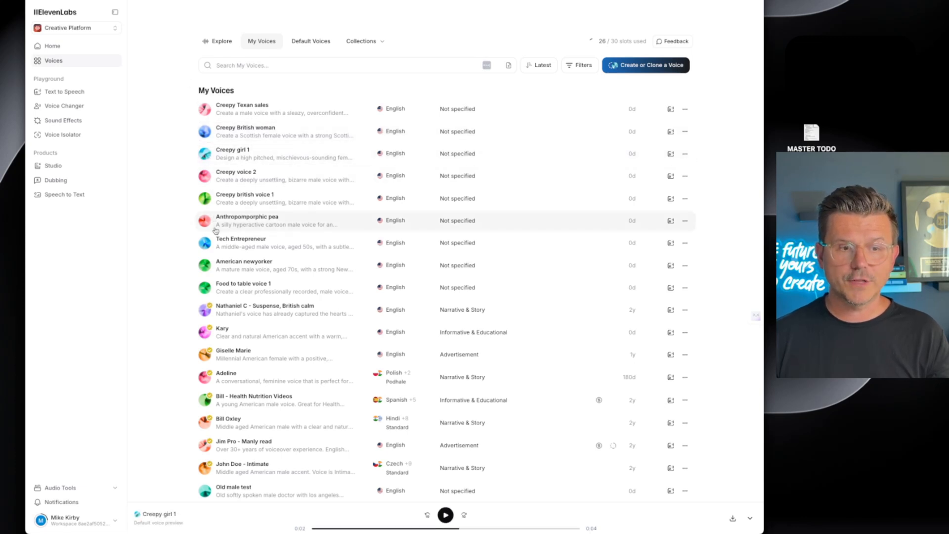
mouse_move(548, 61)
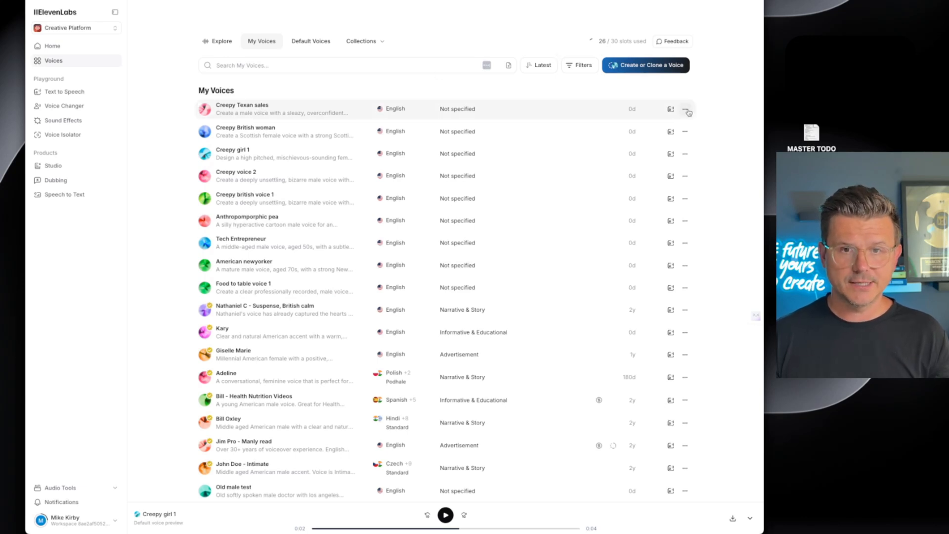
click(645, 65)
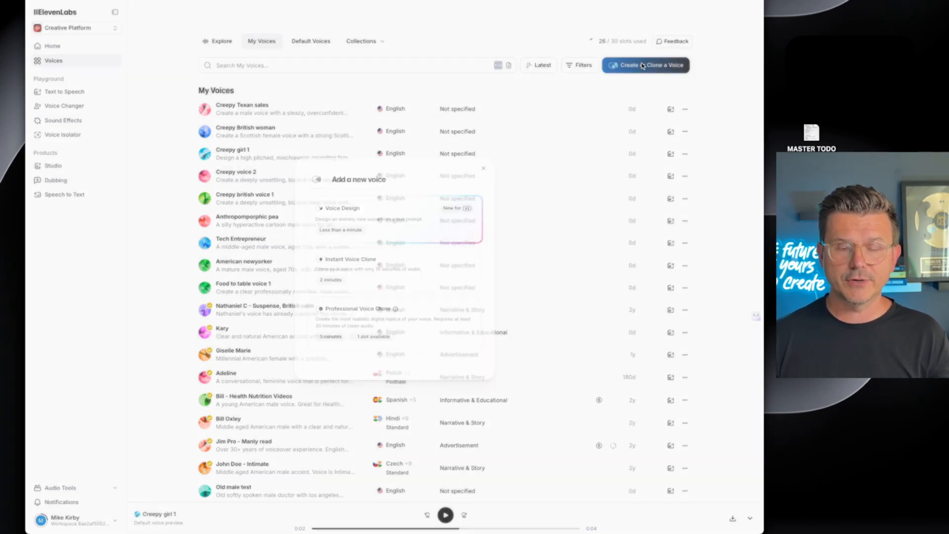
Step: Choose Voice Design and describe a sleazy, overconfident mid-30s street-salesman male voice
click(645, 65)
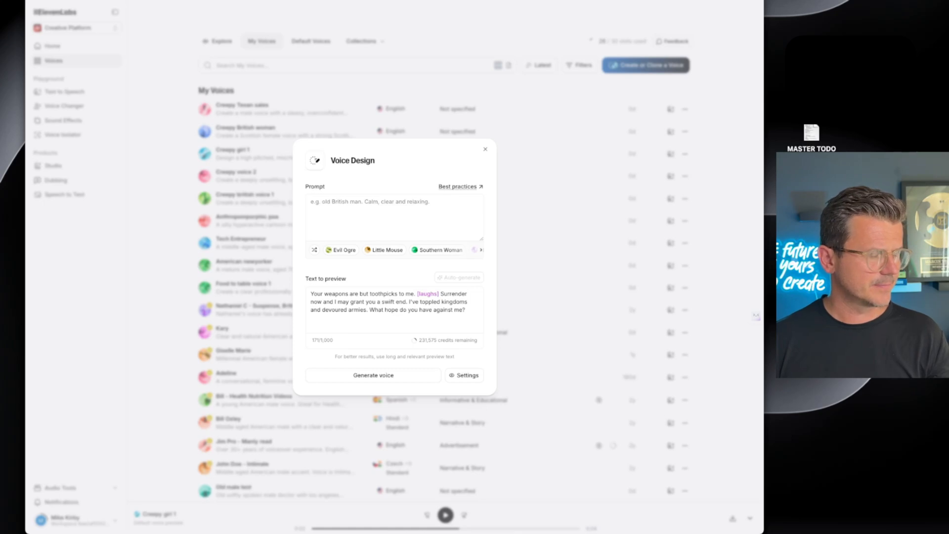
click(393, 218)
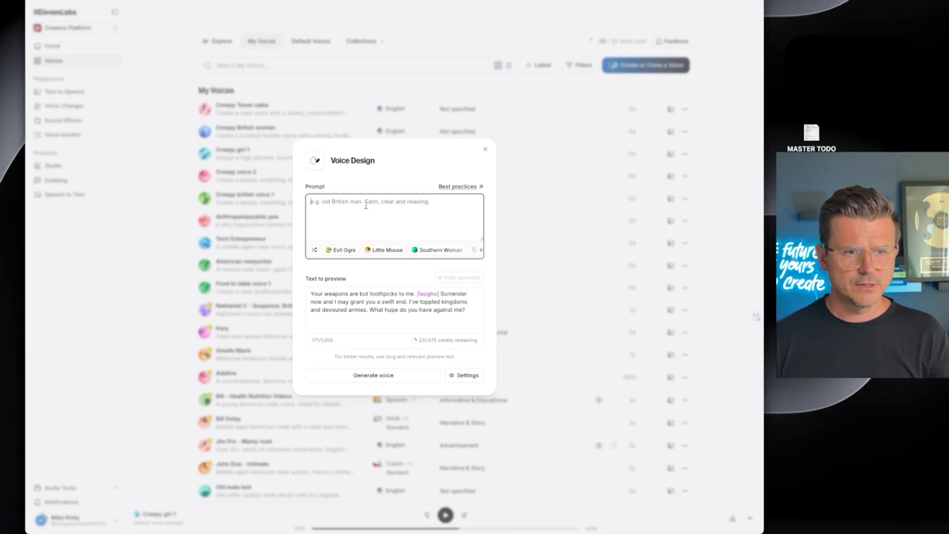
text(Create a male voice with a sleazy, overconfident street-salesman energy, mid-30s to 50s. He should sound charming but untrustworthy—like he's constantly trying to sell cursed items with fake enthusiasm.)
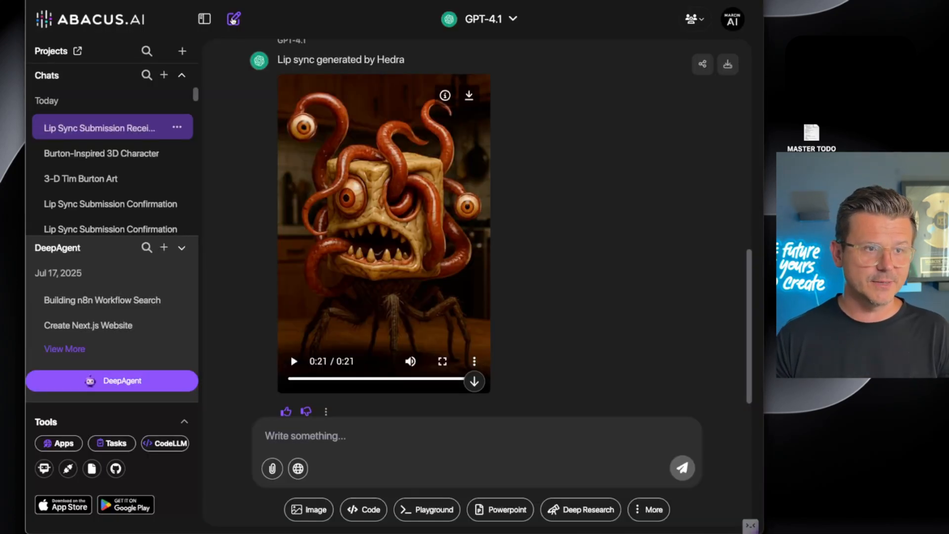
Step: In a new chat, request an ElevenLabs prompt for a creepy Tim Burton-style character voiced like a man in his 30s
click(233, 19)
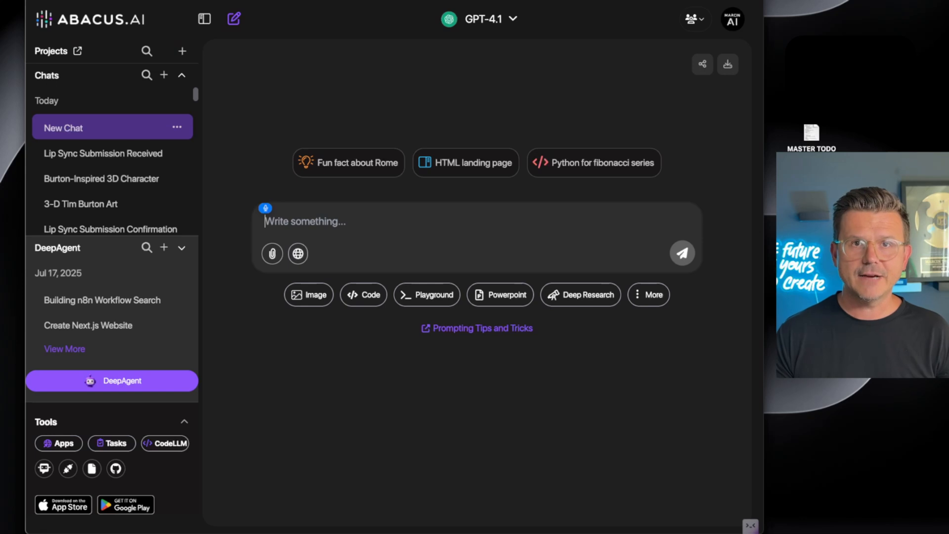
text(I have a really funky)
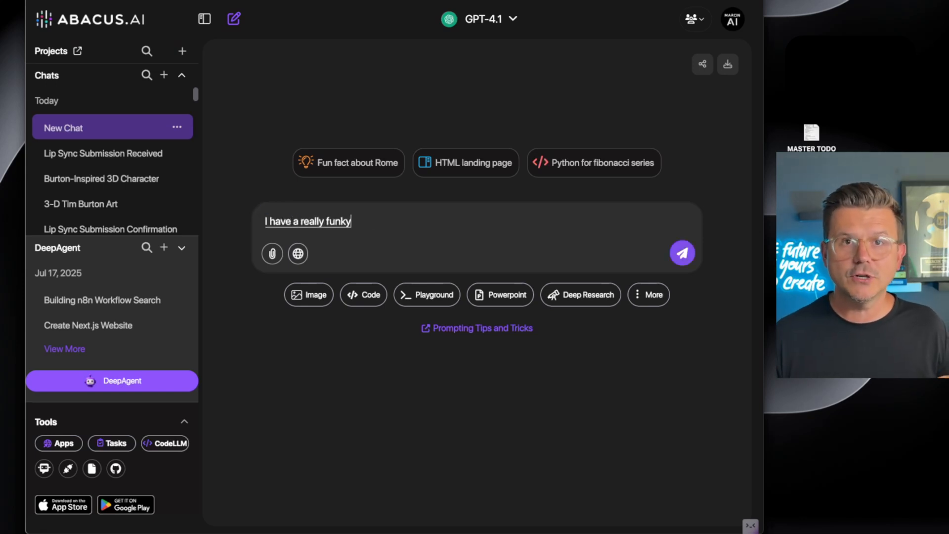
text(whimsical Tim Burton style)
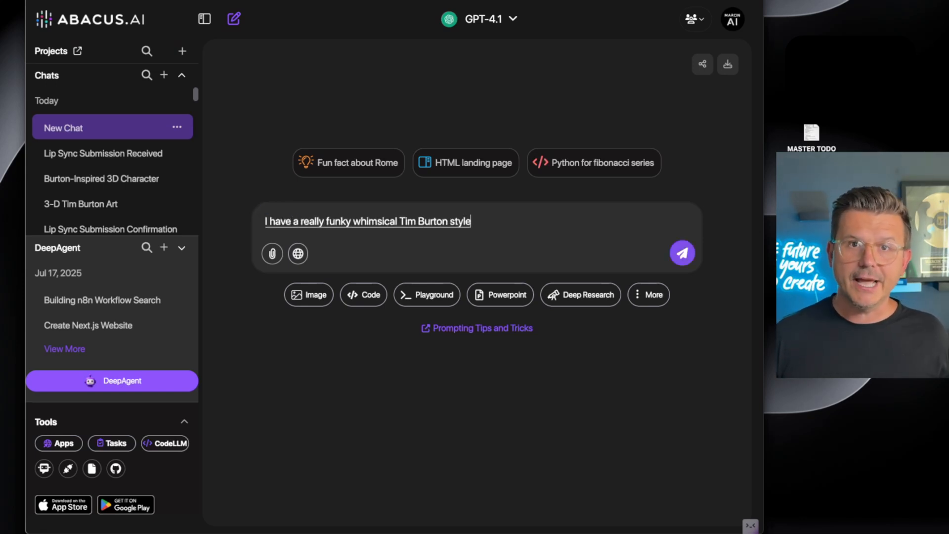
text(character, and I need a really)
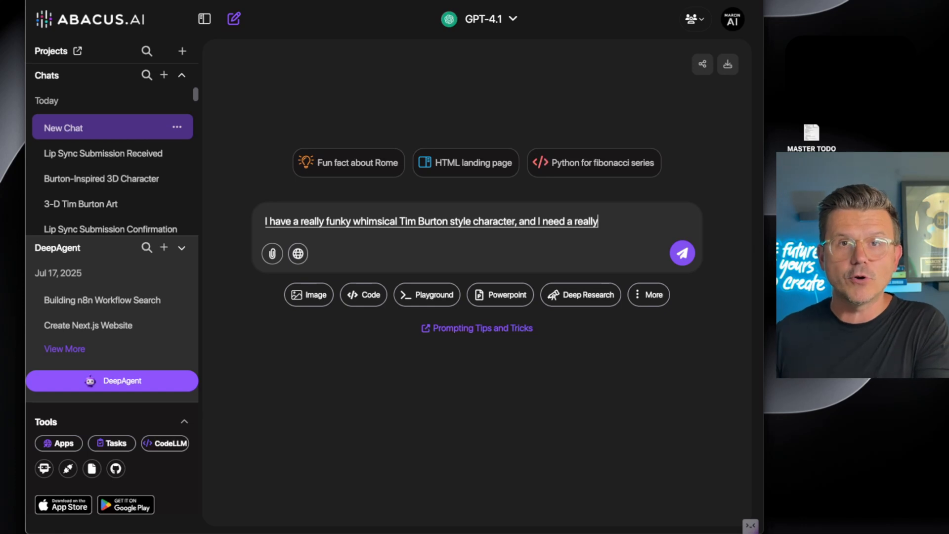
text(creepy voice the character is a sloth, but I wanted)
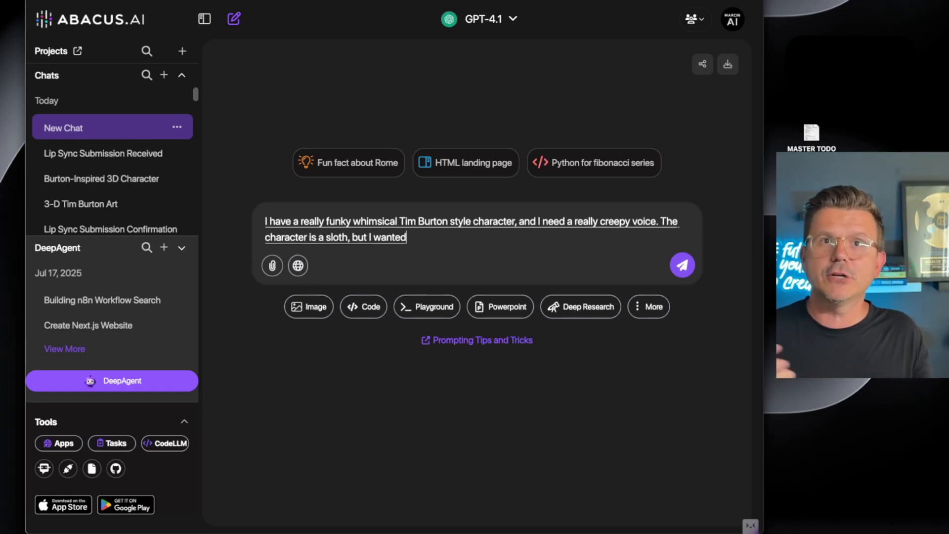
text(to be like a middle-aged man in his th)
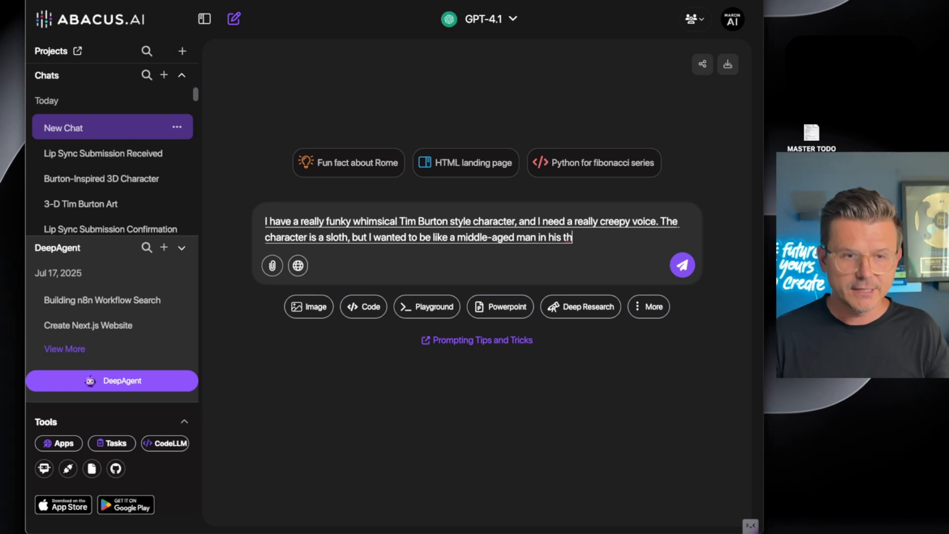
text(30s. Give me the perfect)
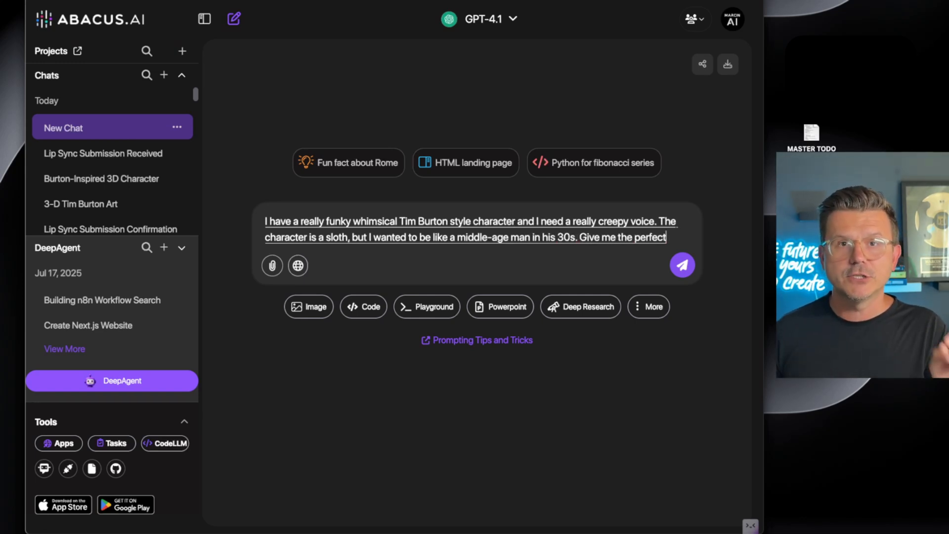
text(prompt to add to 11 labs to create the best voice.)
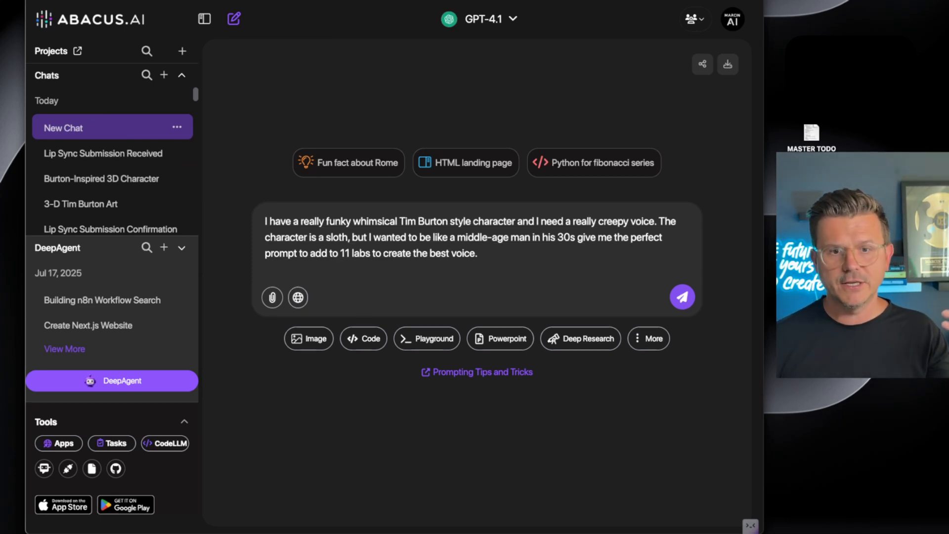
click(682, 297)
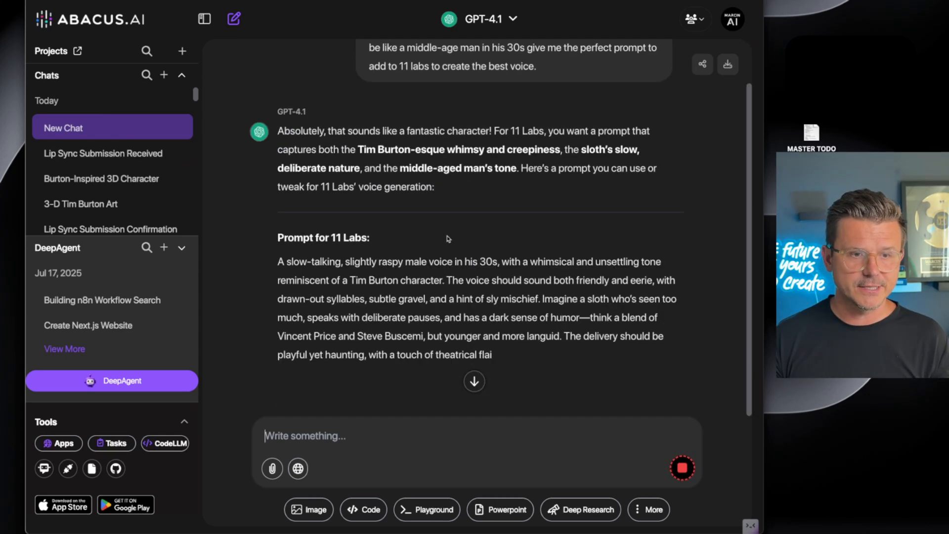
scroll(down, 3)
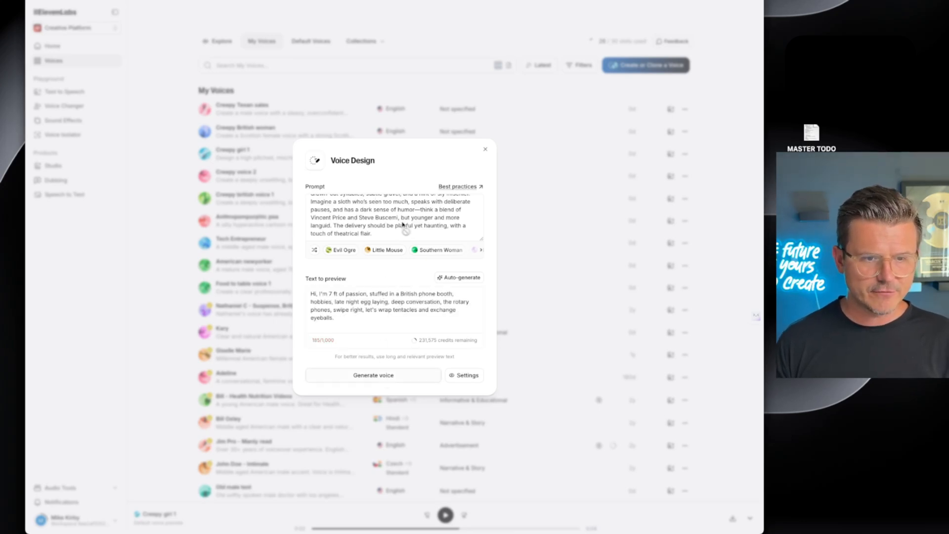
Step: Generate the candidate sloth voices from the pasted description in Voice Design
click(373, 374)
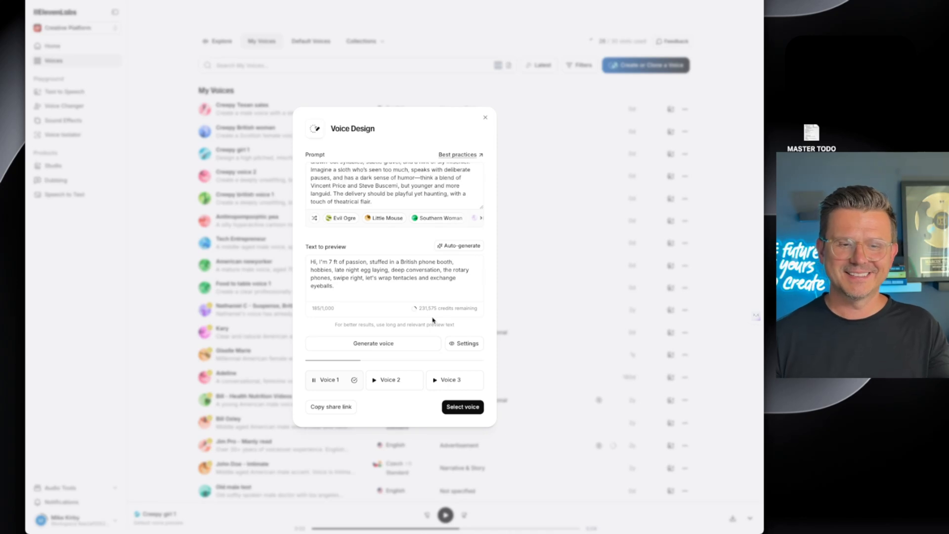
mouse_move(350, 385)
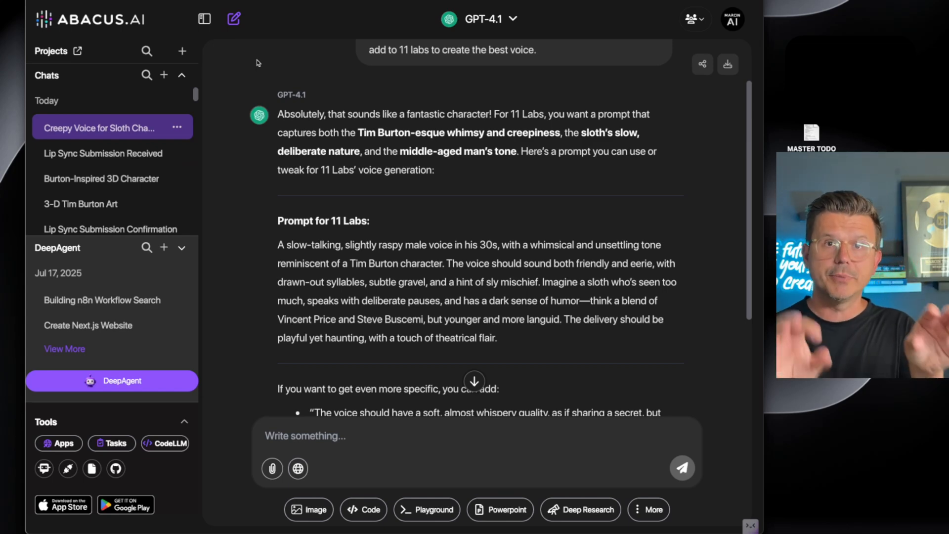
mouse_move(241, 230)
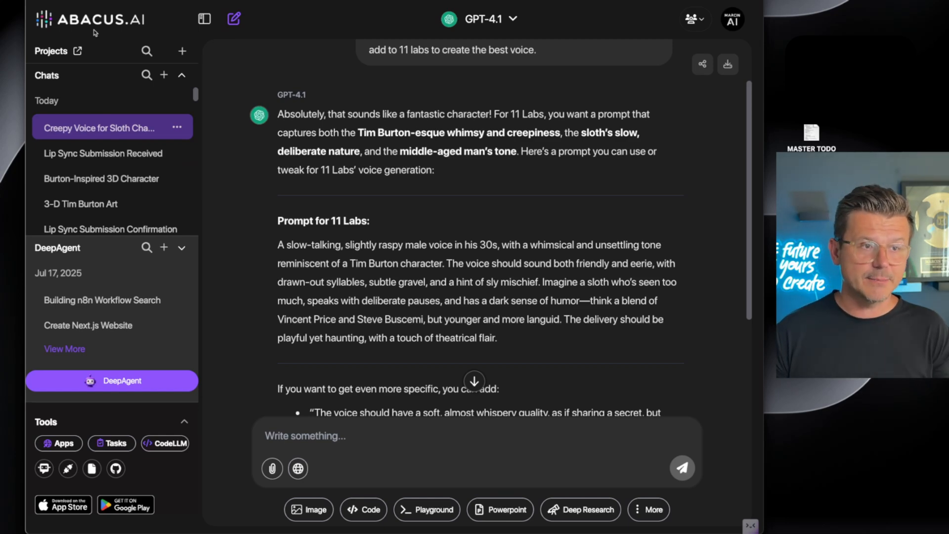
Step: Start a fresh chat and pick a tool from the More list of extra generation tools
click(234, 19)
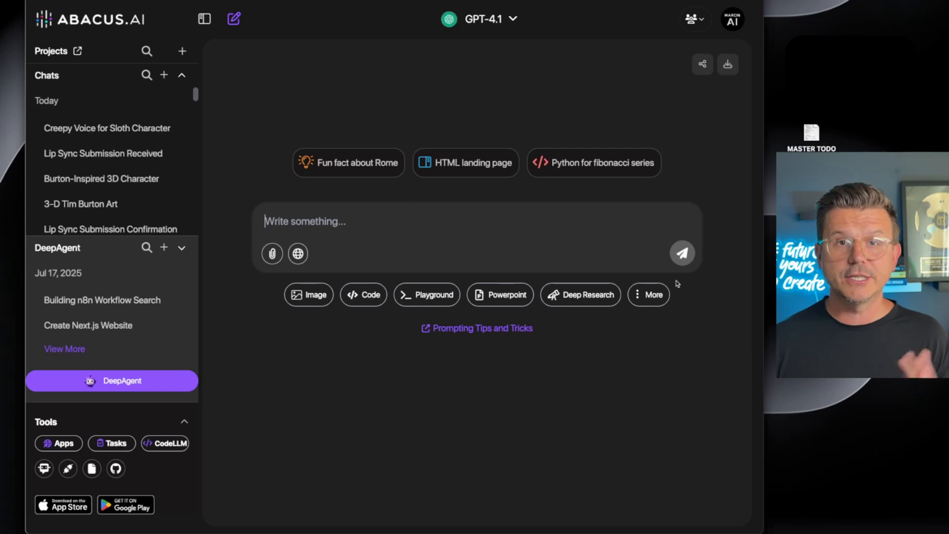
mouse_move(392, 306)
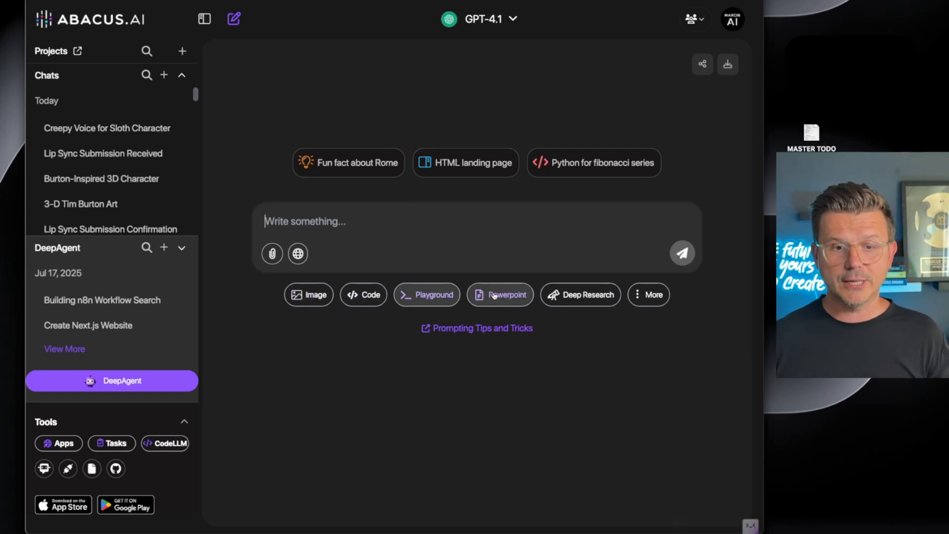
click(649, 294)
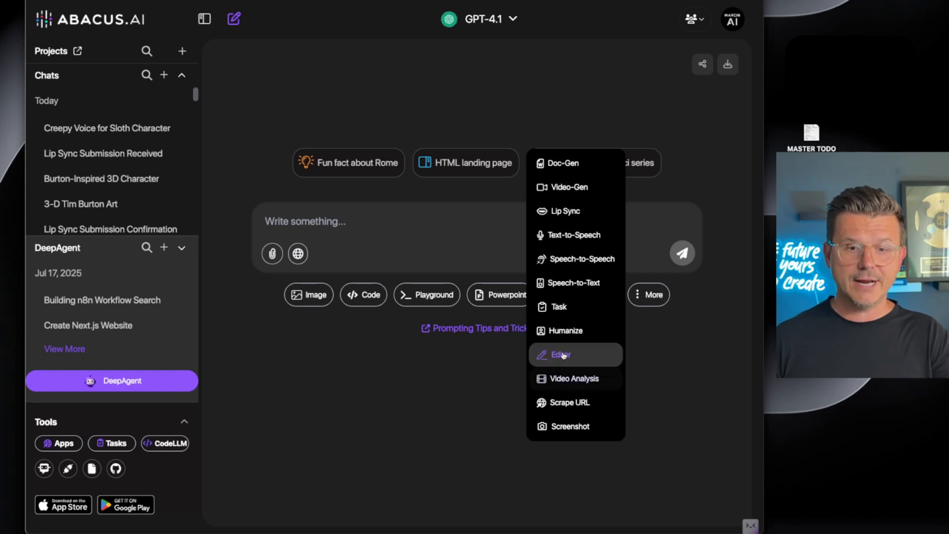
click(693, 358)
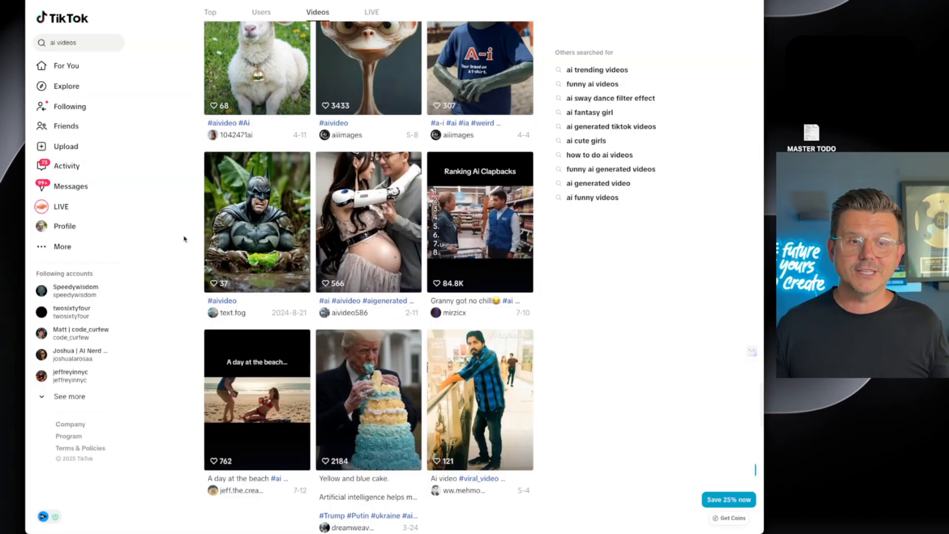
Step: Scroll back up through the TikTok 'ai videos' search results
scroll(up, 3)
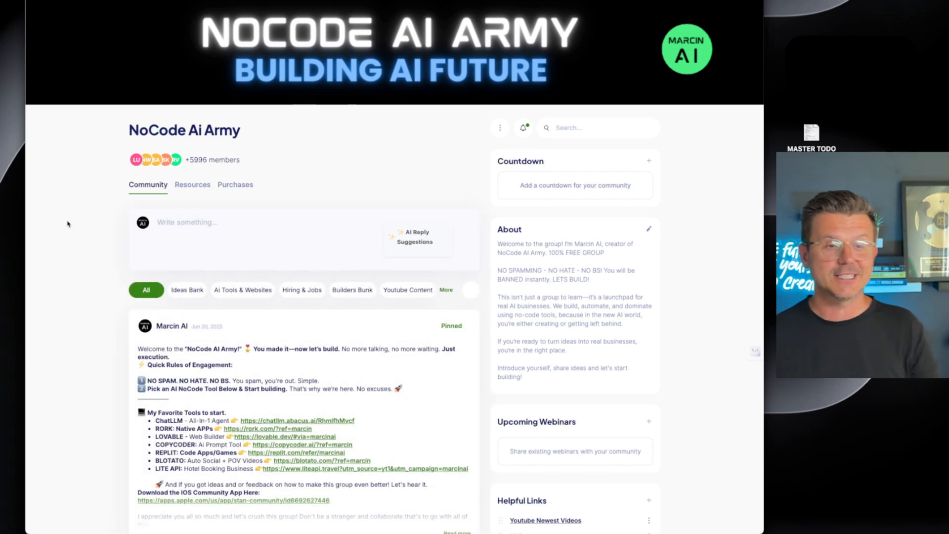
Step: Scroll down the NoCode AI Army community feed to the introductions from Eric and Julio
scroll(down, 3)
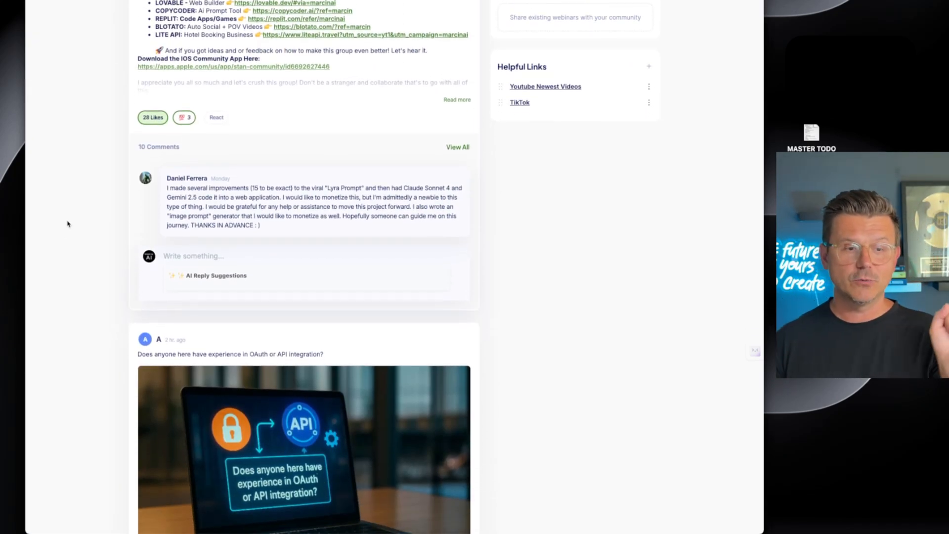
scroll(down, 3)
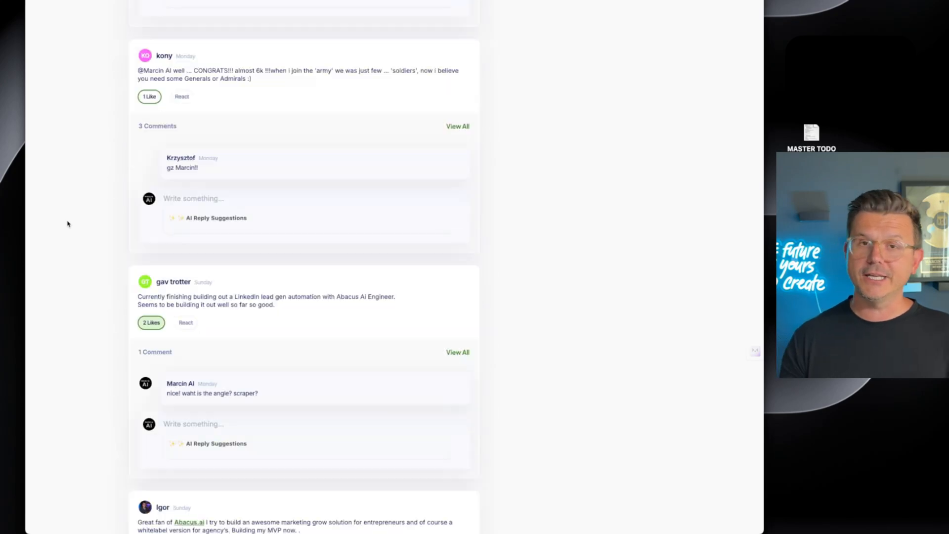
scroll(down, 3)
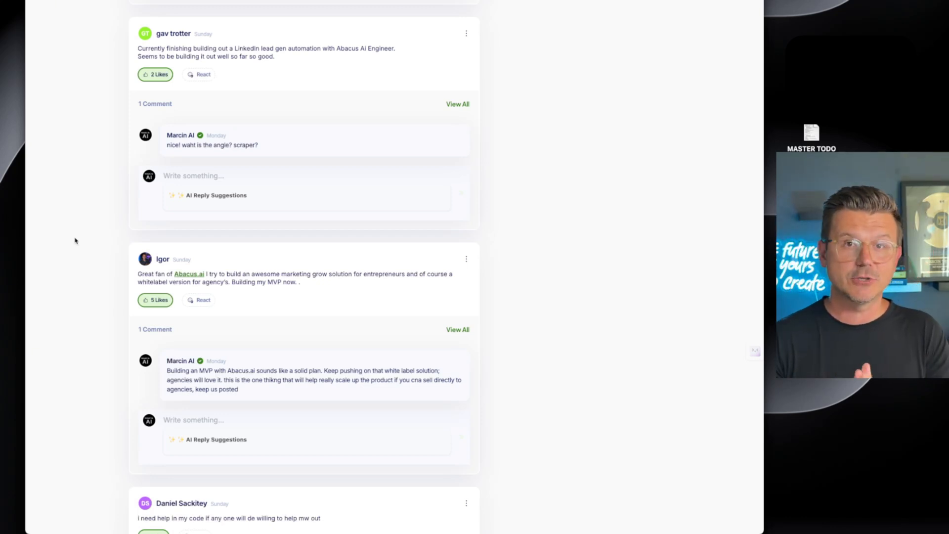
scroll(down, 3)
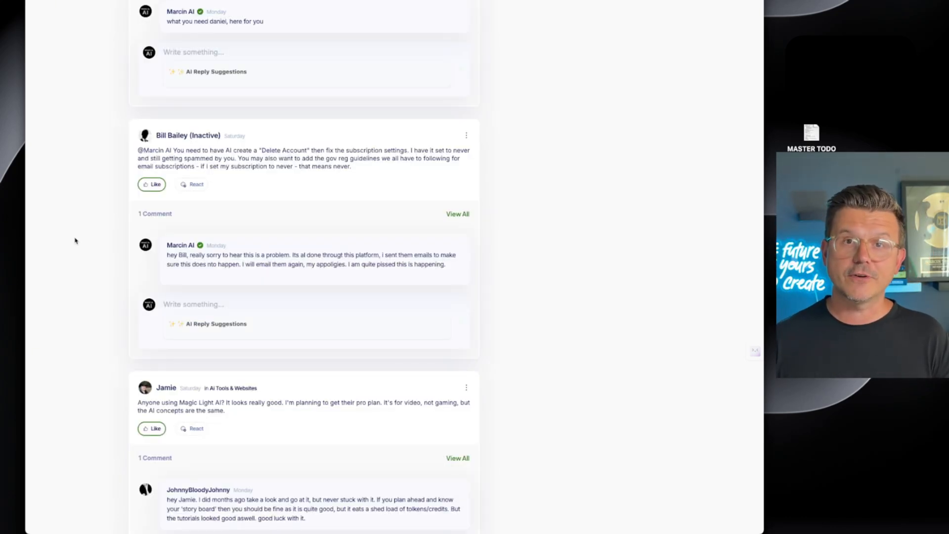
scroll(down, 3)
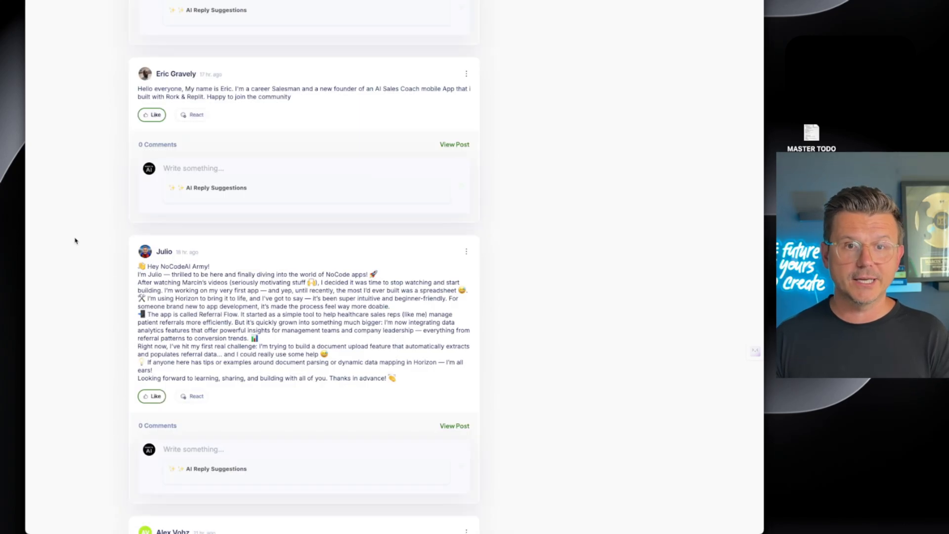